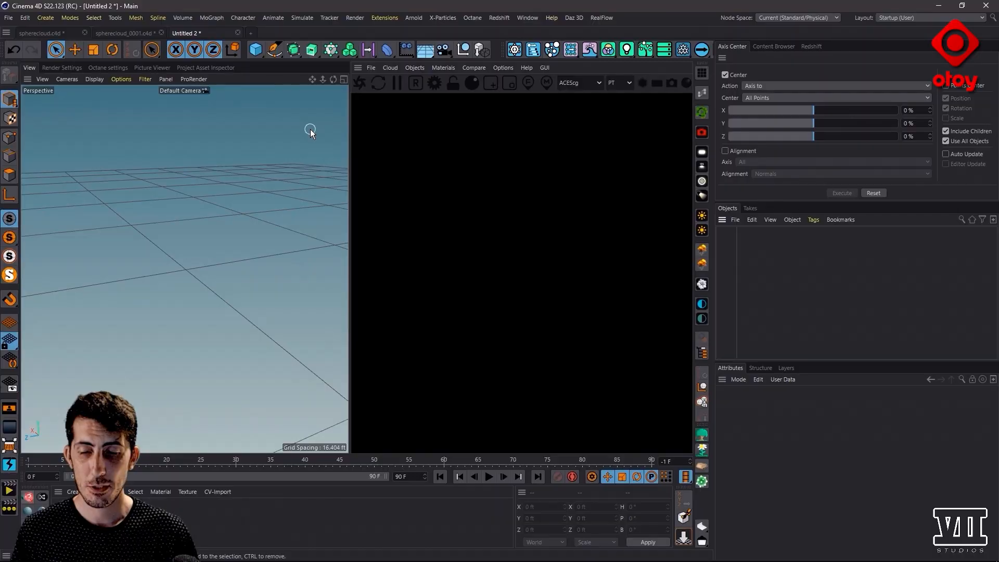
- Add an Octane Vdb Volume object from the Live Viewer's Objects list
left_click(415, 68)
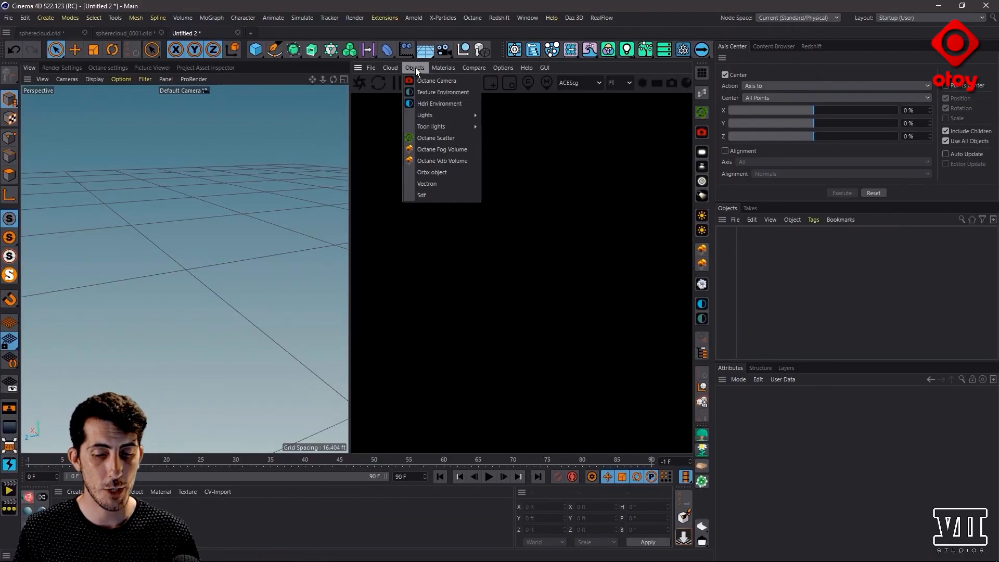
mouse_move(436, 138)
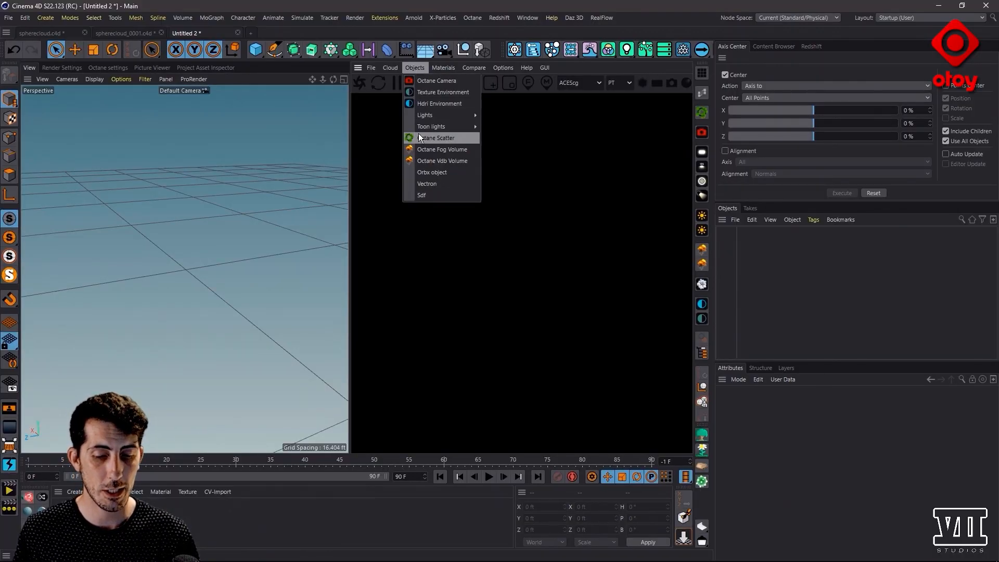
mouse_move(442, 161)
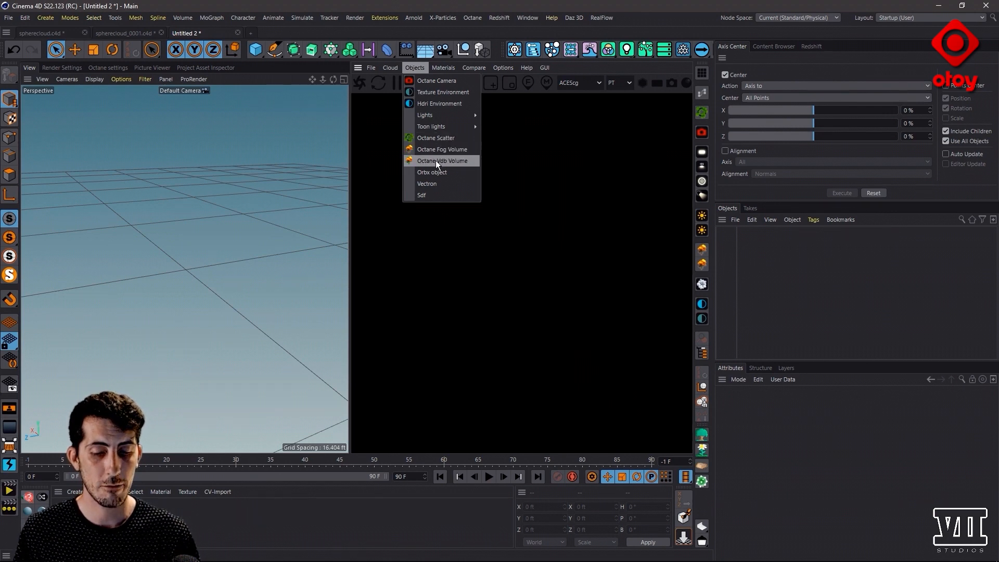
left_click(441, 160)
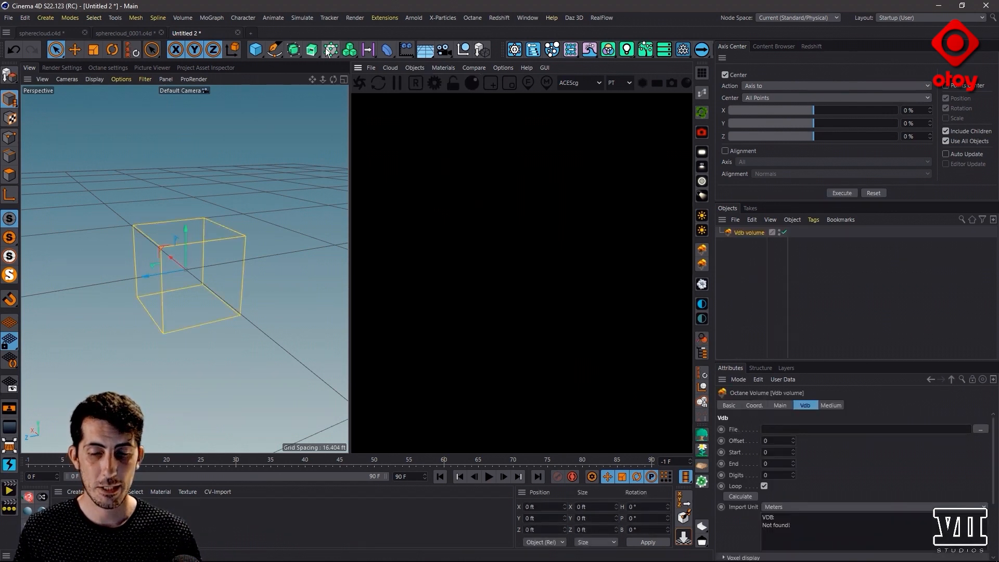
- Add a Sphere primitive with 16 segments and Render Perfect turned off
left_click(255, 50)
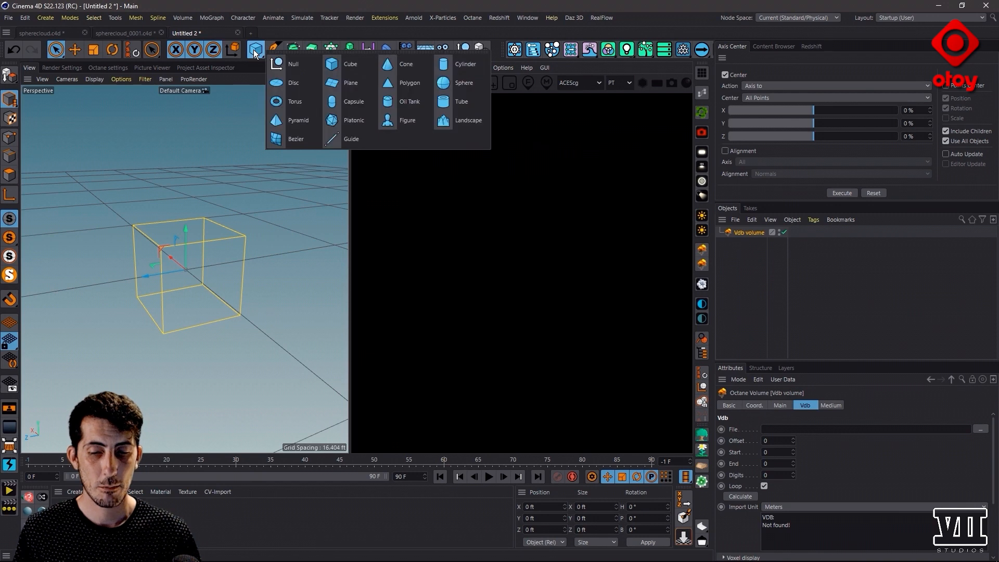
mouse_move(464, 82)
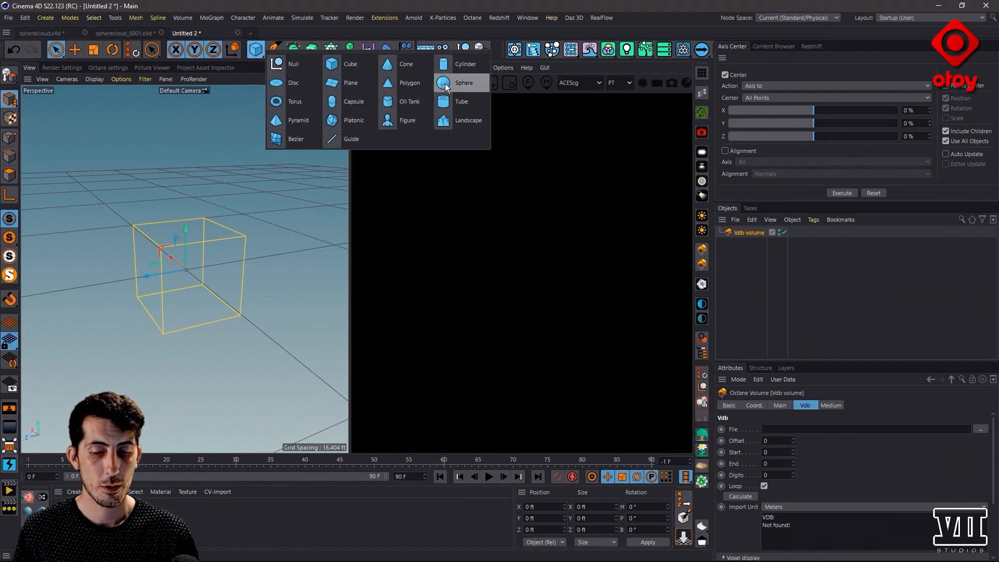
left_click(464, 82)
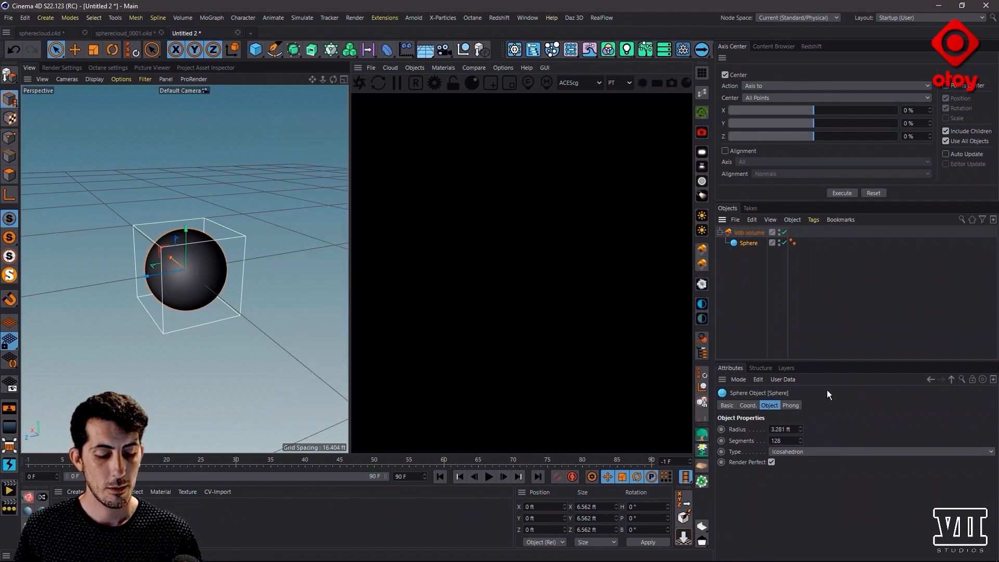
triple_click(780, 440)
type("16")
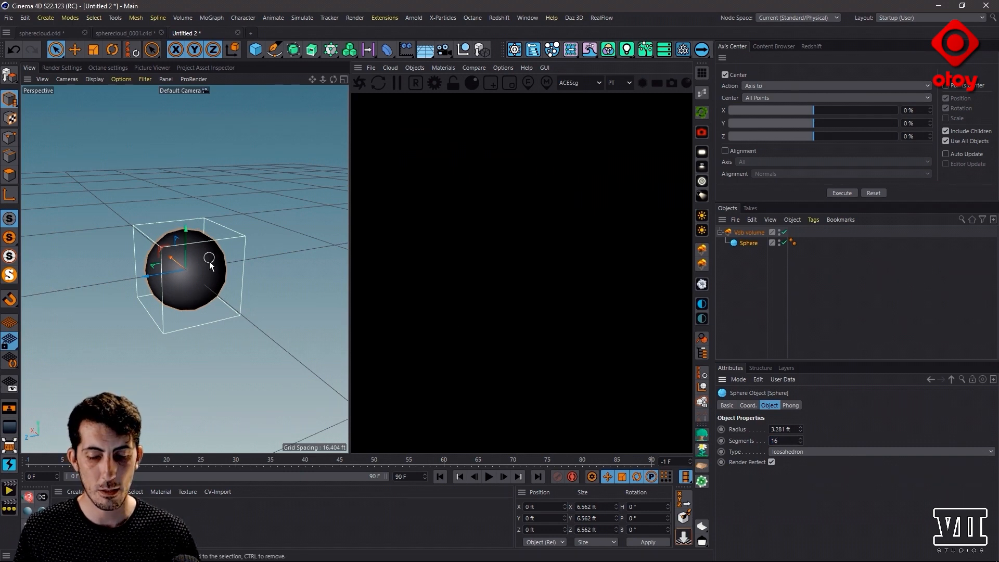
left_click(771, 462)
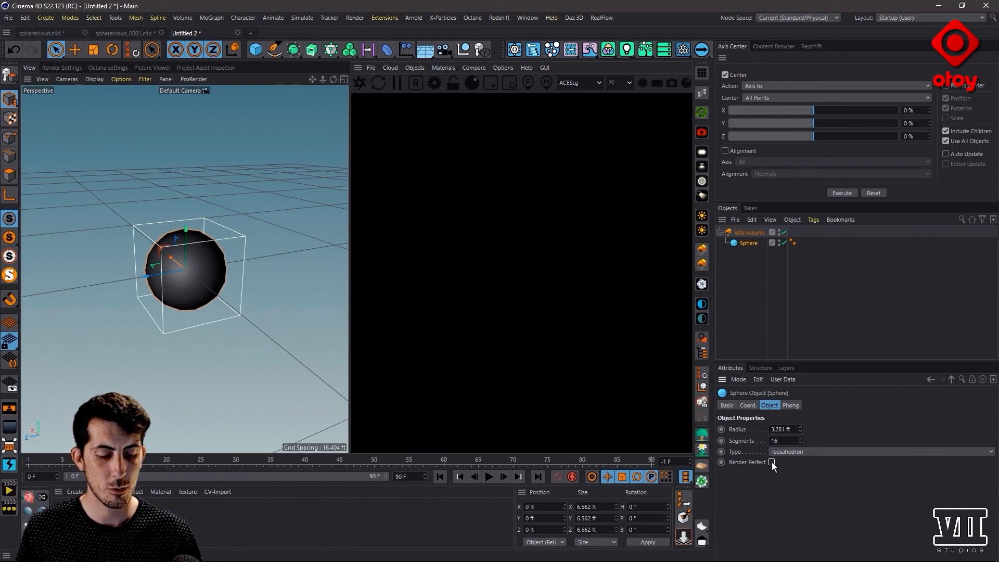
mouse_move(747, 246)
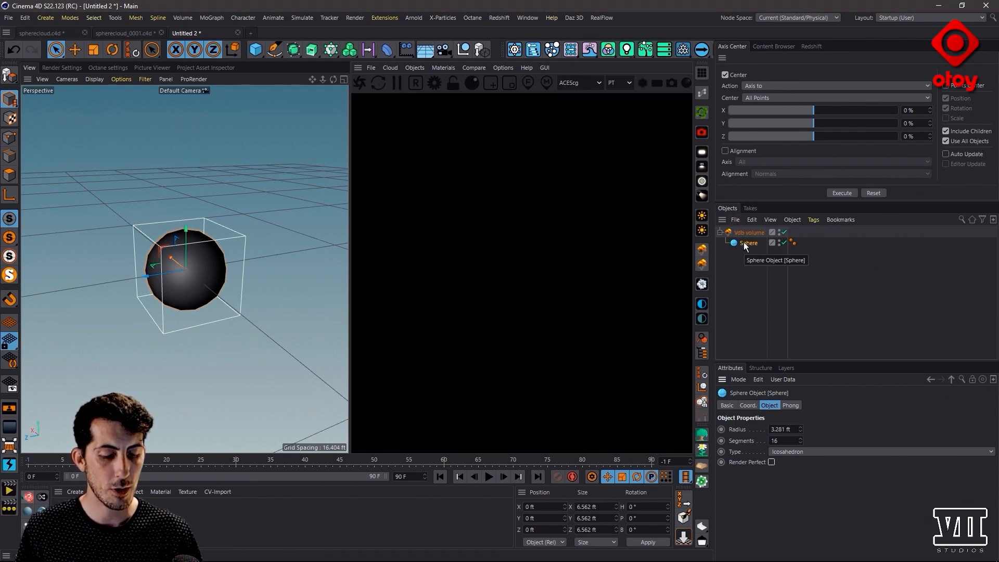
right_click(748, 242)
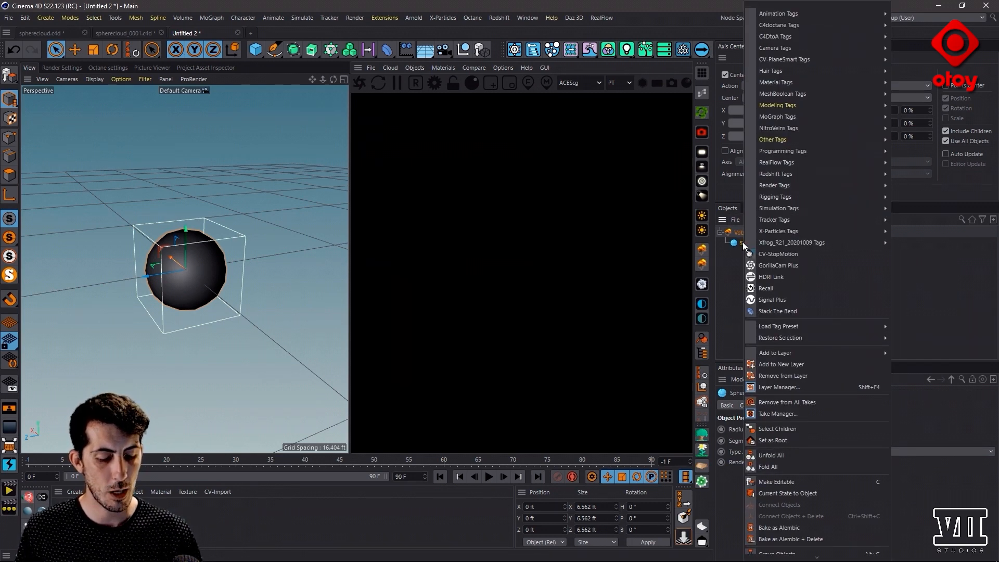
mouse_move(776, 482)
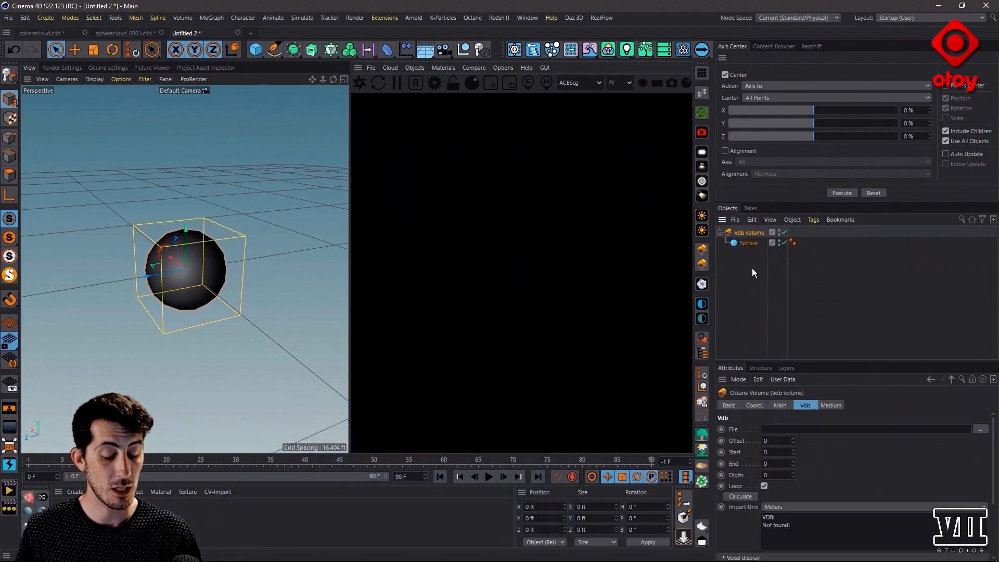
left_click(750, 243)
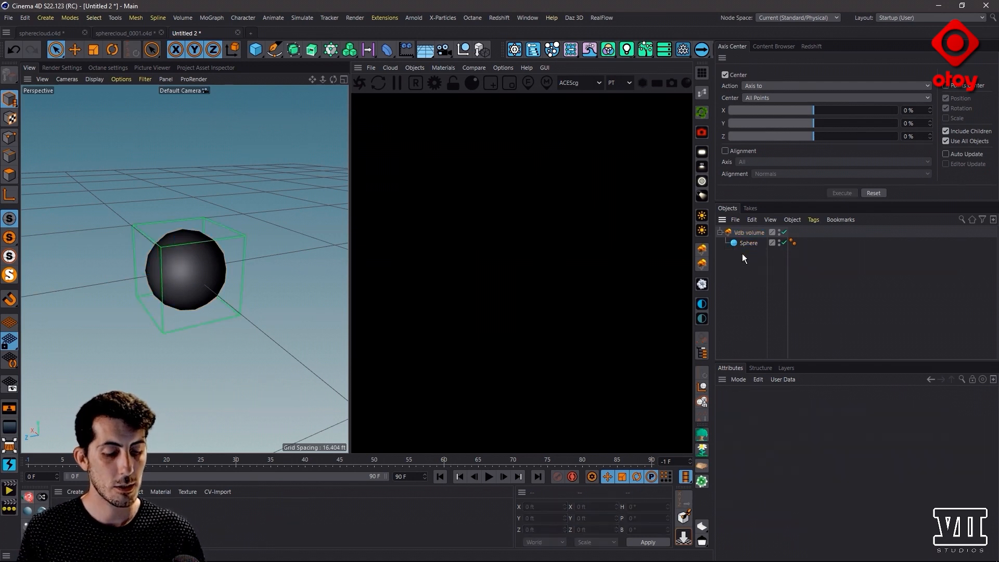
left_click(748, 242)
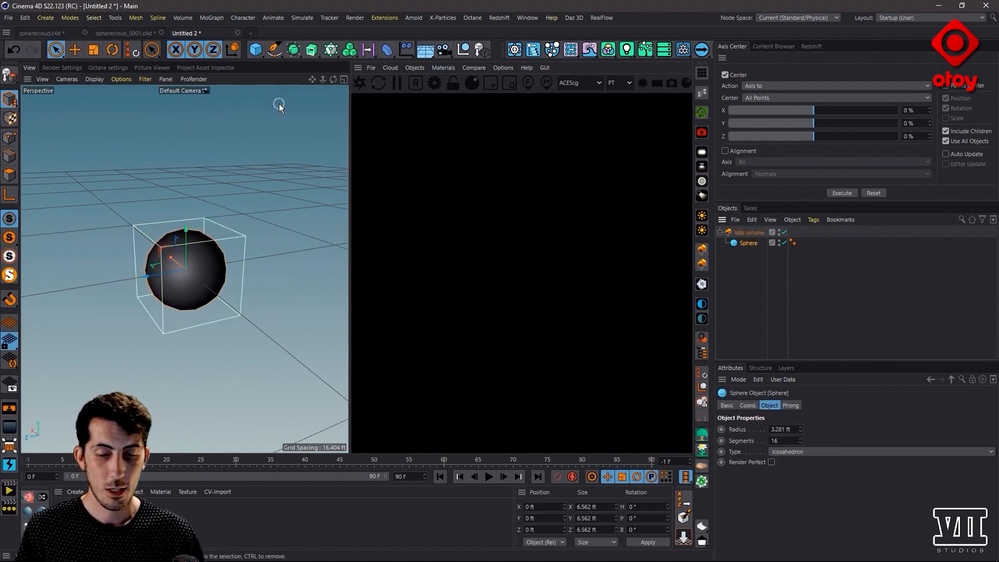
left_click(255, 49)
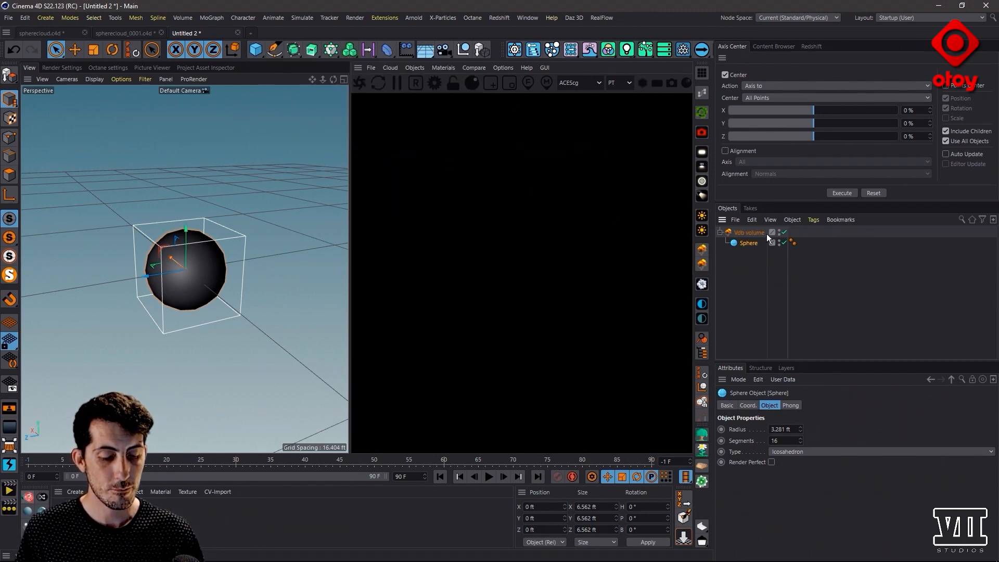
- Set the Vdb volume's Type to Generator and restart the Octane live render on the sphere
left_click(748, 232)
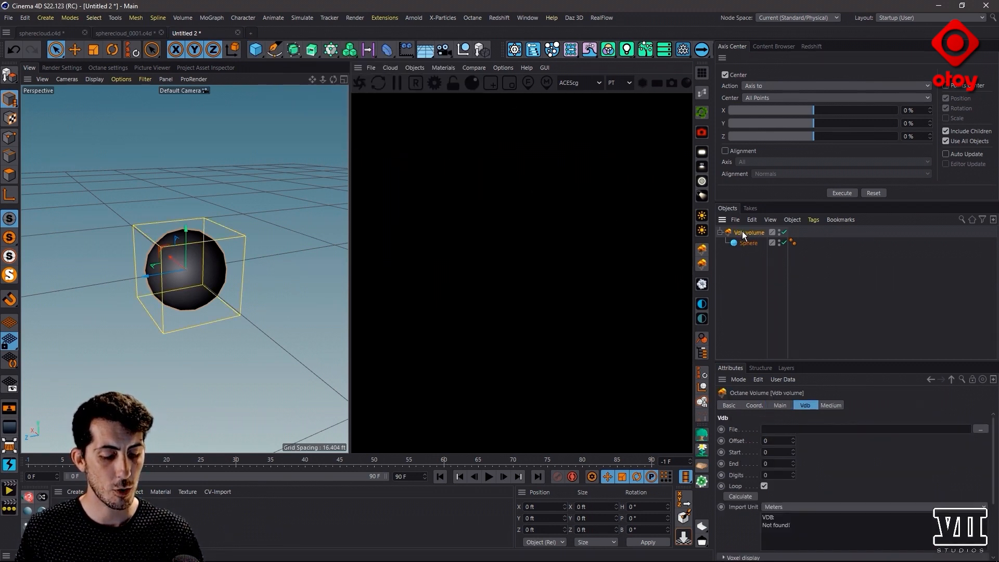
left_click(779, 405)
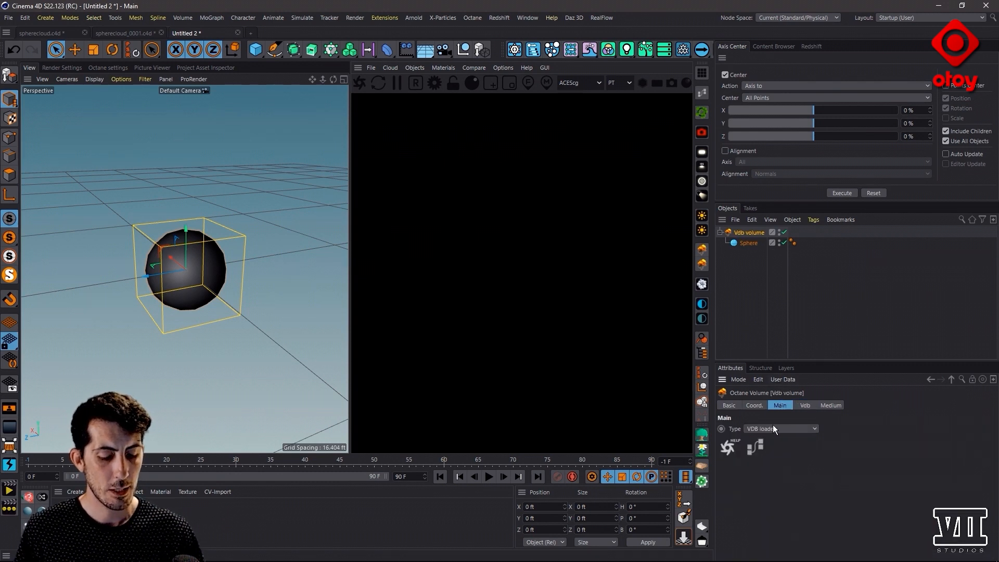
left_click(779, 427)
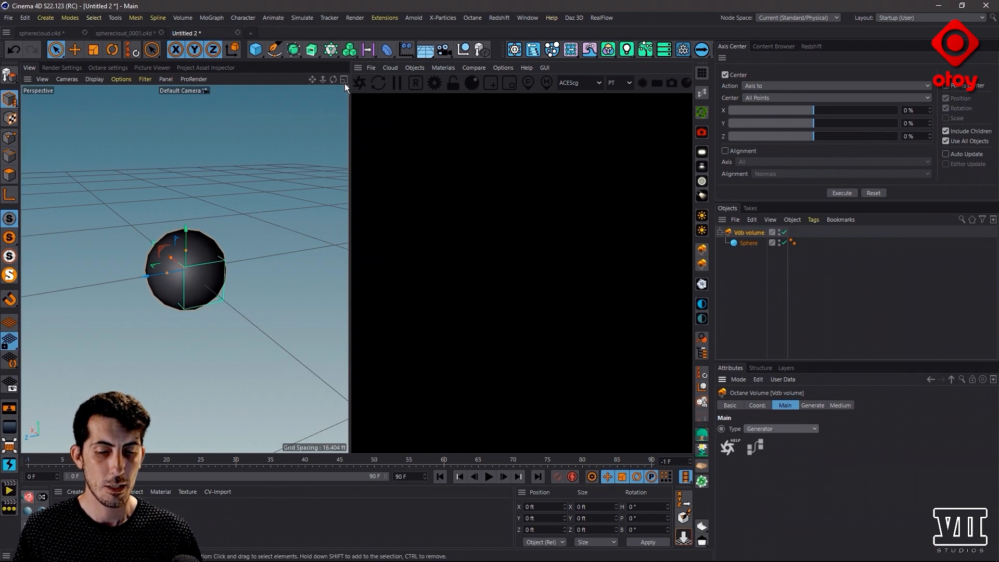
left_click(358, 83)
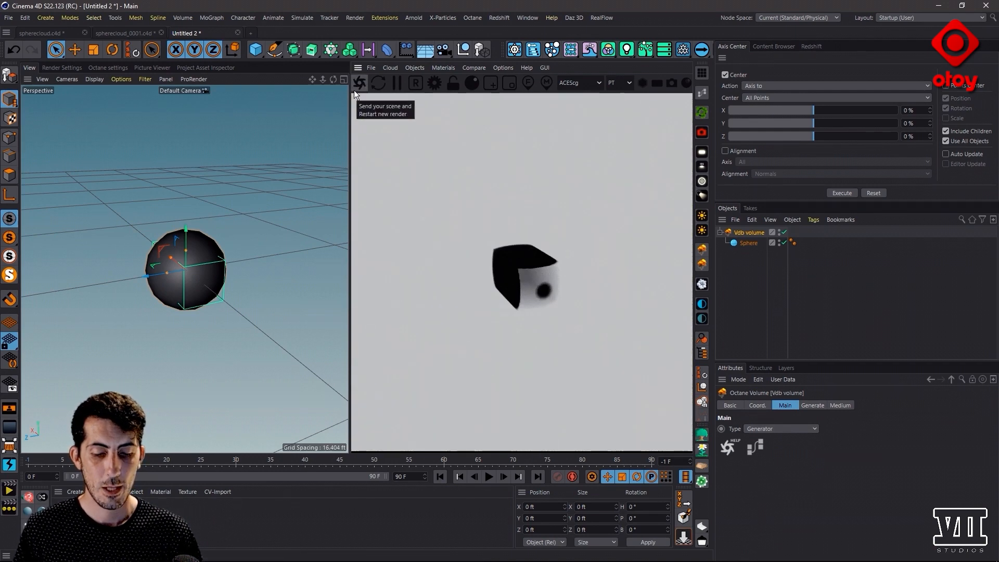
left_click(359, 83)
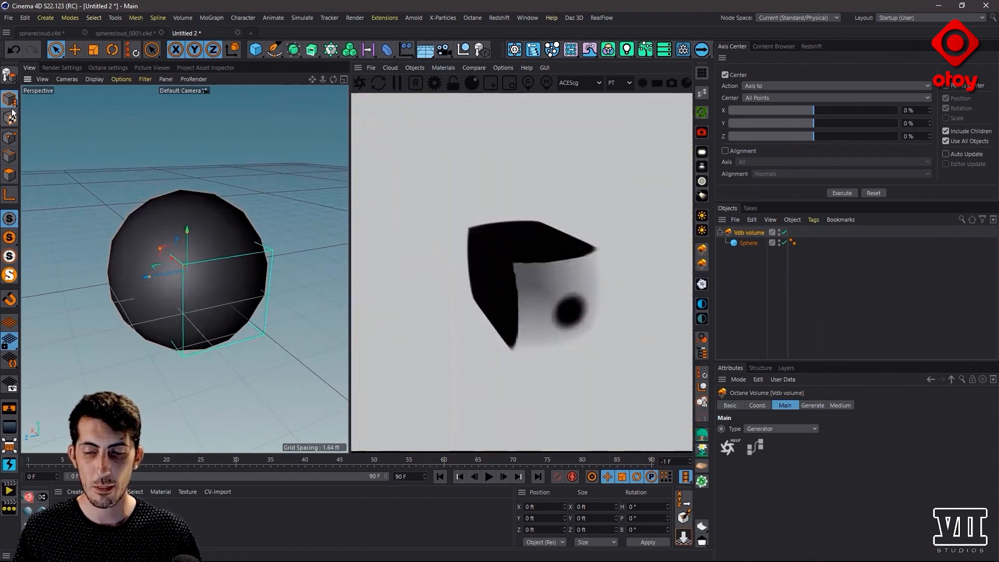
- Scale the sphere down inside the volume box so the render shows a soft round cloud
left_click(9, 99)
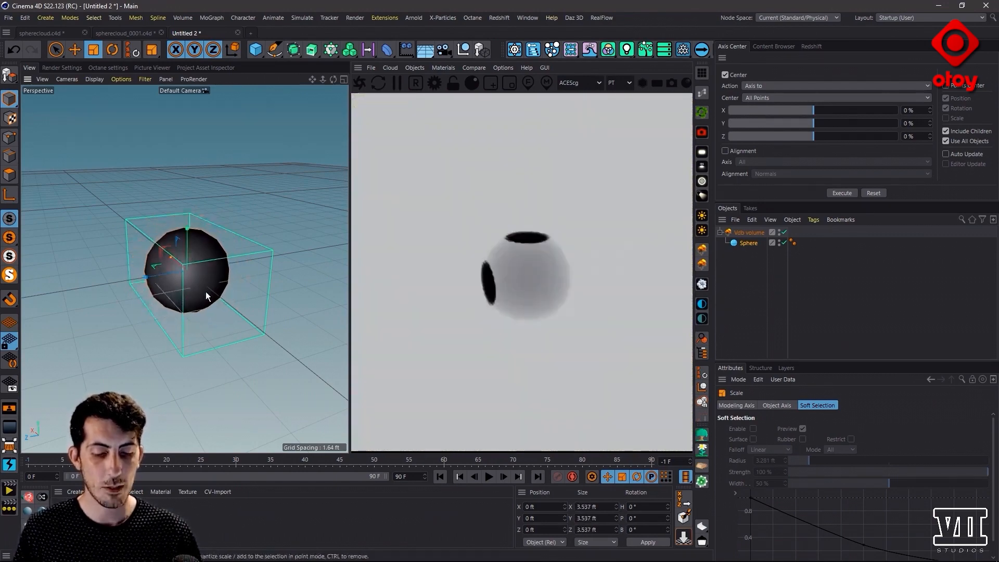
left_click(747, 232)
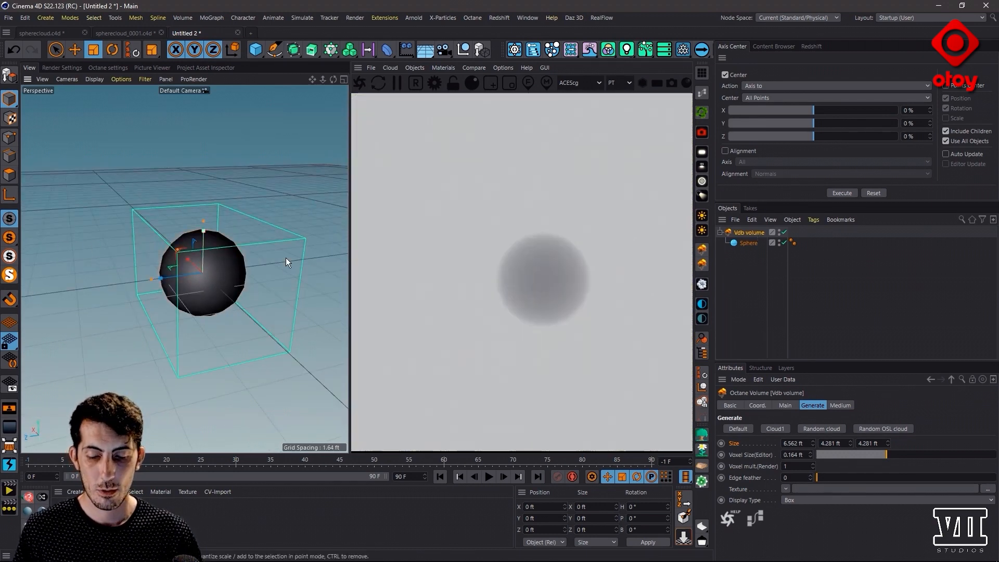
mouse_move(141, 205)
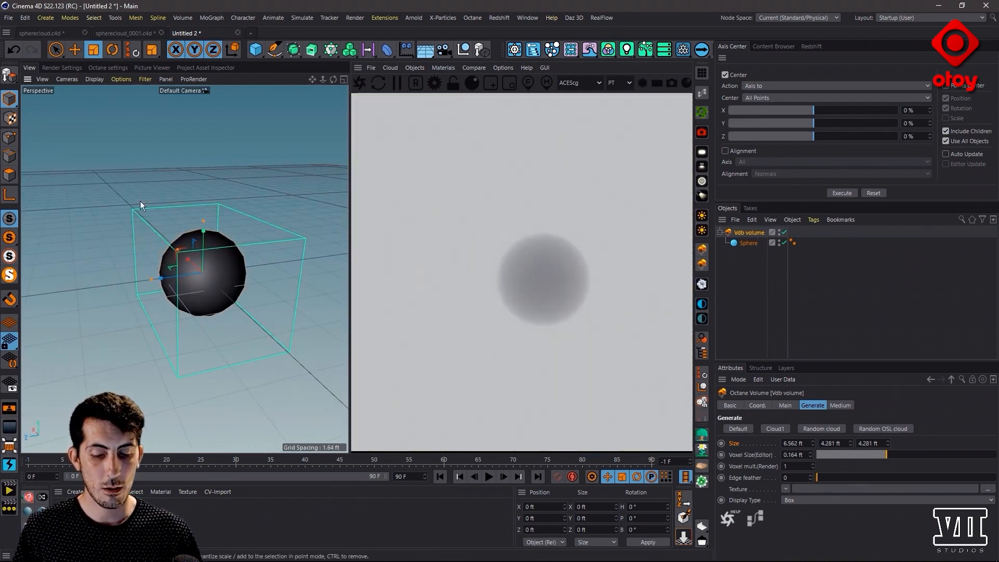
left_click(748, 243)
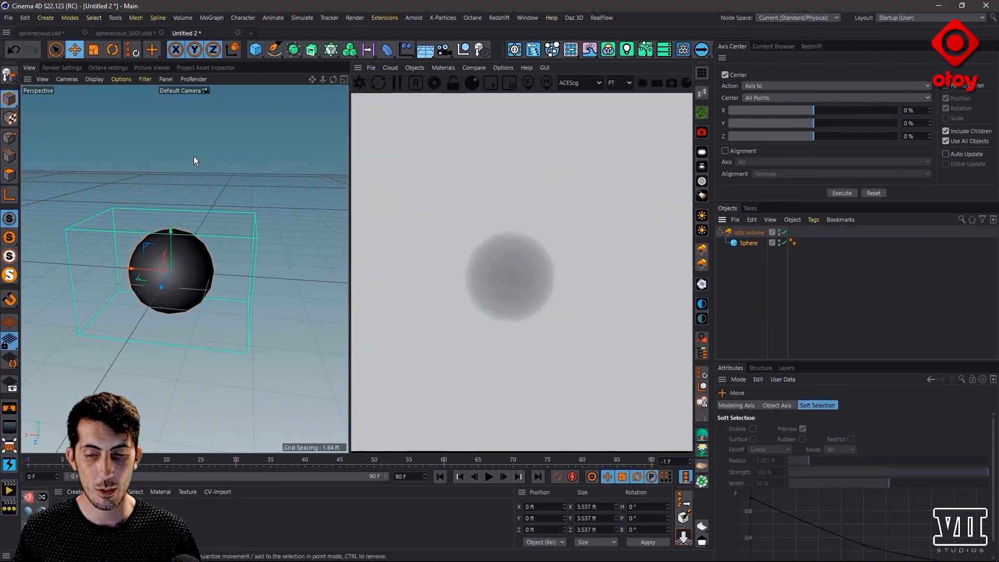
- Duplicate the sphere as Sphere.1 and move the copy to overlap the original
left_click_drag(150, 263, 146, 273)
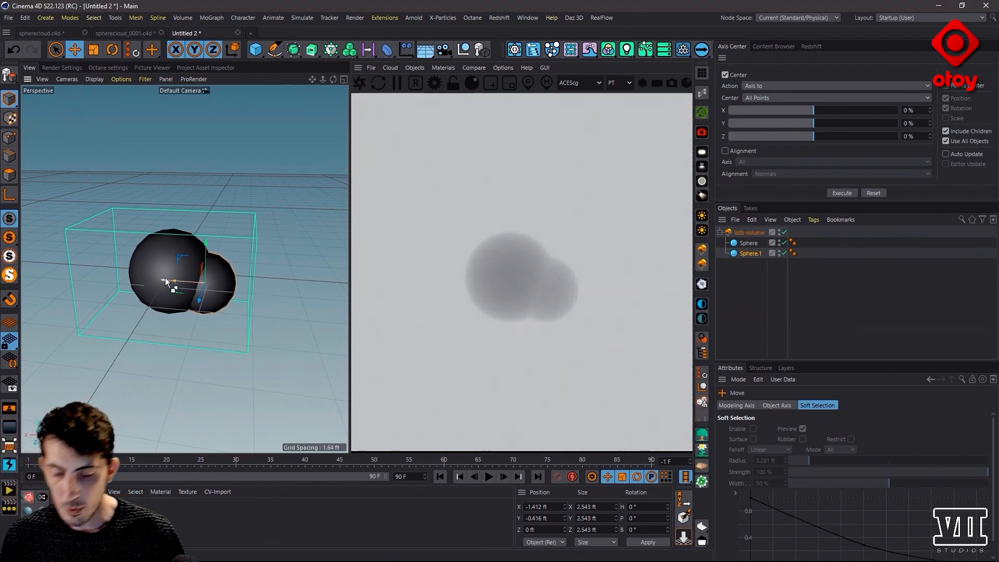
left_click_drag(185, 283, 102, 283)
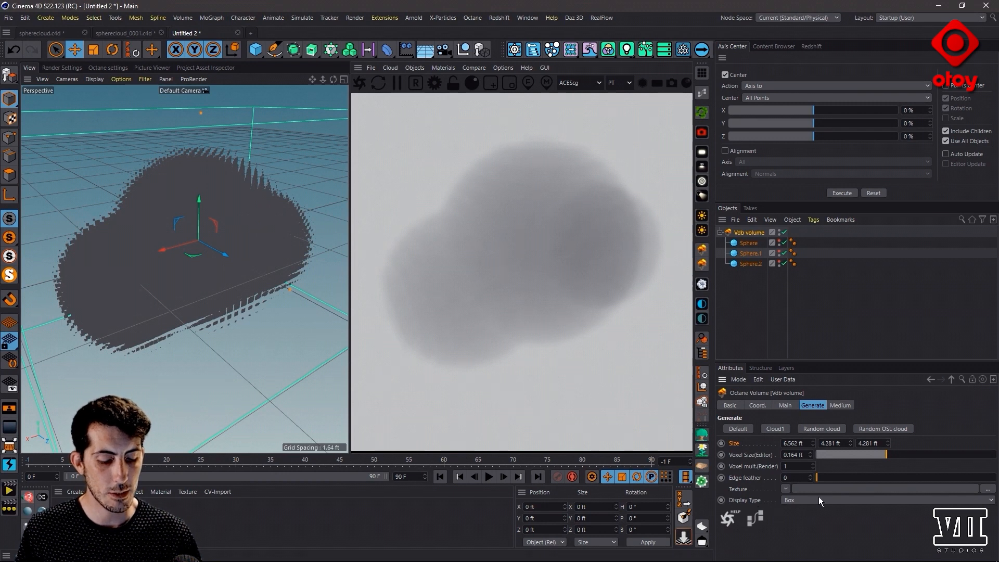
- Choose circle voxels as the volume's editor display type in the Generate tab
left_click(790, 500)
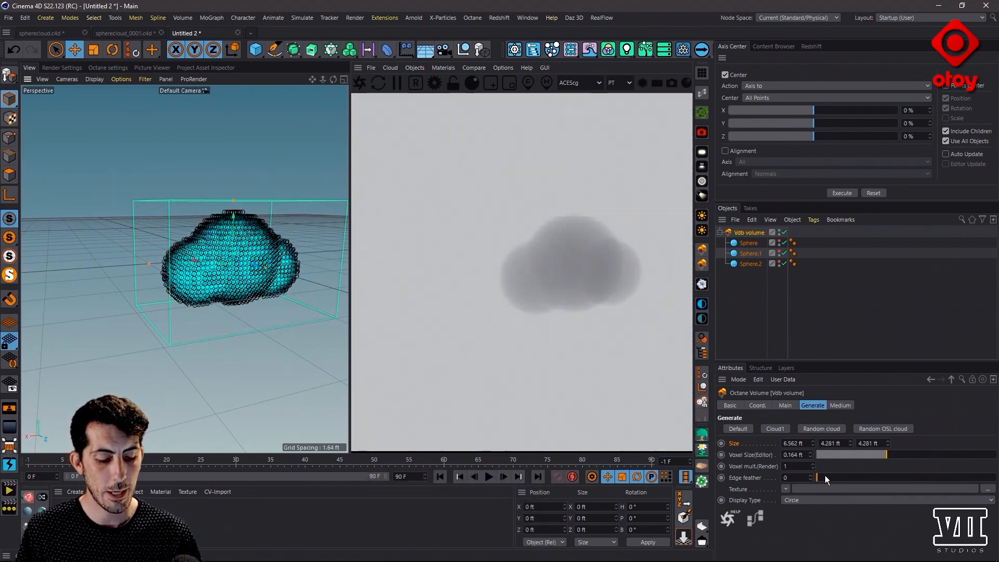
- Adjust the volume's Edge feather slider, trying low values and settling near 0.61
left_click_drag(815, 477, 860, 477)
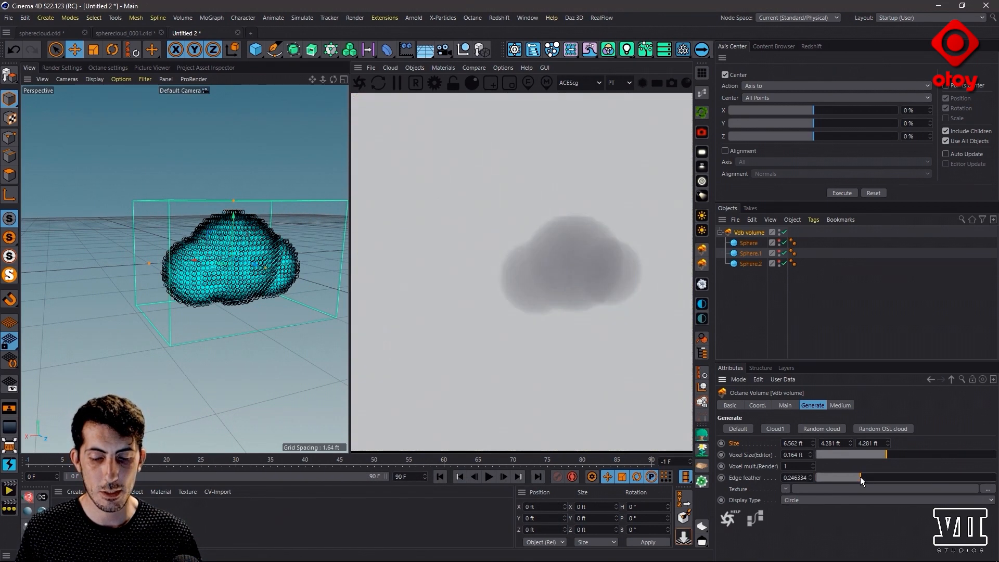
left_click_drag(861, 477, 918, 477)
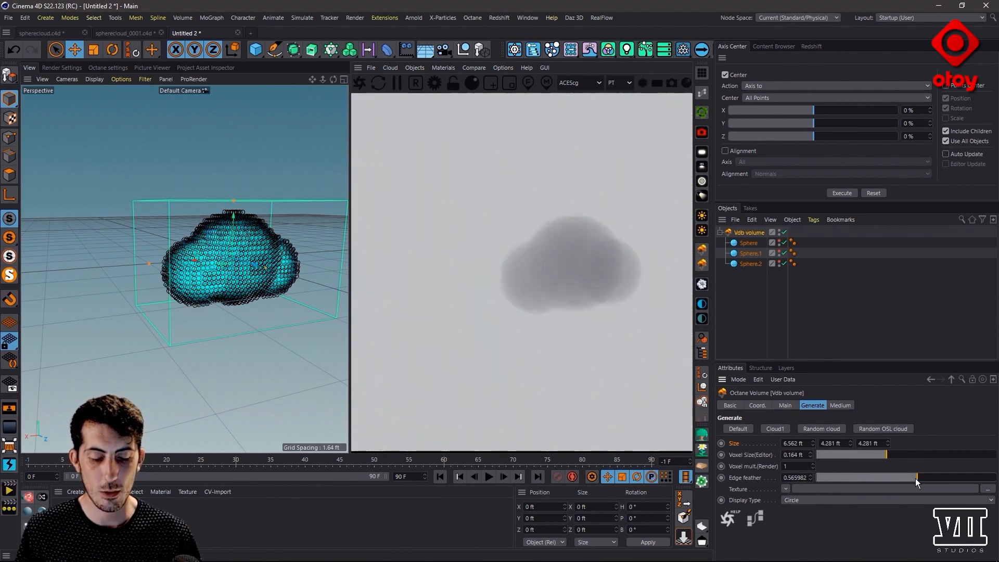
left_click_drag(916, 477, 937, 477)
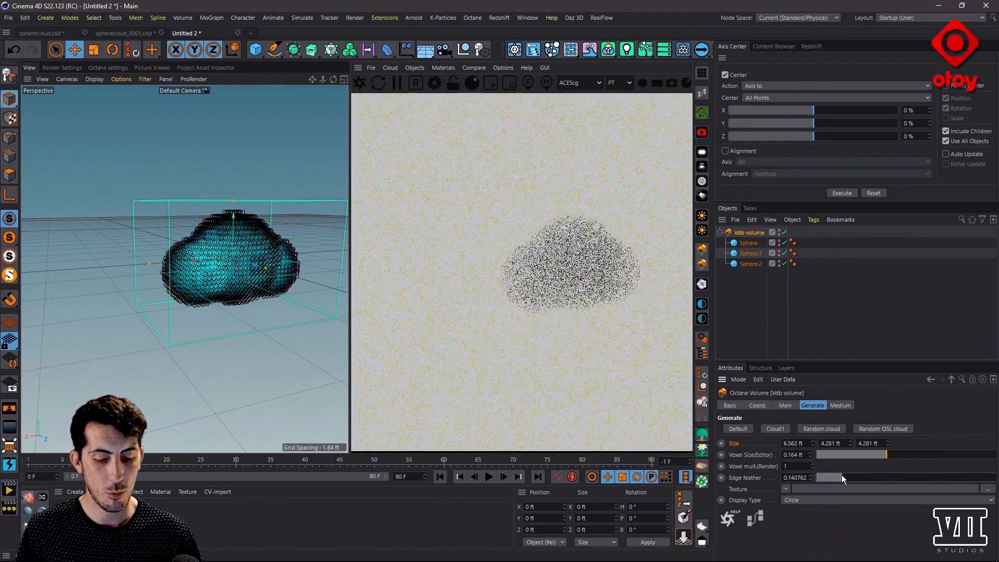
left_click_drag(828, 477, 949, 478)
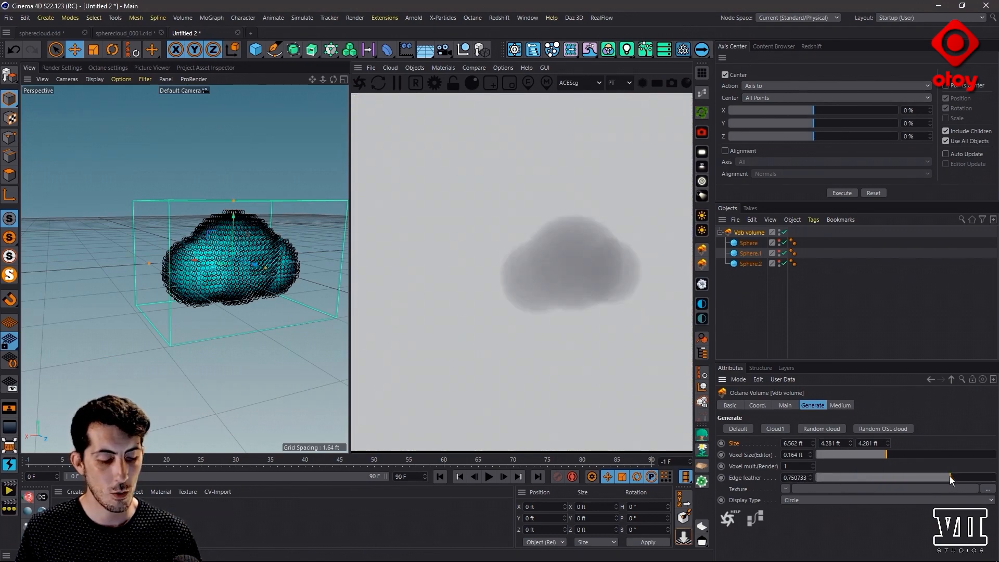
left_click_drag(949, 478, 926, 478)
type("4")
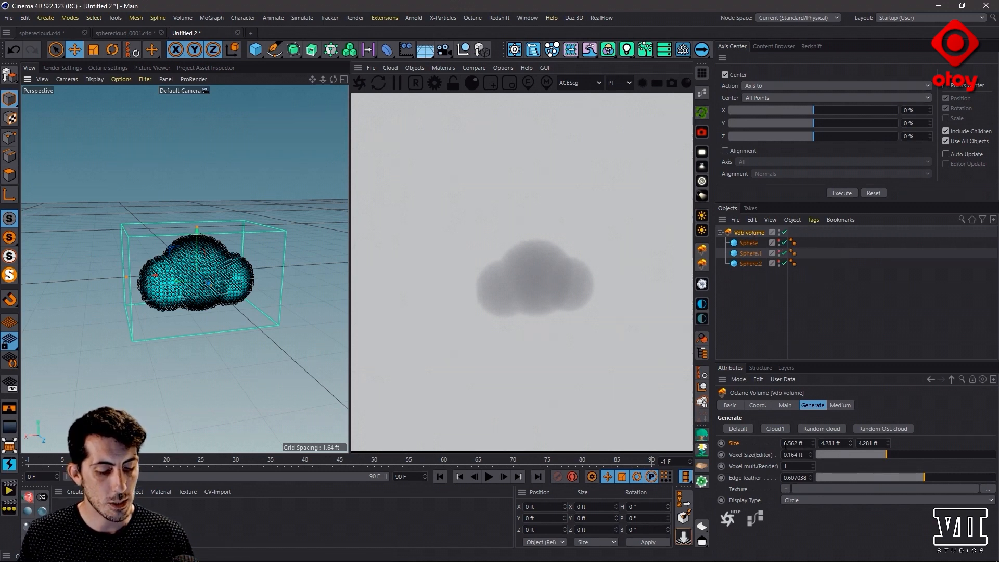
mouse_move(825, 393)
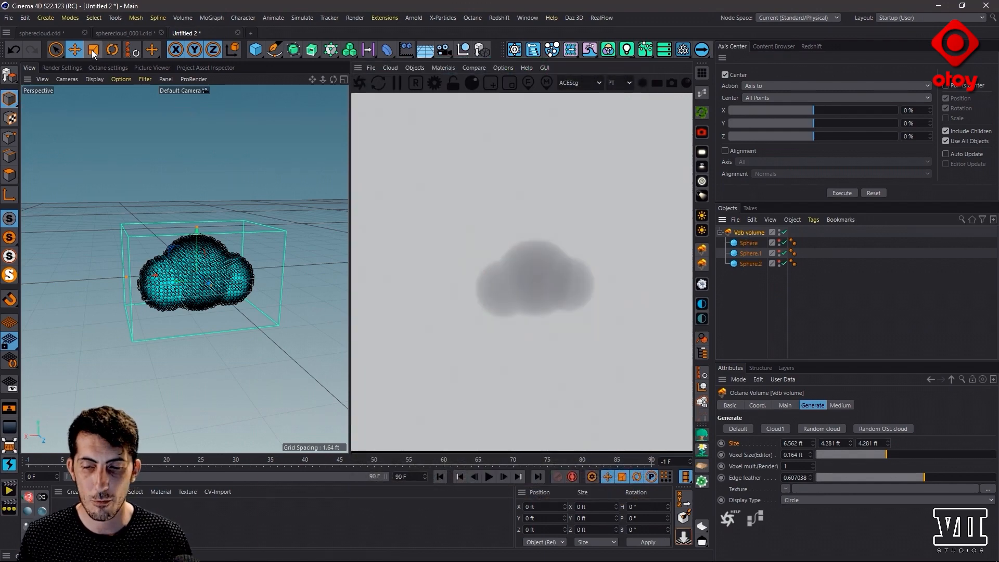
- Scale the Vdb volume up to about 15 × 9.8 × 9.8 ft and reselect it to show its Generate settings
left_click(92, 50)
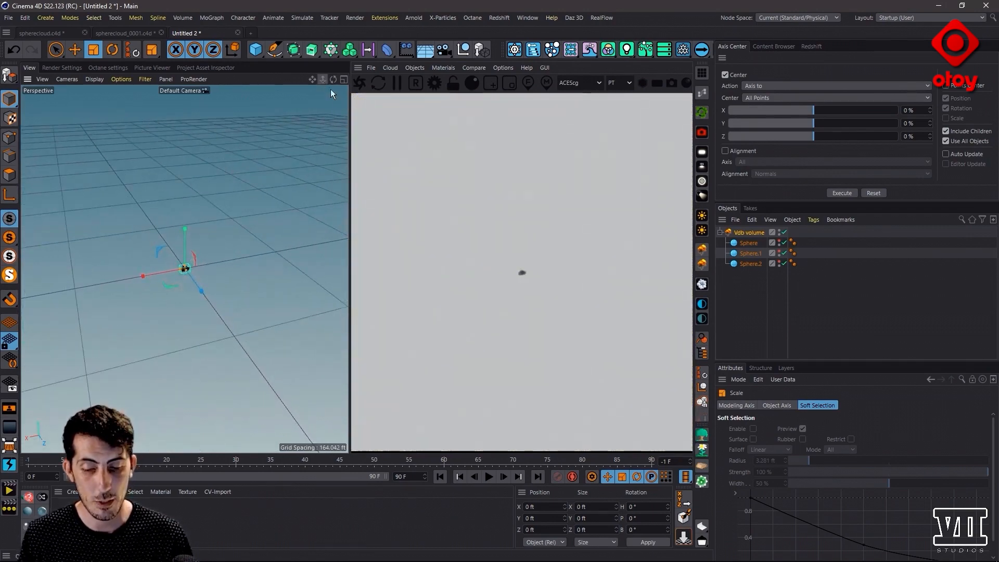
left_click(748, 232)
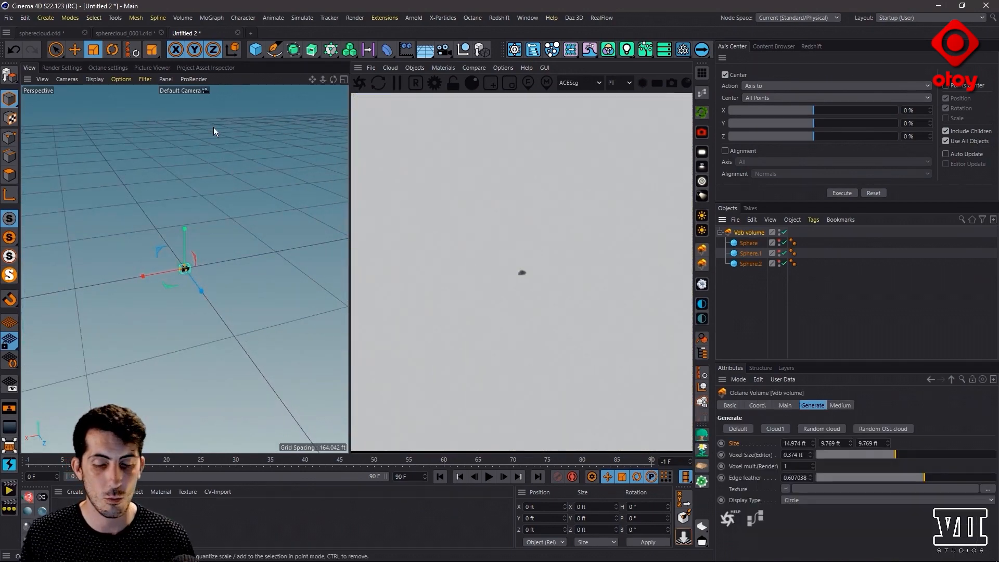
mouse_move(126, 288)
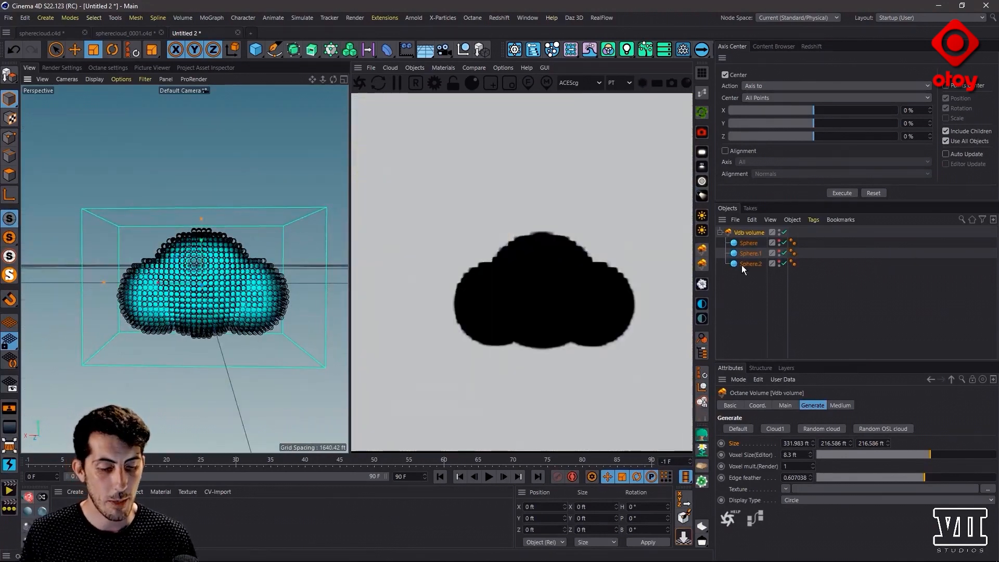
- Select a child sphere and reposition it to flatten the enlarged cloud's base
left_click(751, 263)
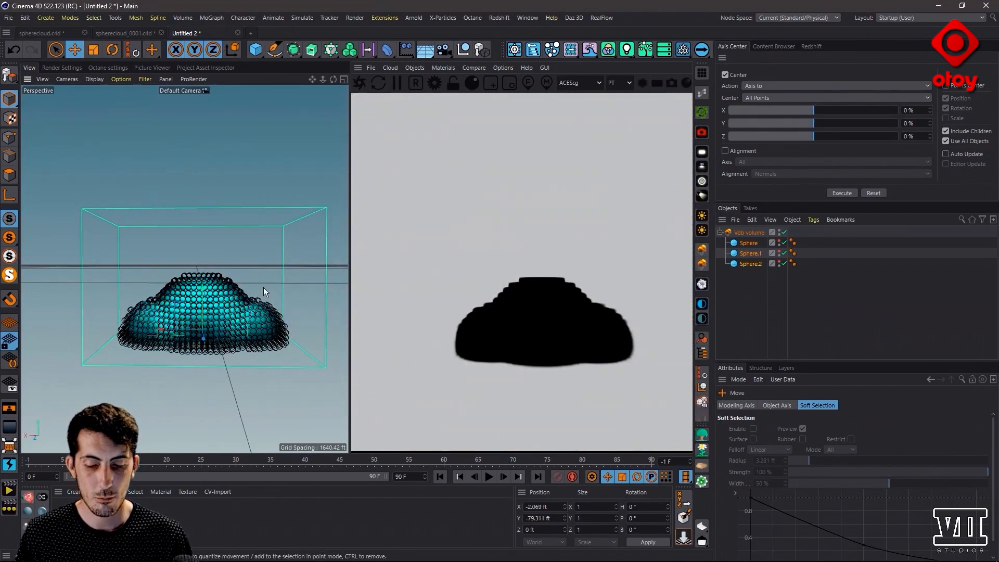
mouse_move(255, 294)
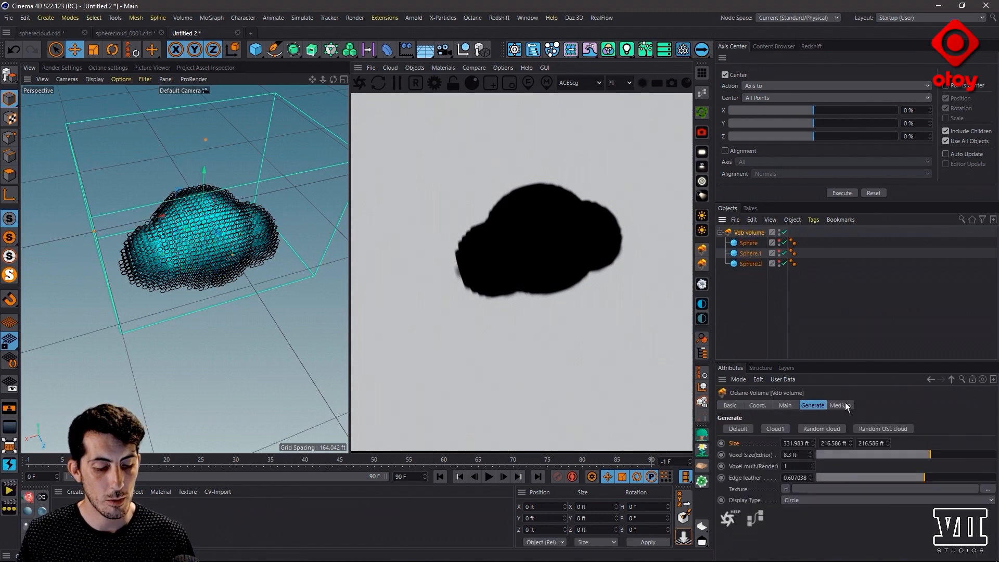
- Set the volume medium step length near 33.8 and density to about 0.41
left_click(839, 405)
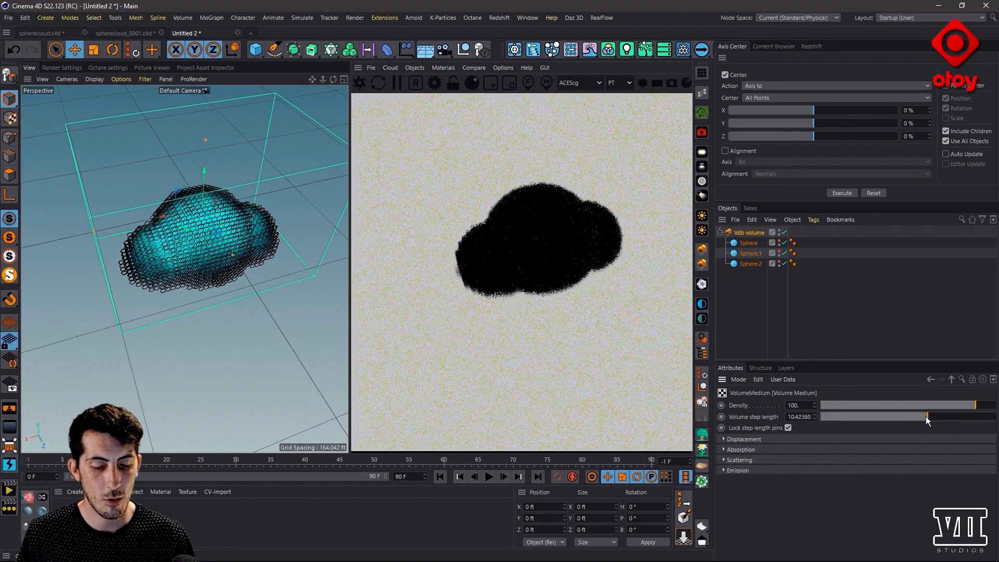
left_click_drag(927, 416, 946, 417)
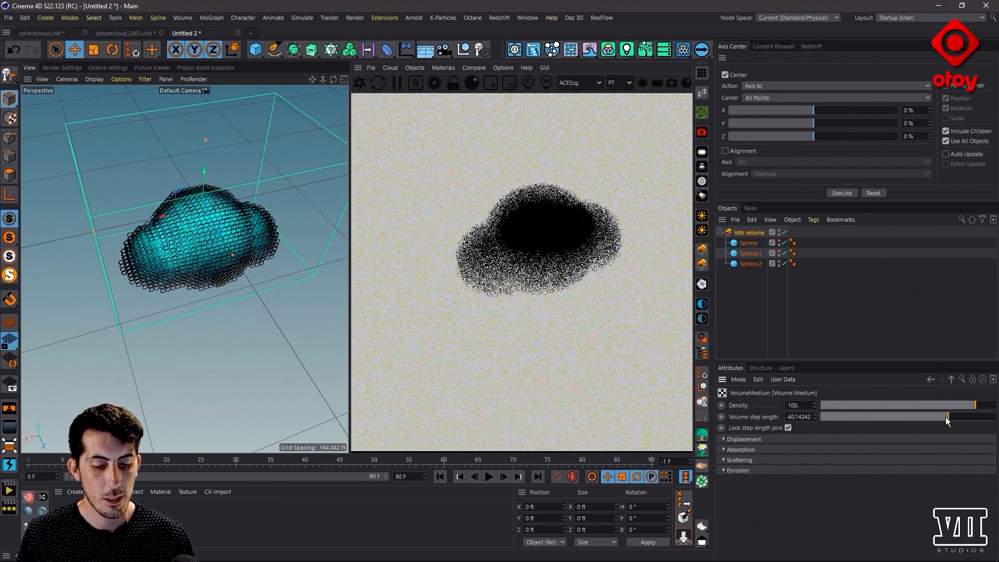
left_click_drag(973, 404, 952, 405)
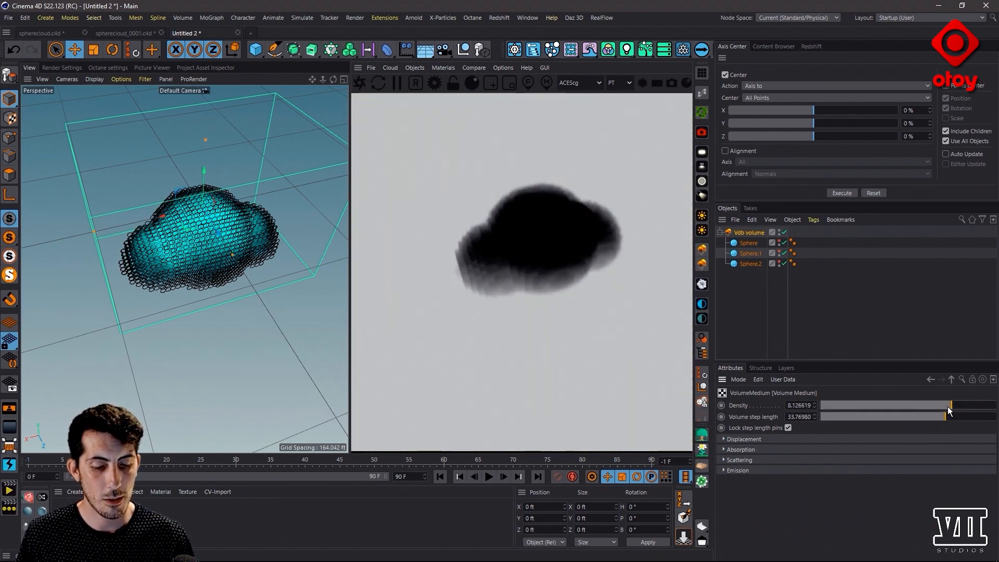
left_click_drag(949, 410, 921, 410)
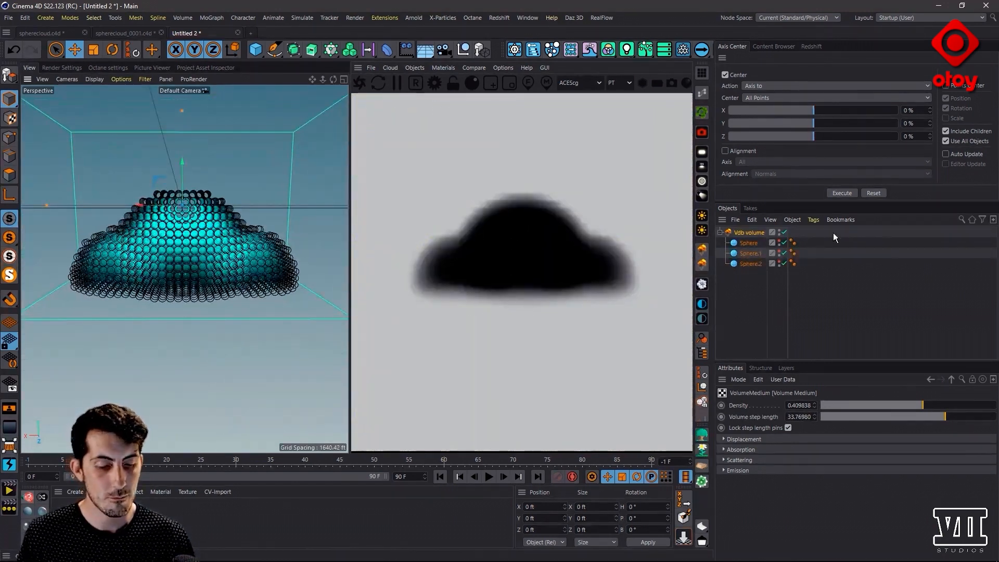
- In the Vdb volume's Generate settings, raise Edge feather from 0 to about 0.75 for softer cloud edges
left_click(839, 405)
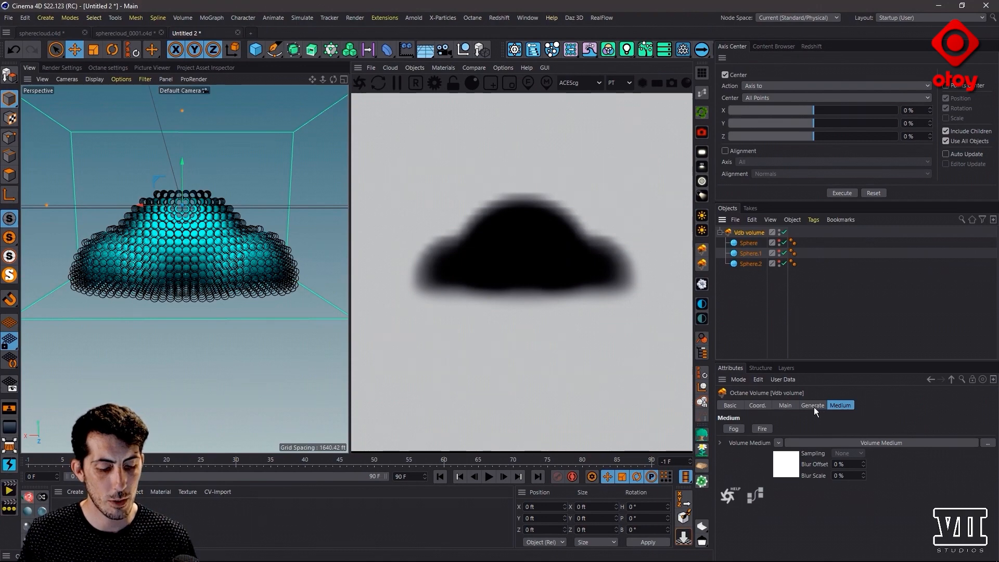
left_click(811, 405)
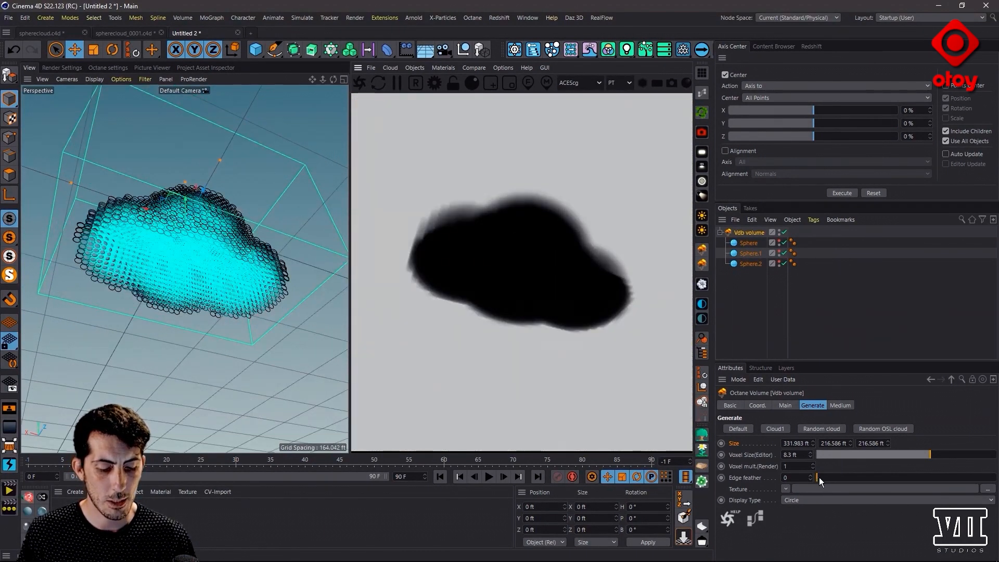
left_click_drag(819, 478, 825, 478)
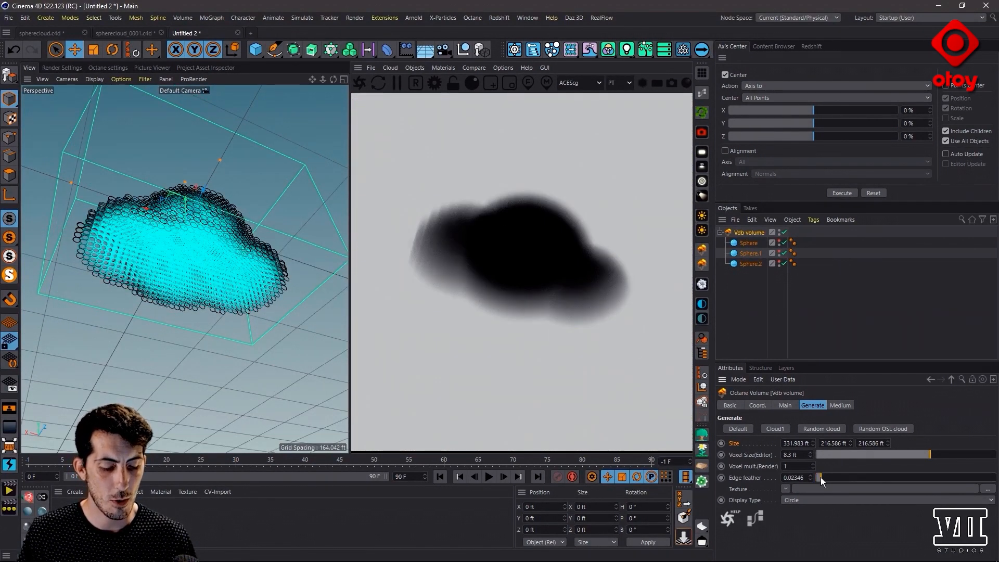
left_click_drag(822, 477, 819, 478)
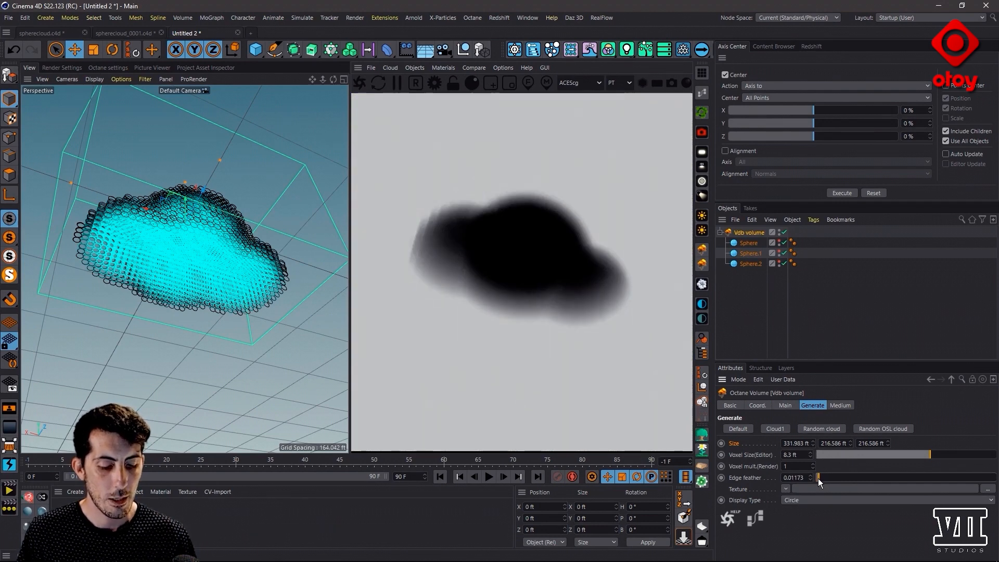
left_click_drag(820, 478, 828, 478)
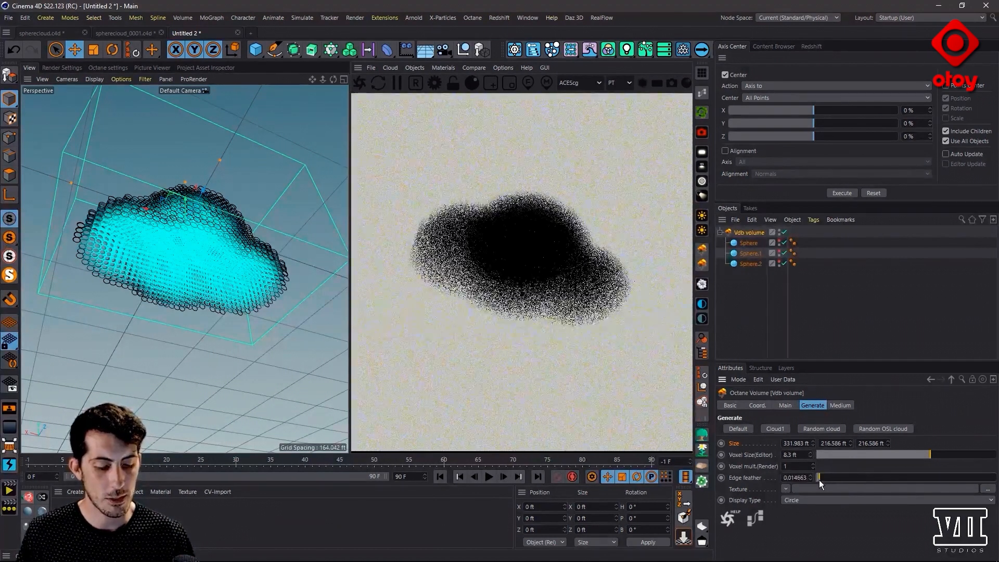
left_click_drag(821, 478, 898, 477)
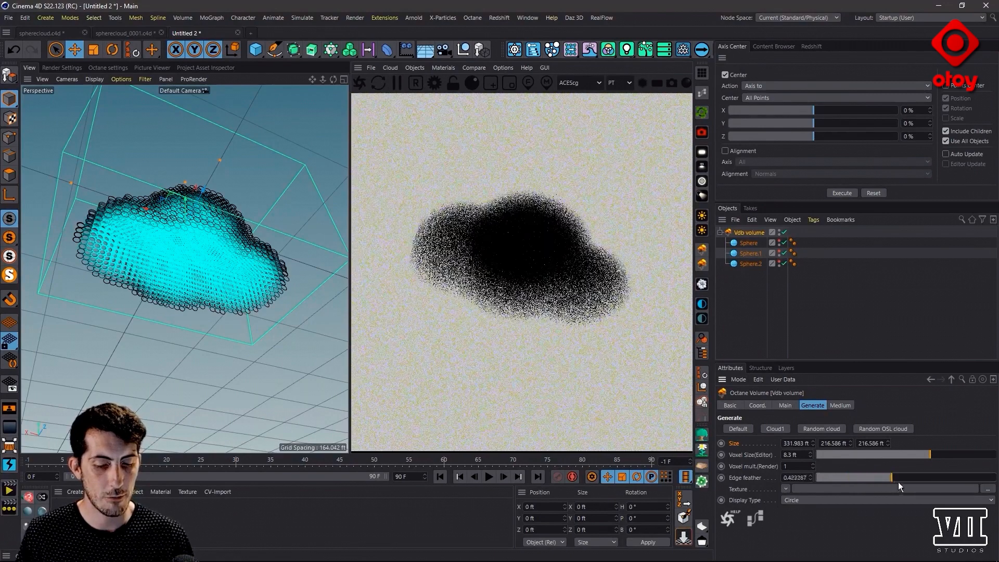
left_click_drag(882, 477, 945, 478)
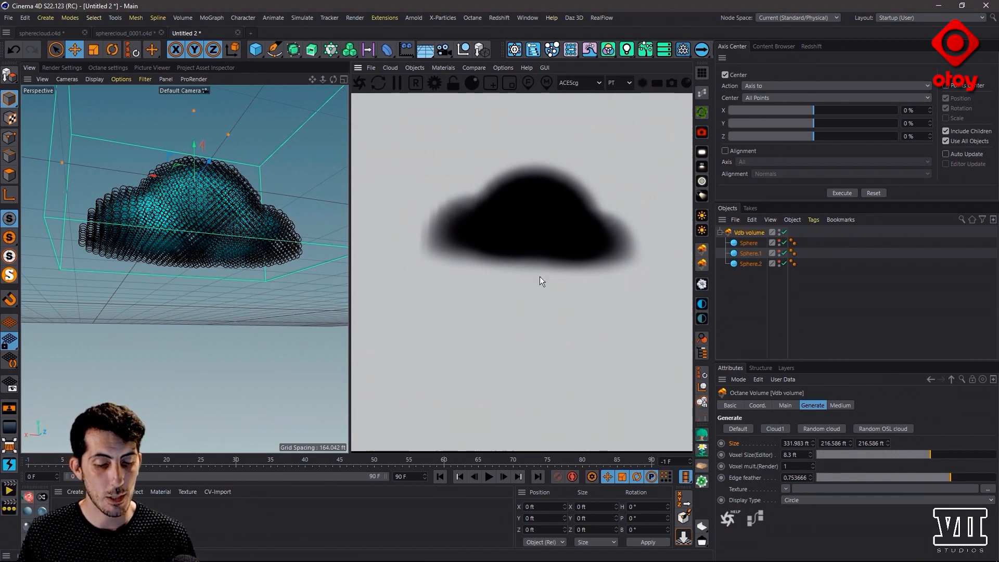
mouse_move(460, 279)
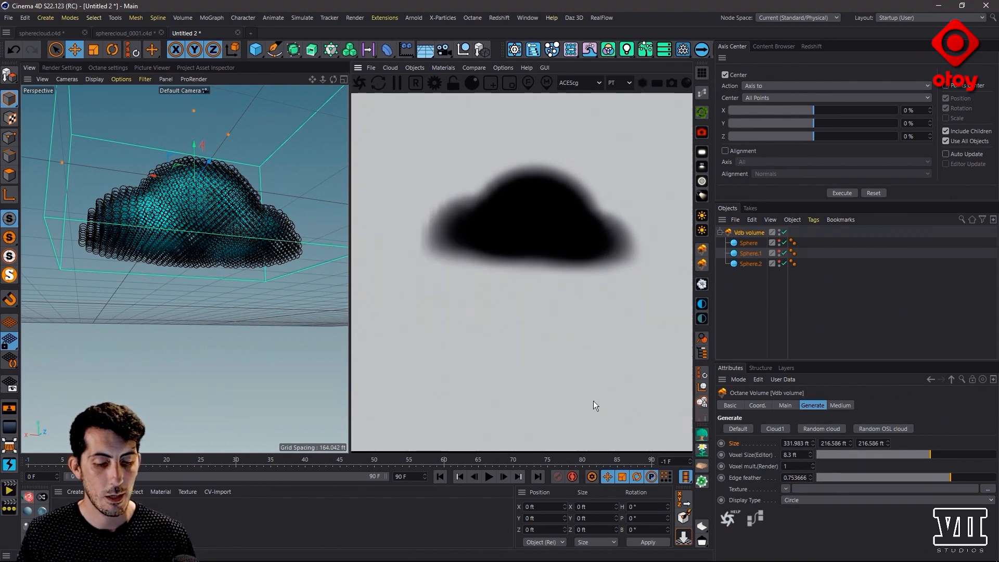
mouse_move(342, 228)
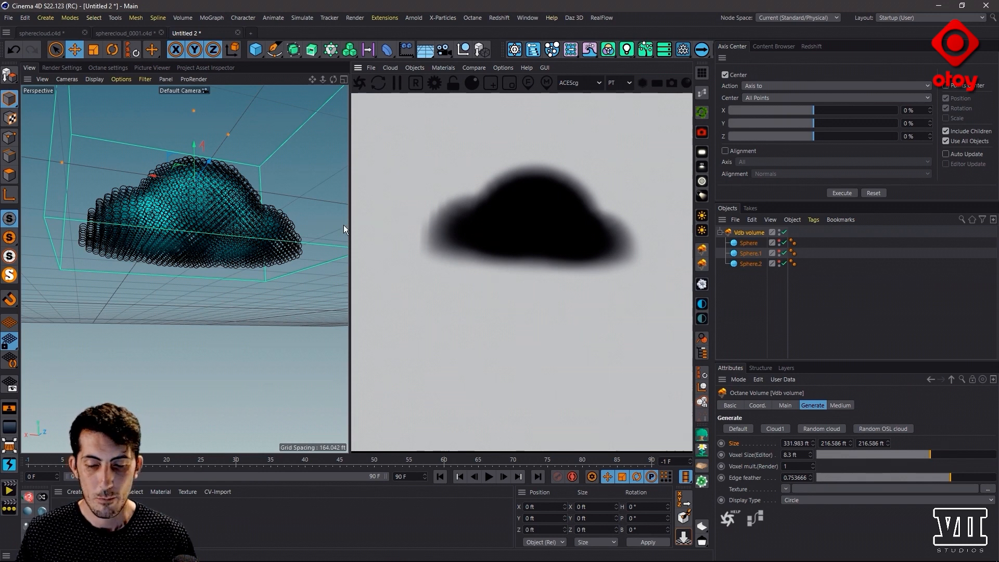
- Increase the volume medium density to about 23.2 and shorten the step length, checking the cloud from another angle
left_click(841, 404)
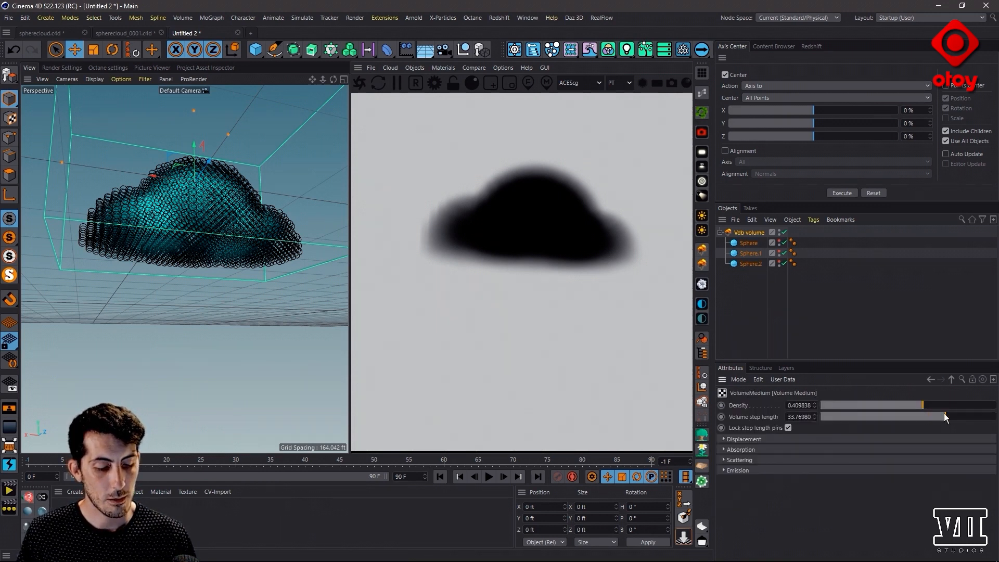
left_click_drag(922, 416, 900, 416)
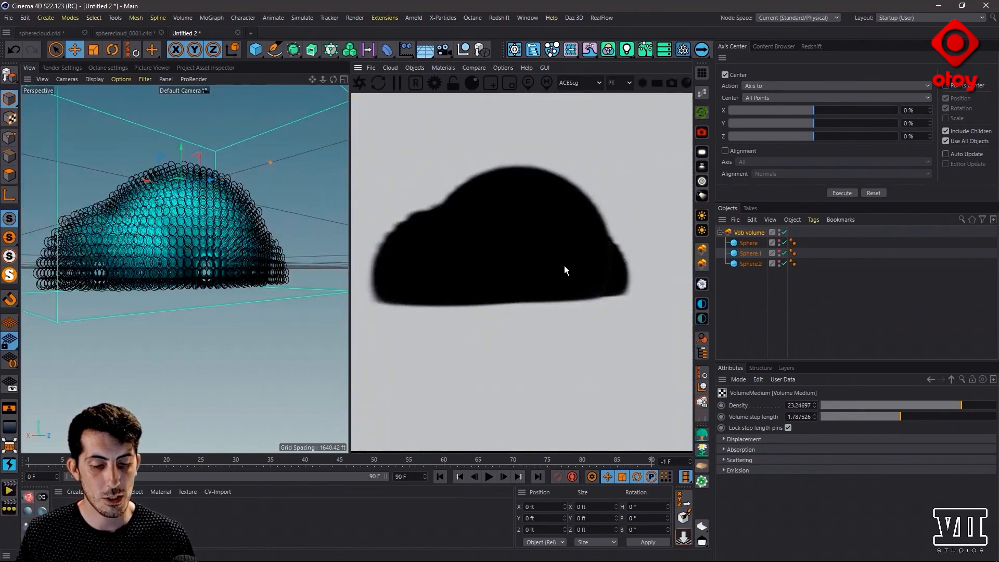
left_click_drag(564, 271, 551, 255)
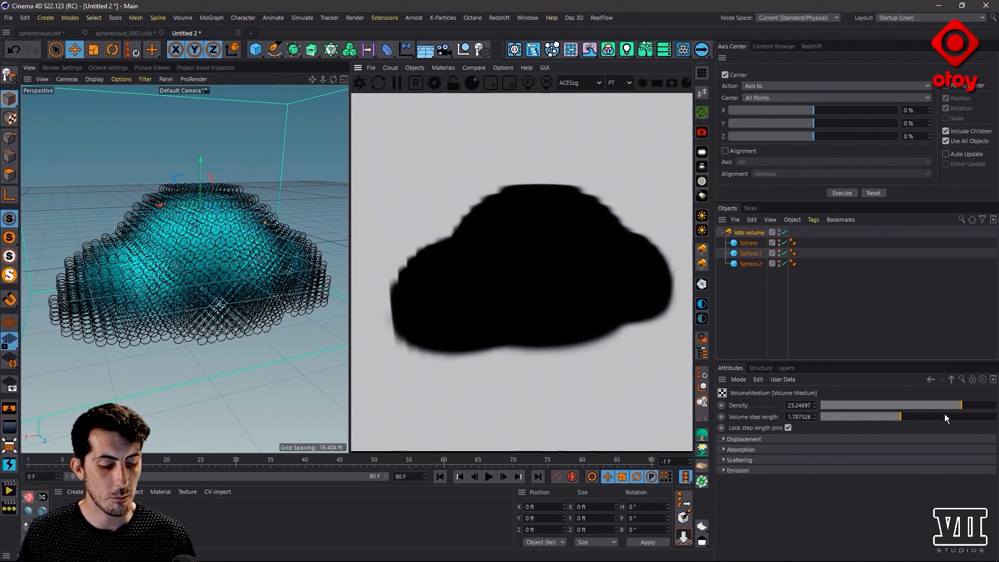
mouse_move(573, 190)
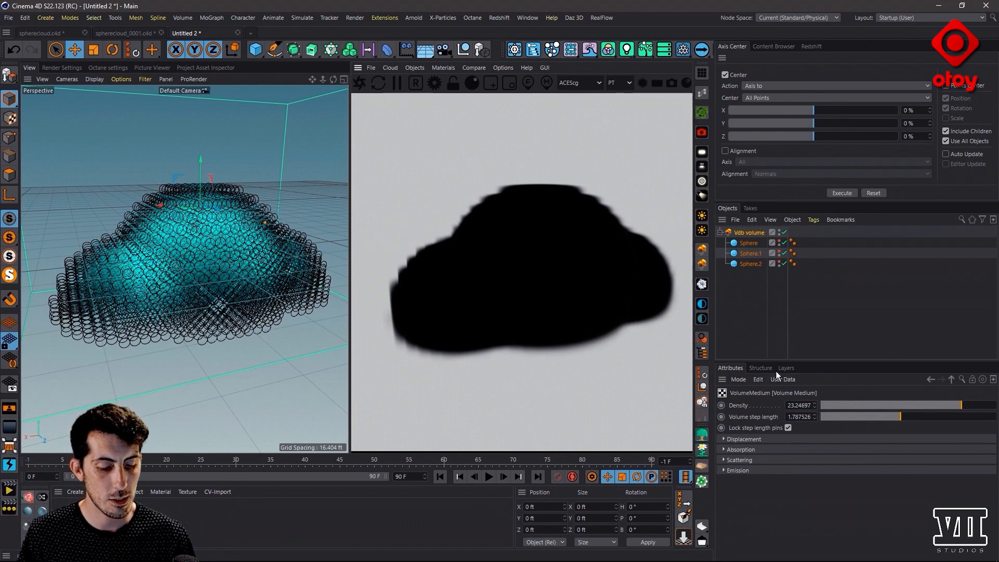
- Back in the Vdb volume's Generate settings, adjust the editor voxel size with edge feather near 0.84
left_click(840, 405)
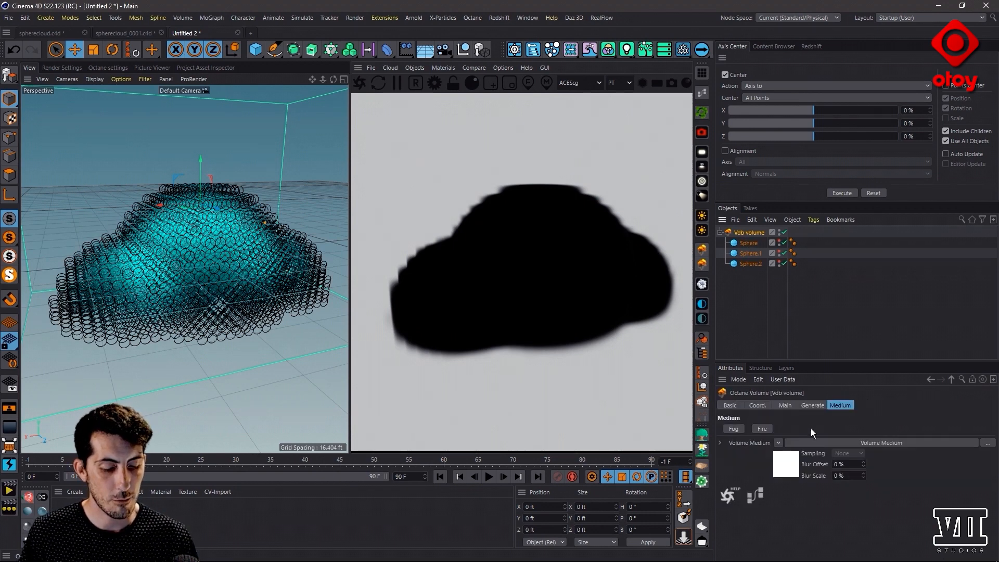
left_click(813, 405)
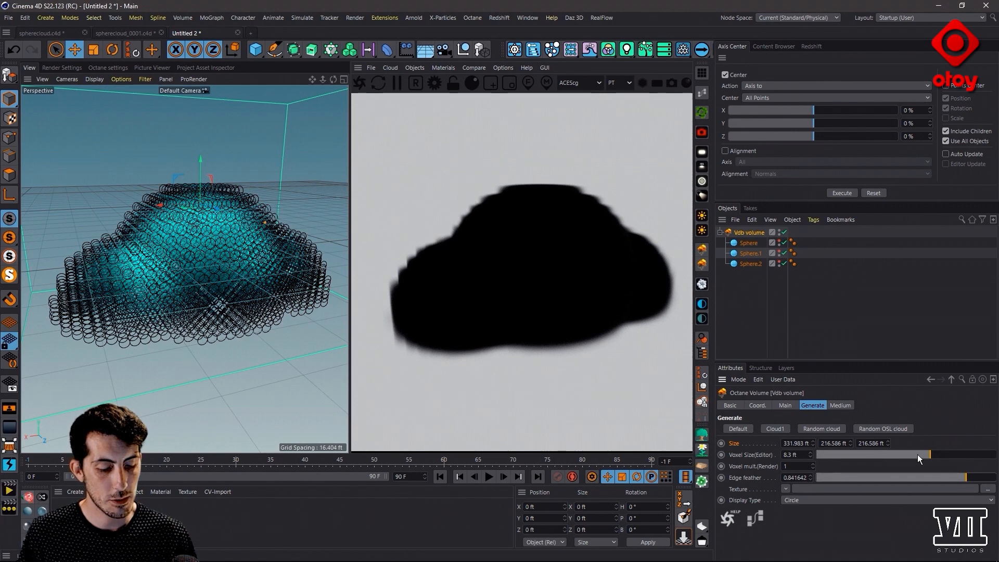
left_click_drag(948, 455, 918, 455)
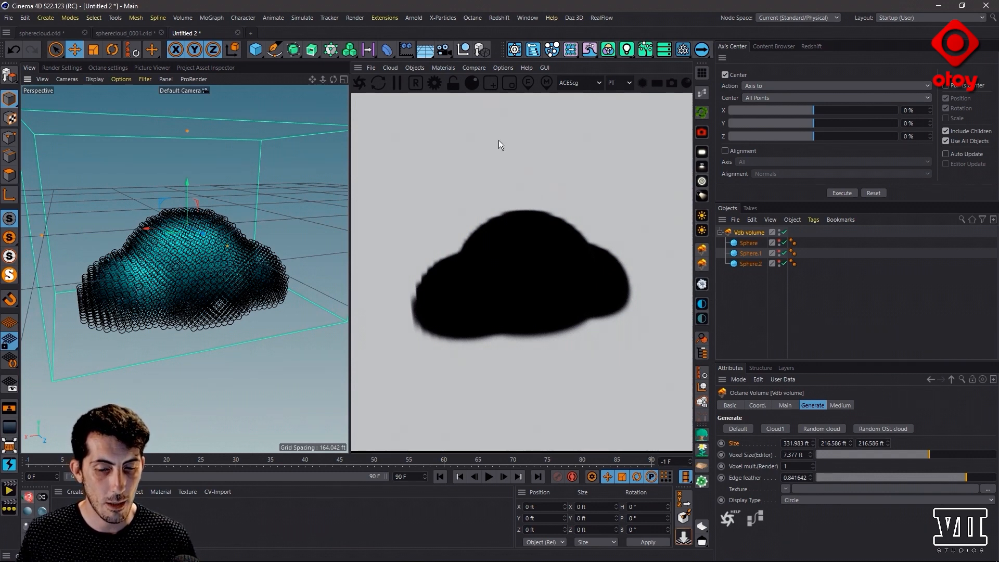
- Add an Octane Daylight from the Live Viewer objects and rotate the sun for a blue sky behind the cloud
left_click(415, 68)
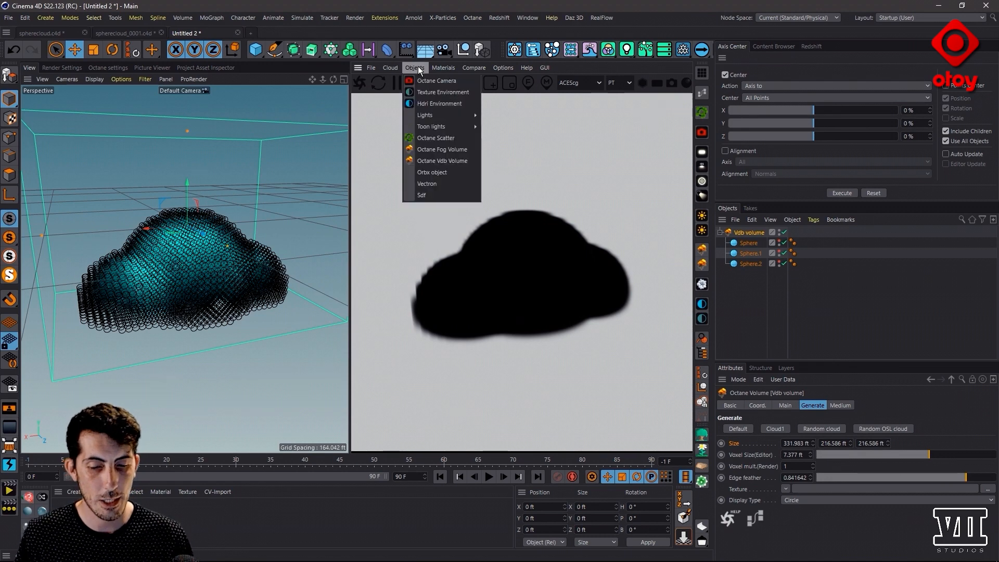
mouse_move(431, 114)
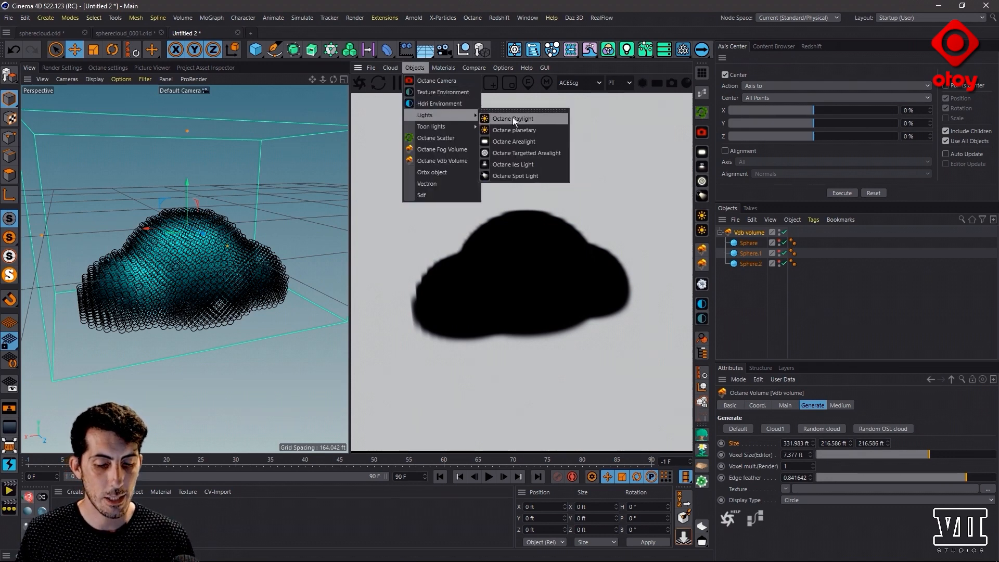
left_click(513, 119)
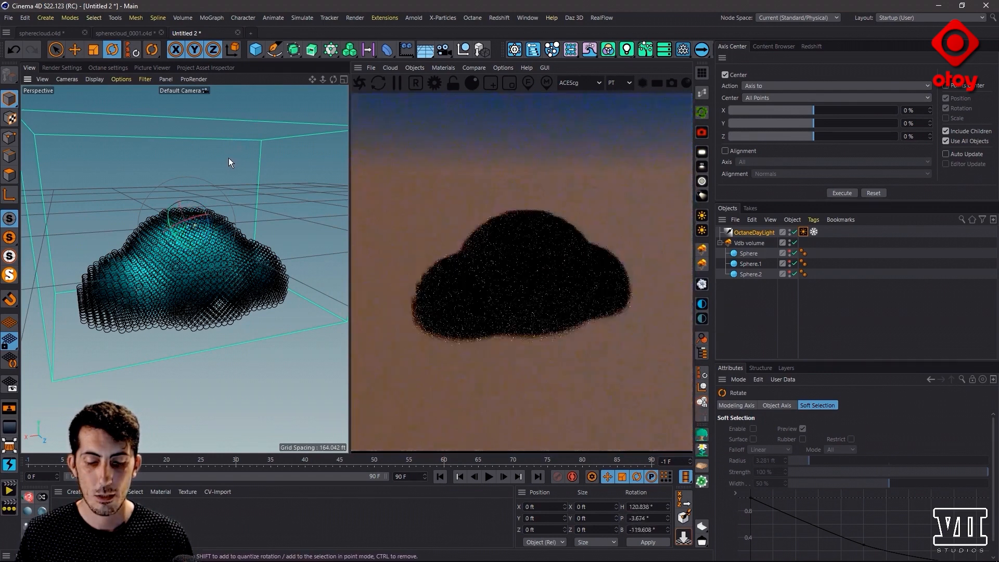
left_click_drag(228, 162, 176, 270)
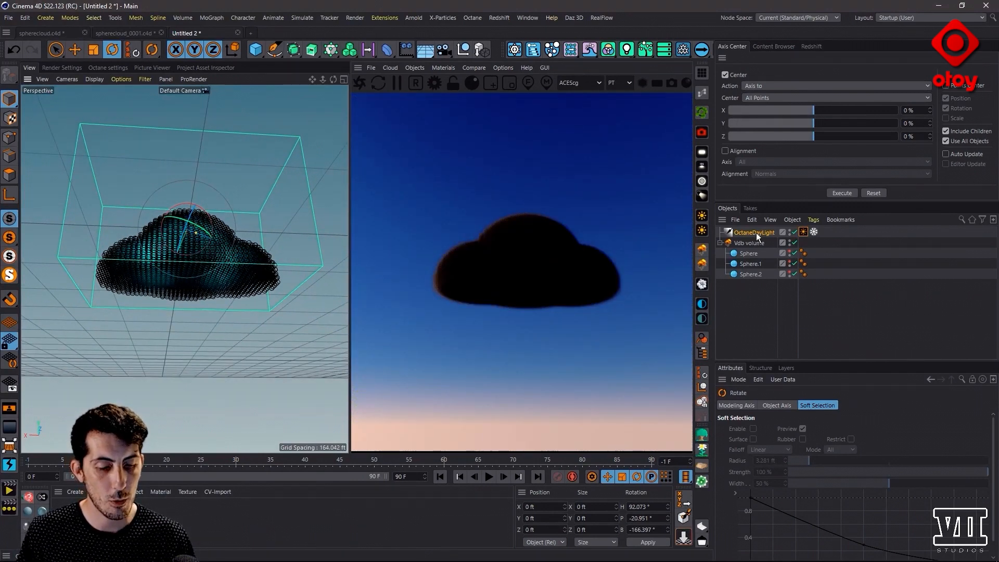
- In the volume medium, shorten the step length and try thin to dense density values for the cloud
left_click(750, 242)
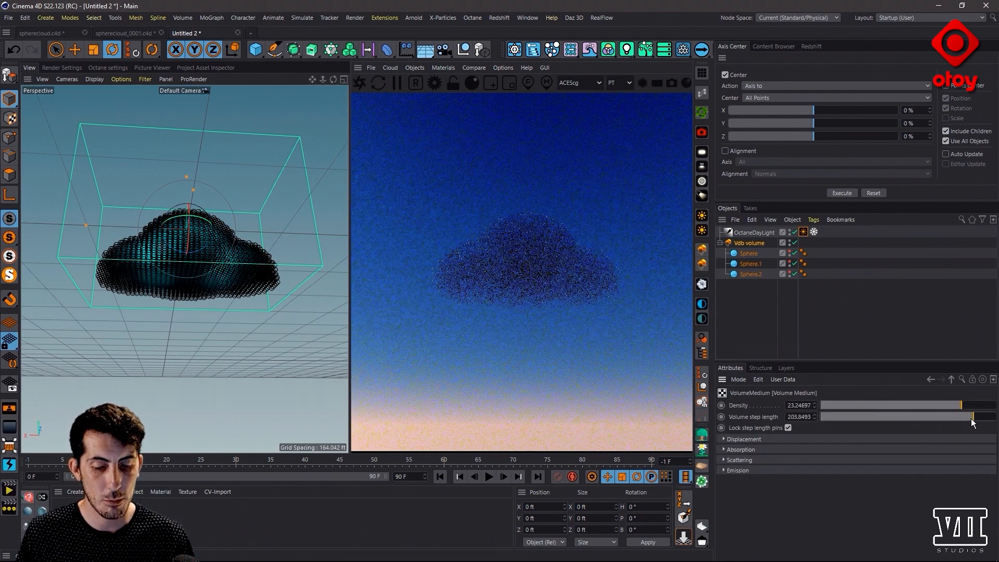
left_click_drag(972, 416, 948, 416)
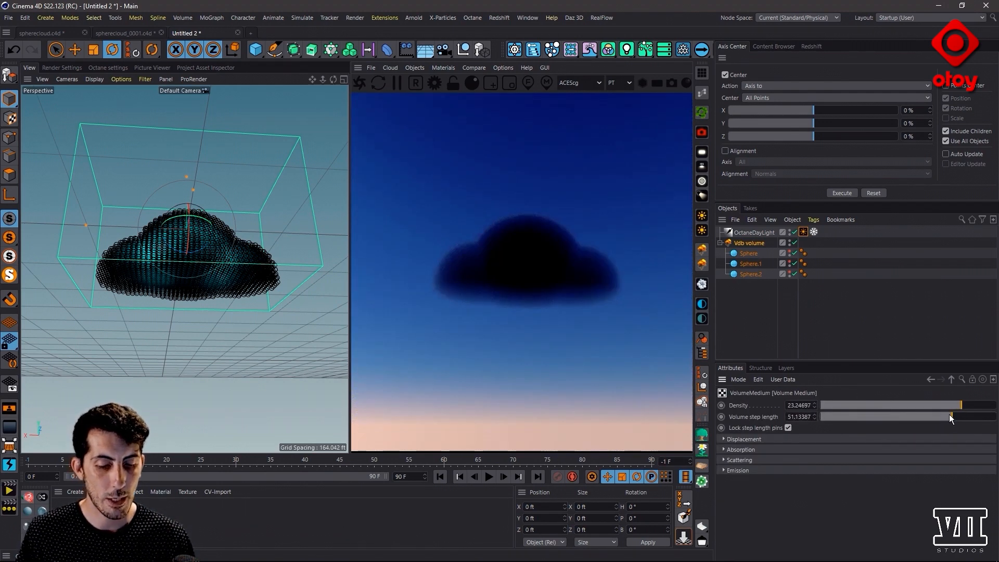
left_click_drag(949, 417, 945, 416)
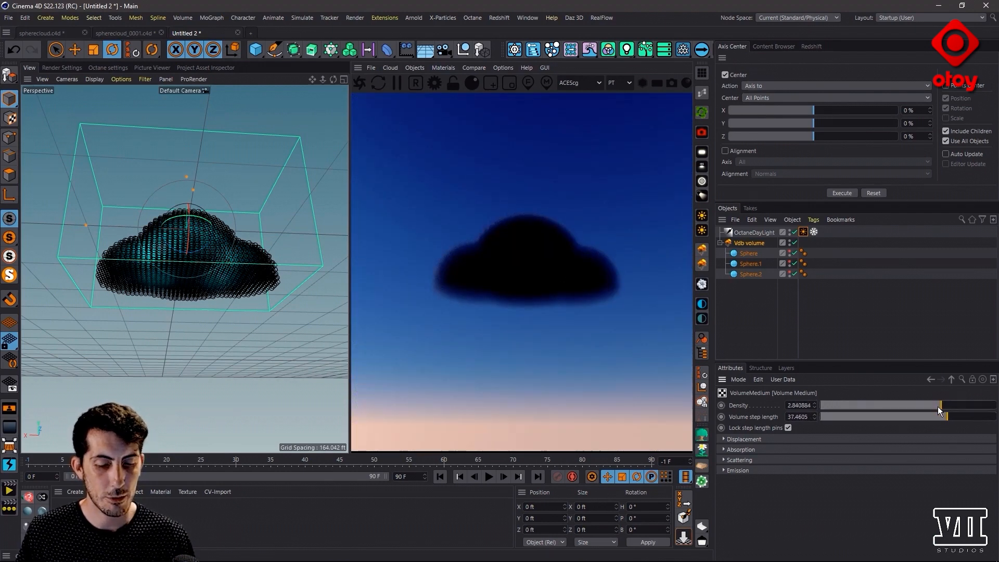
left_click_drag(936, 405, 924, 406)
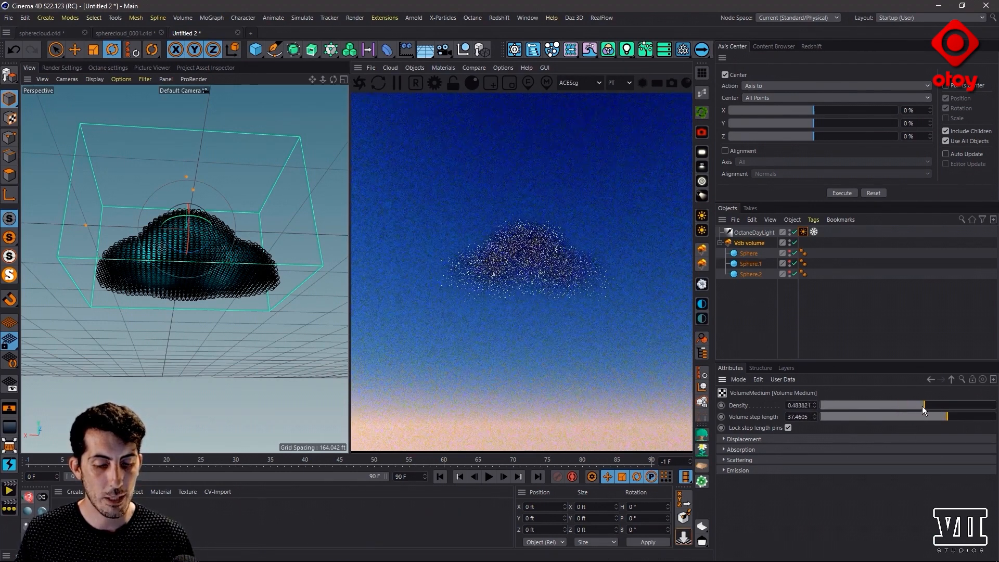
left_click_drag(924, 405, 907, 405)
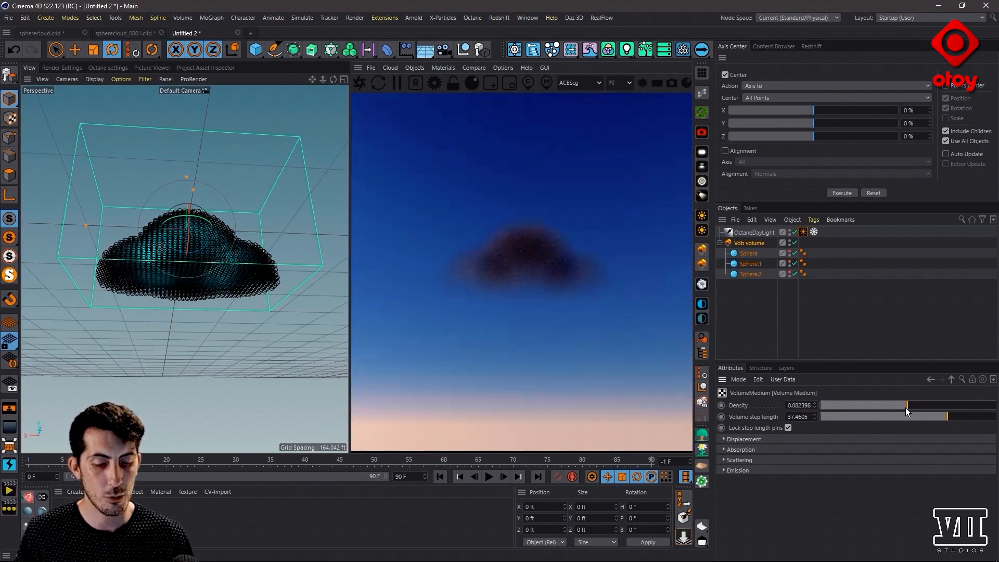
left_click_drag(907, 405, 925, 405)
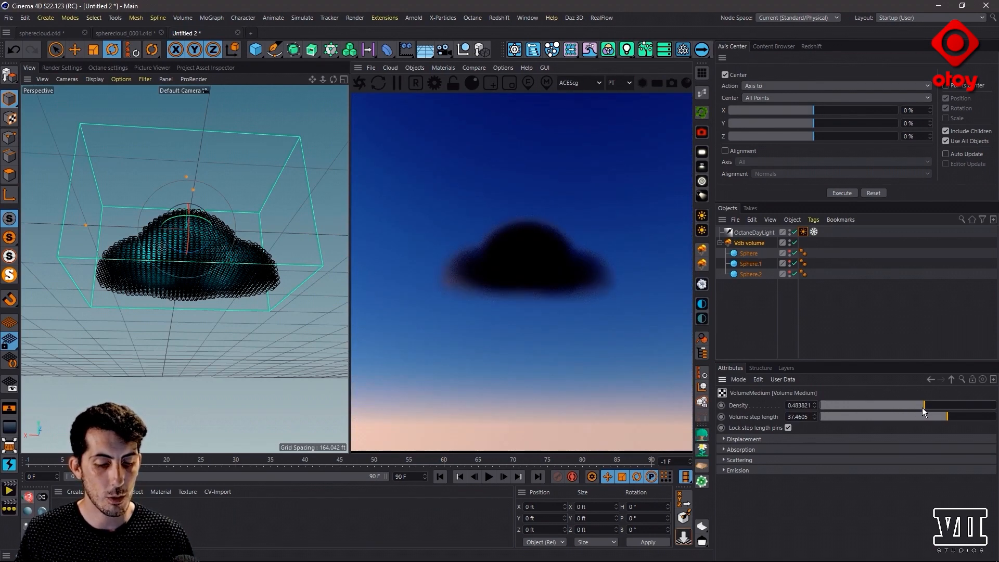
left_click_drag(925, 404, 962, 405)
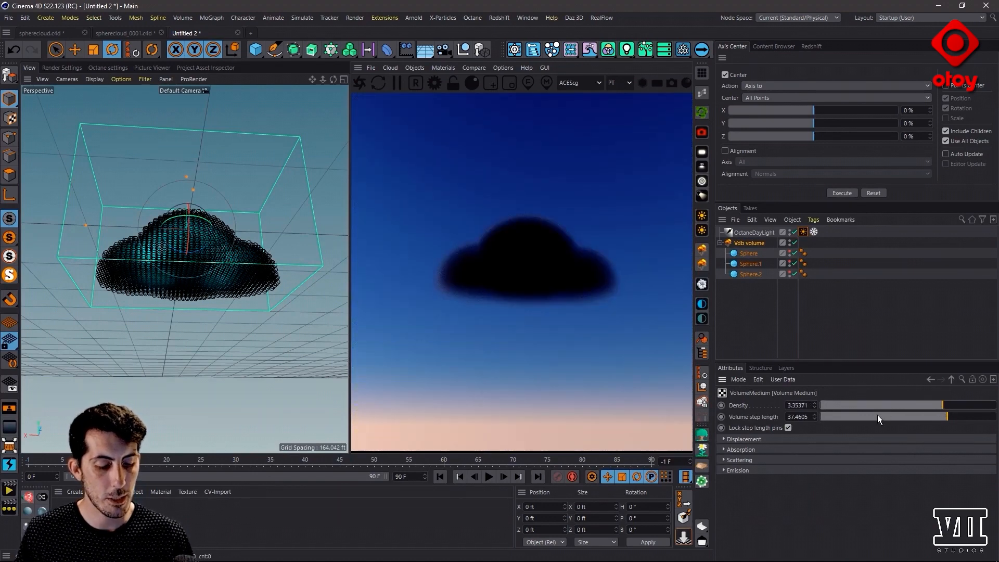
- Settle on density about 7.28 with step length about 1.40, and expand the Scattering section
left_click_drag(942, 416, 895, 417)
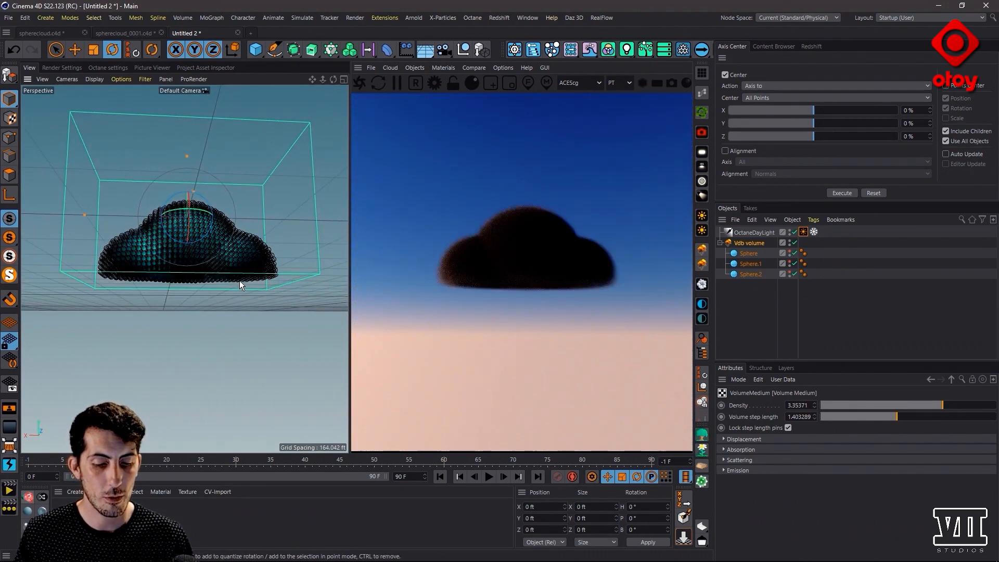
left_click_drag(933, 405, 924, 404)
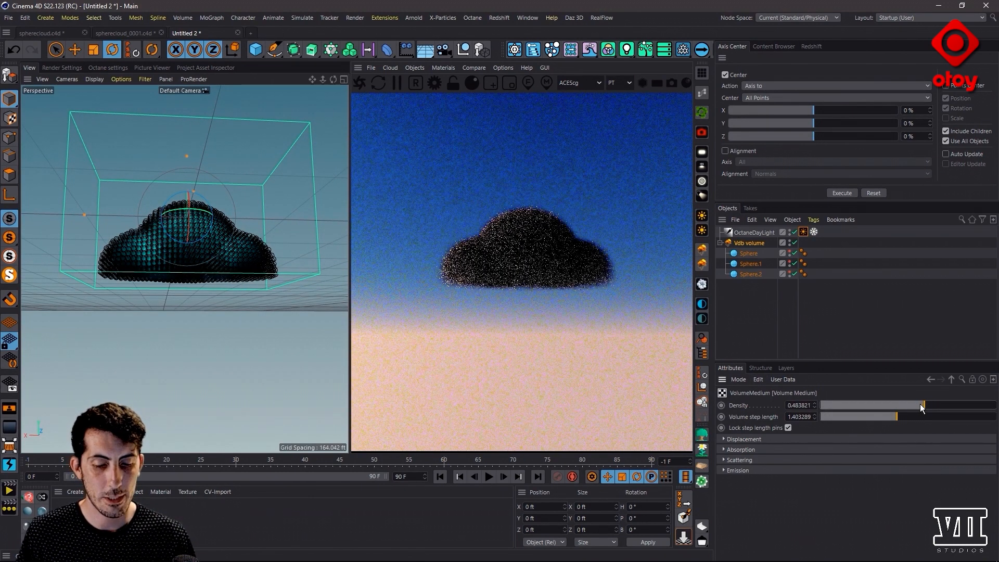
left_click_drag(923, 405, 907, 405)
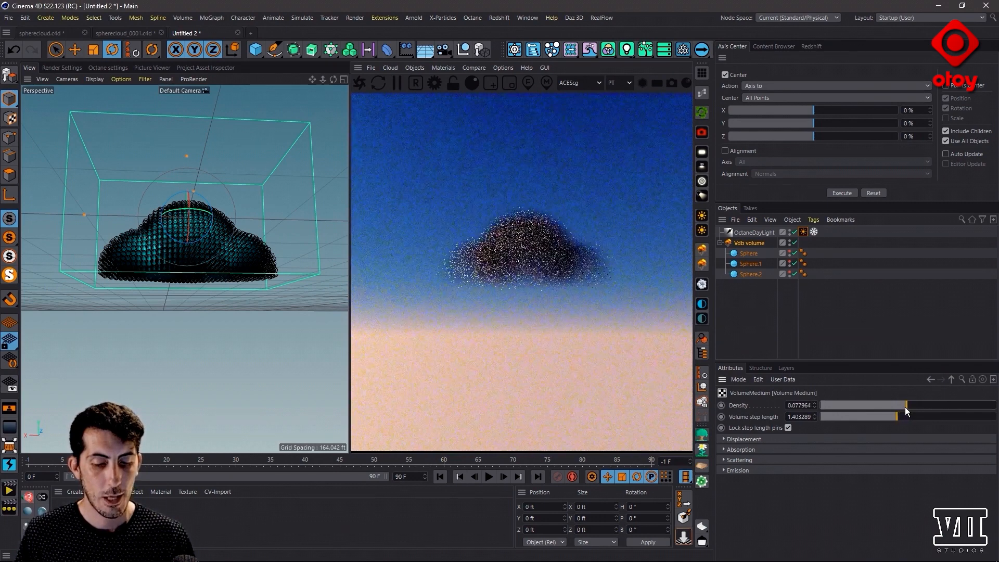
left_click_drag(908, 405, 934, 405)
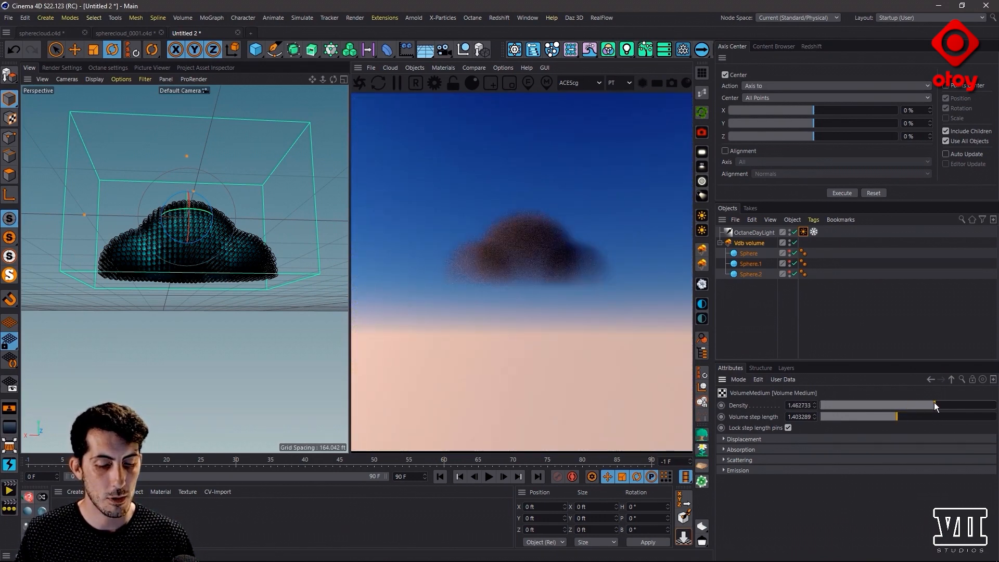
left_click_drag(934, 404, 948, 405)
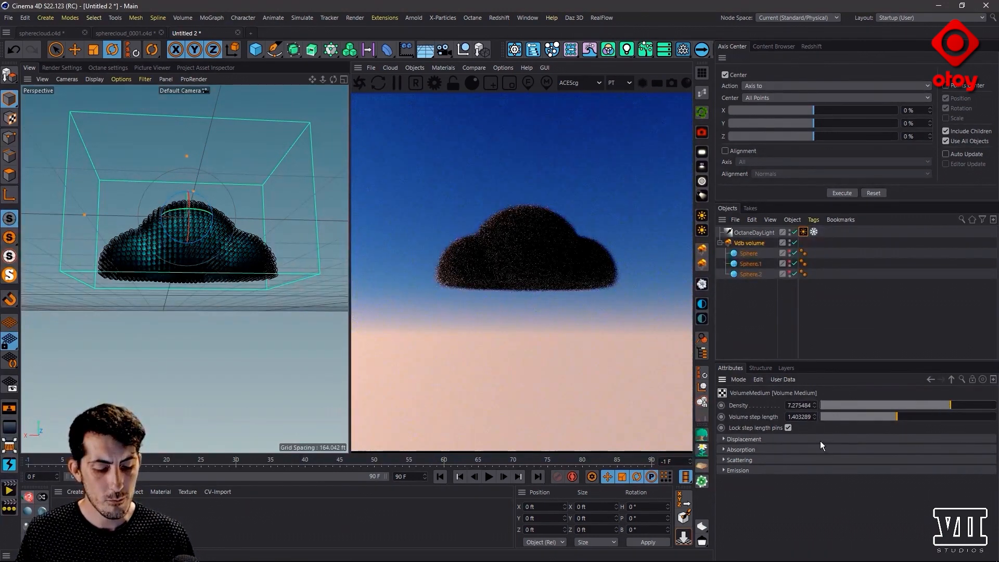
left_click(724, 459)
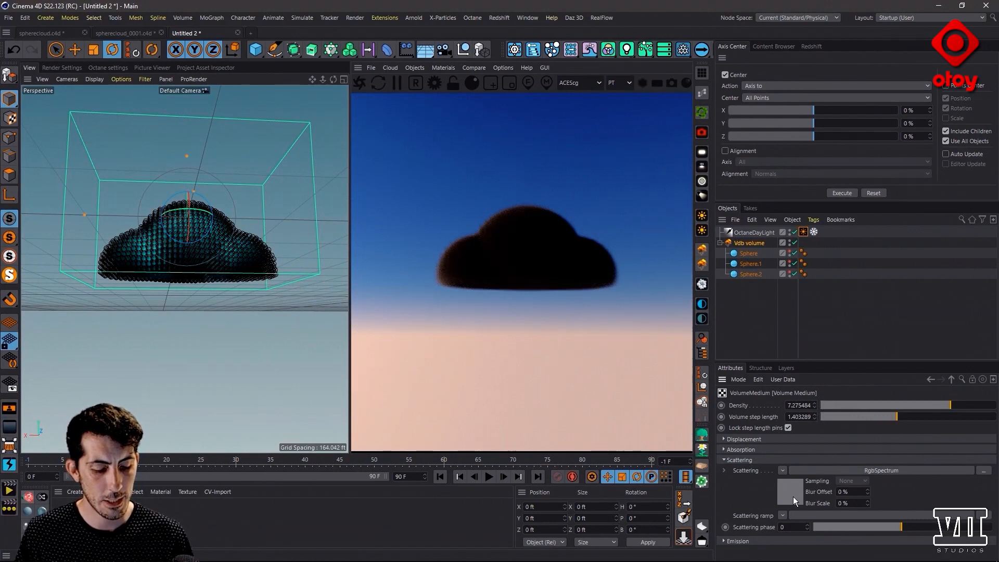
- Set the Scattering RgbSpectrum colour in HSV to near white, V about 0.86, then return to the medium
left_click(790, 490)
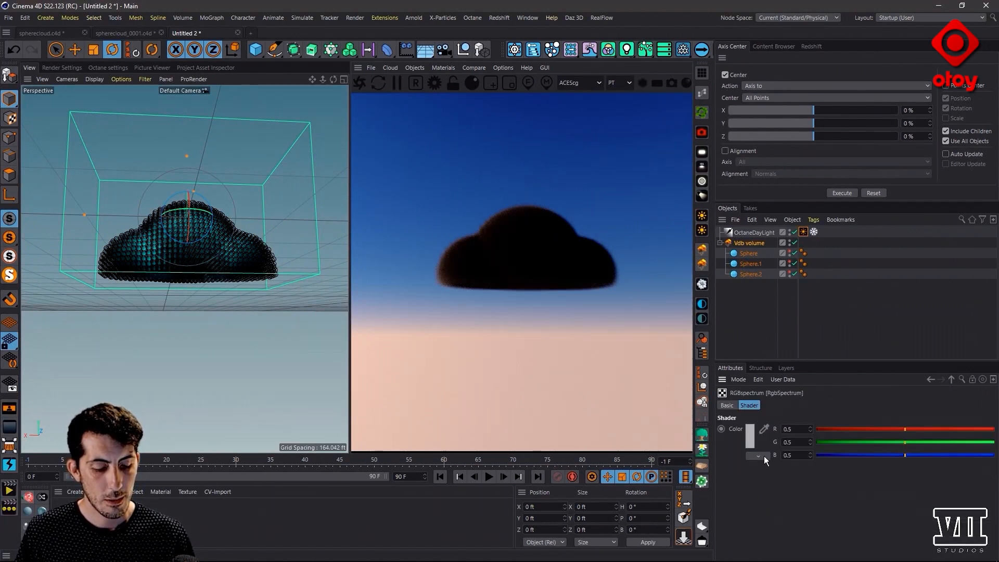
left_click(757, 455)
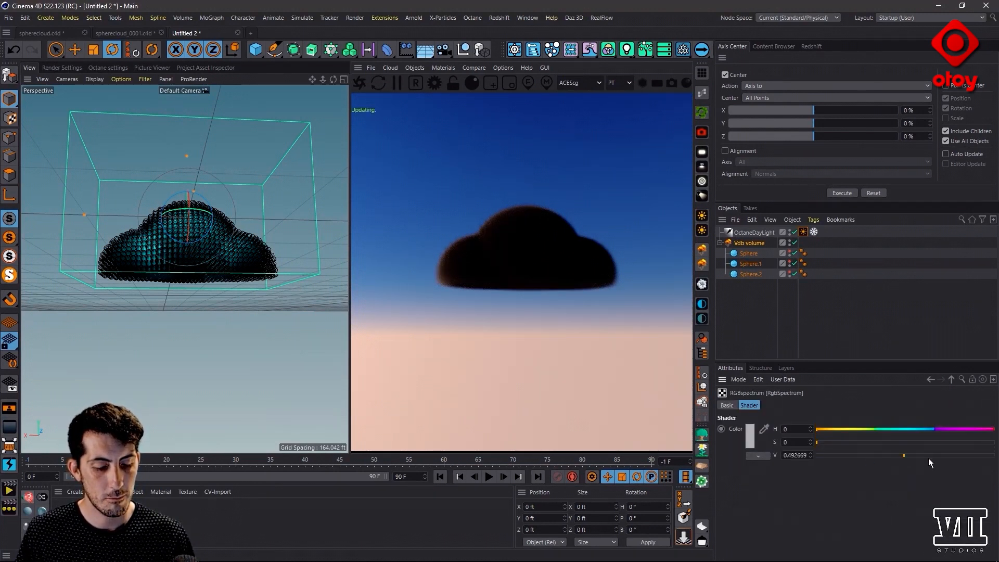
left_click_drag(903, 454, 818, 454)
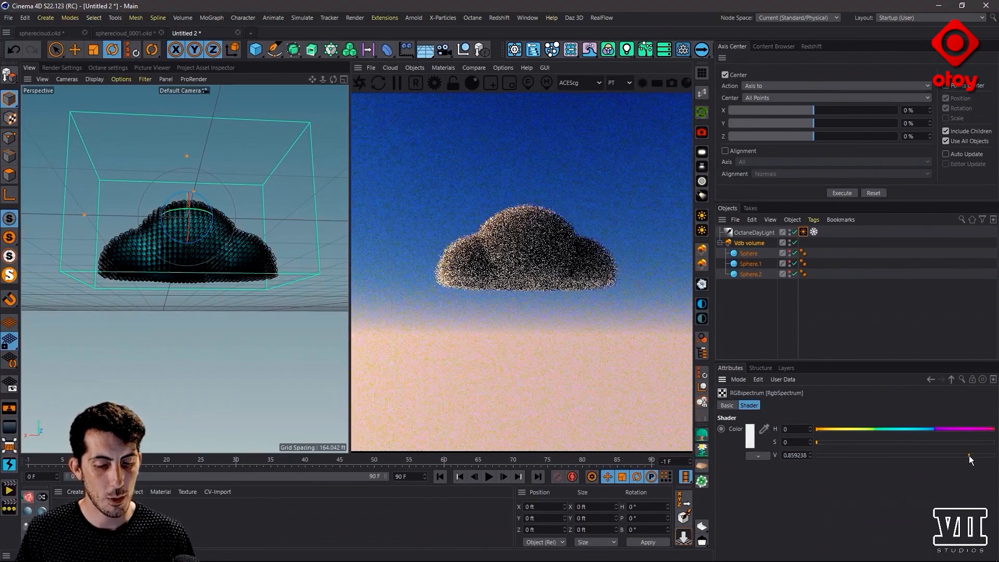
left_click(949, 378)
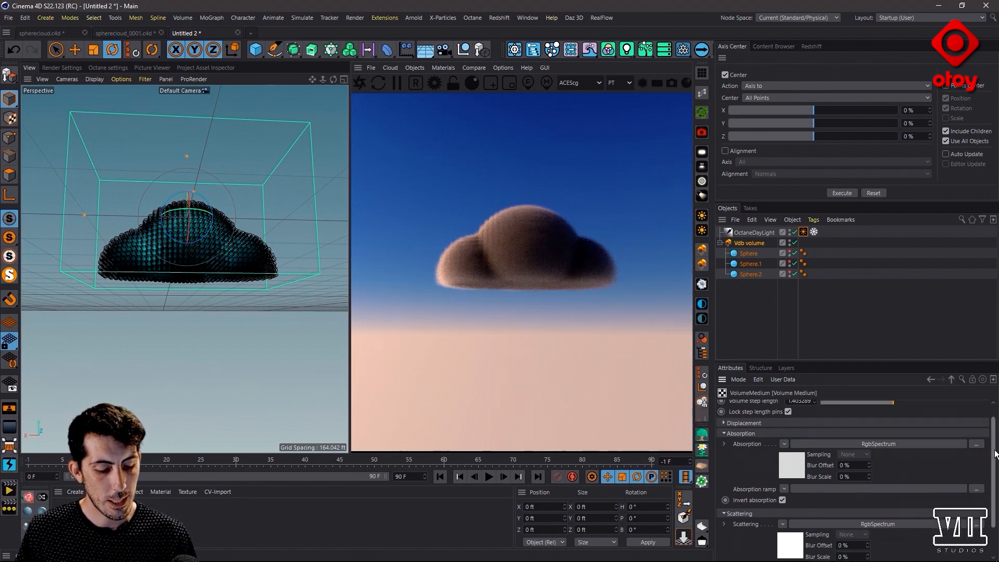
- Set scattering phase near -0.51, tune the volume step length and lower density to about 0.35 for a hazy cloud
scroll("down", 3)
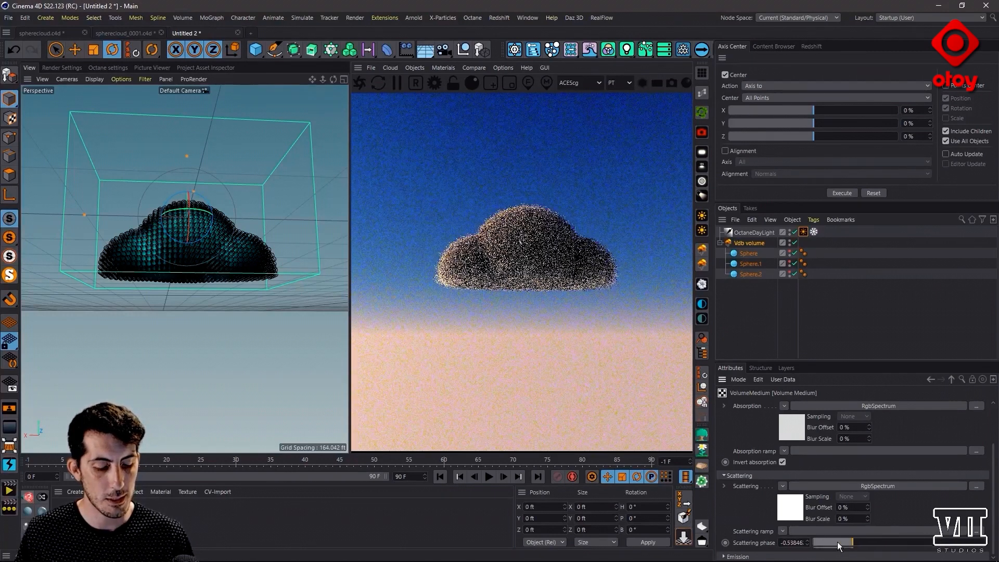
left_click_drag(834, 541, 856, 541)
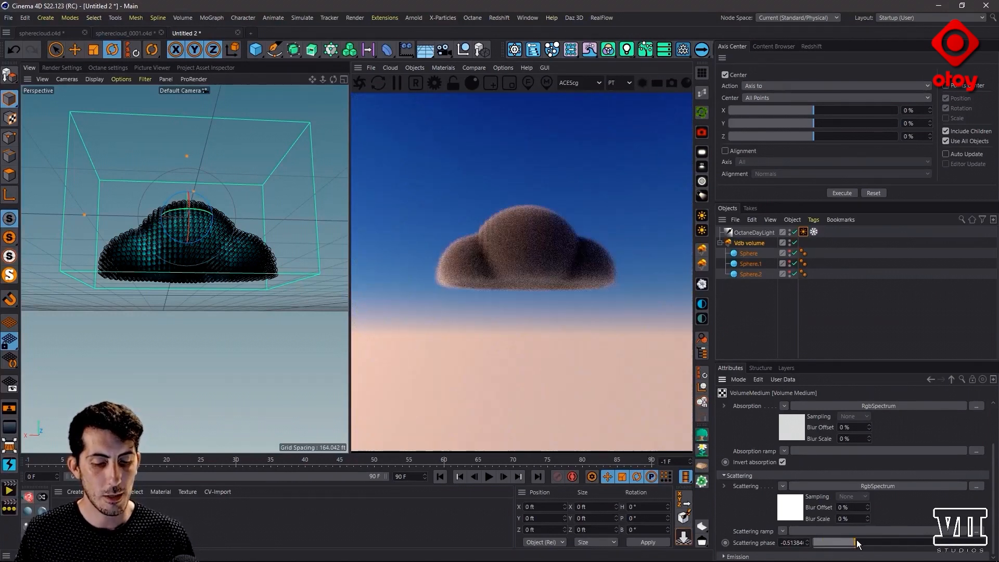
left_click_drag(834, 542, 856, 543)
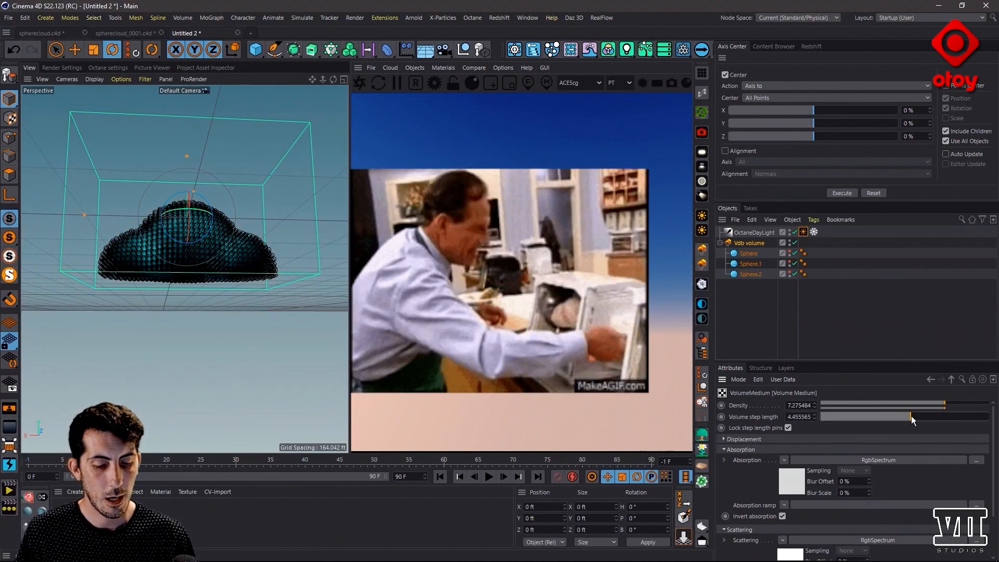
left_click_drag(910, 416, 873, 416)
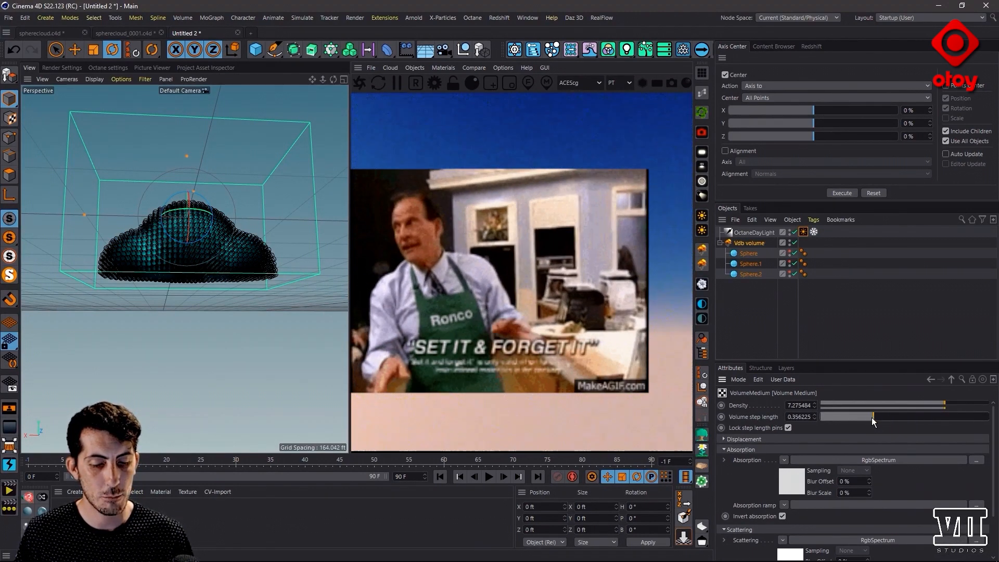
left_click_drag(873, 416, 881, 423)
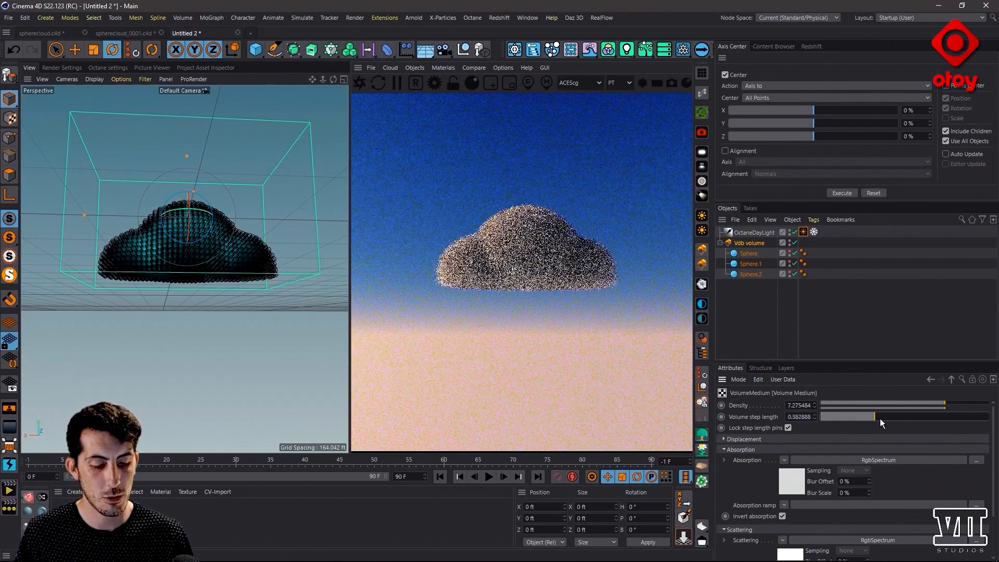
left_click_drag(875, 416, 942, 416)
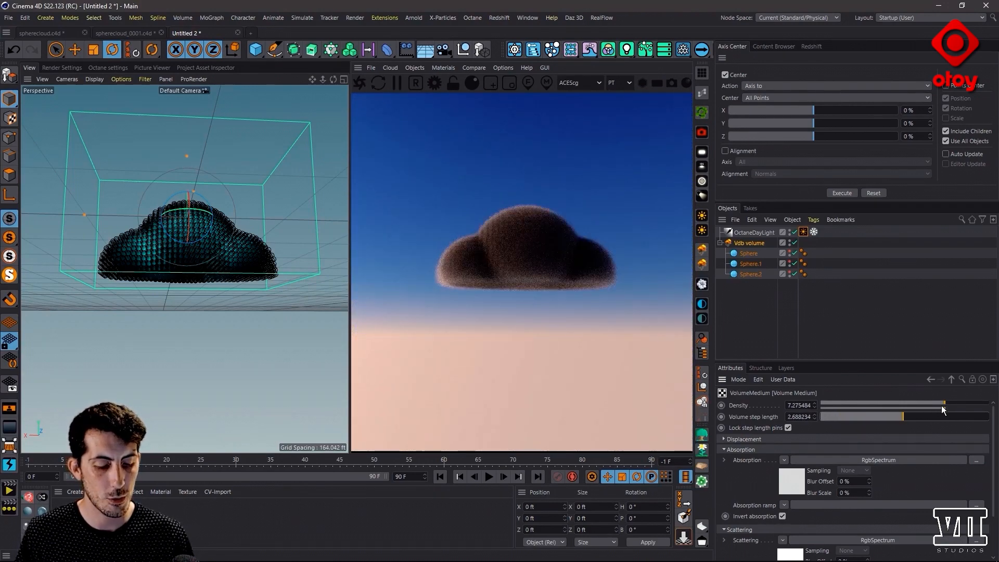
left_click_drag(942, 405, 904, 405)
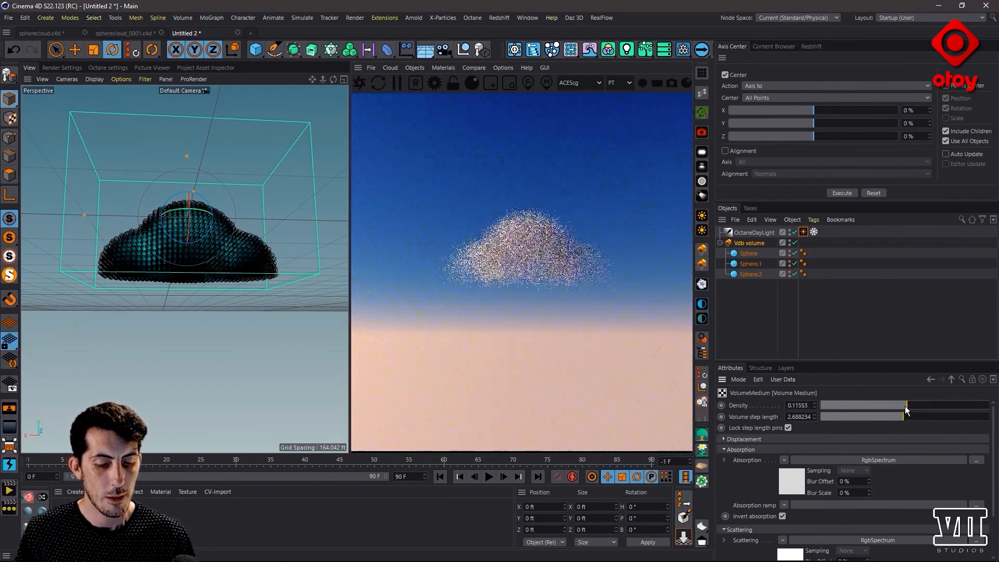
left_click_drag(907, 406, 916, 406)
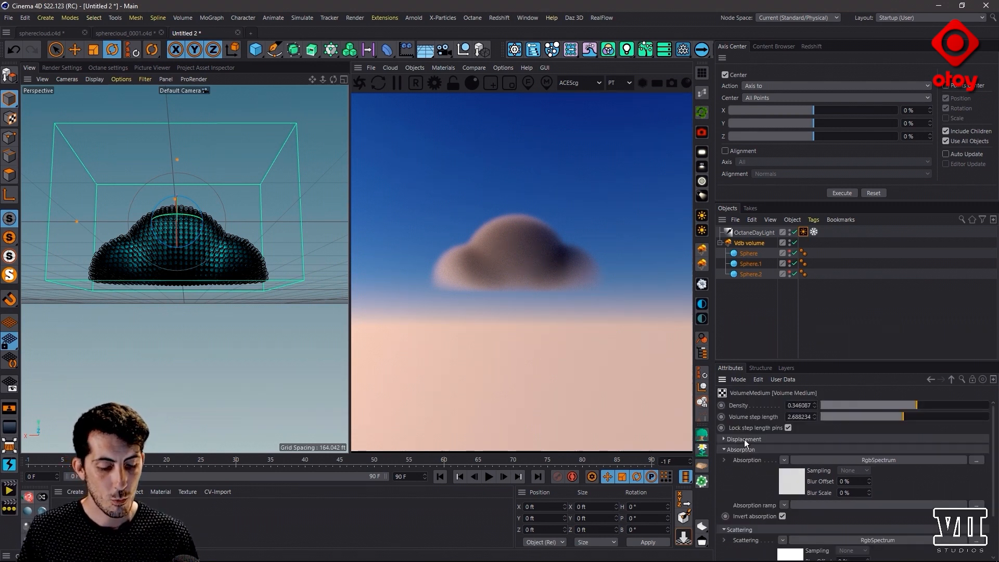
- Compile the OSL displacement script, exaggerate its amount and lower the noise frequency to about 0.11
left_click(724, 440)
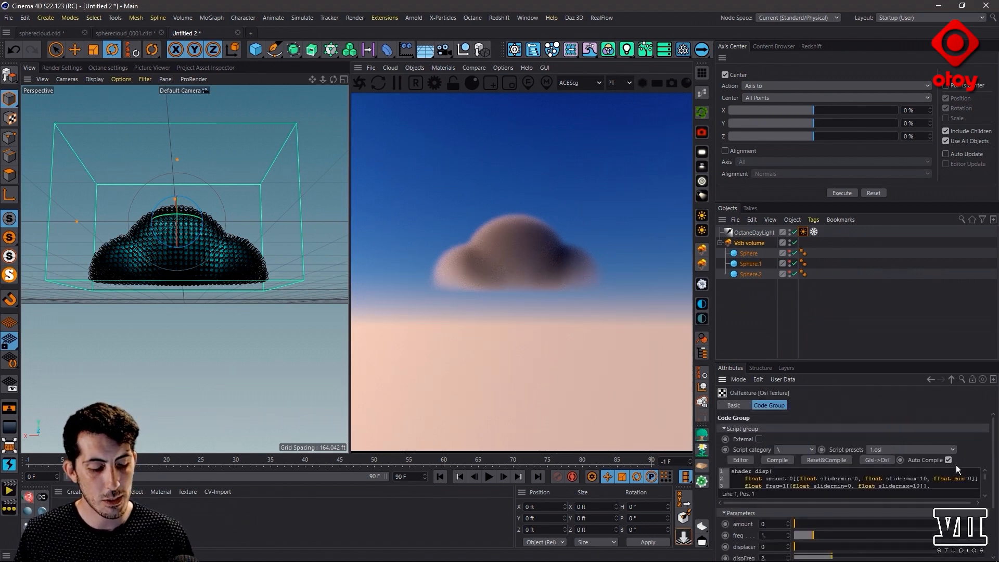
left_click(777, 460)
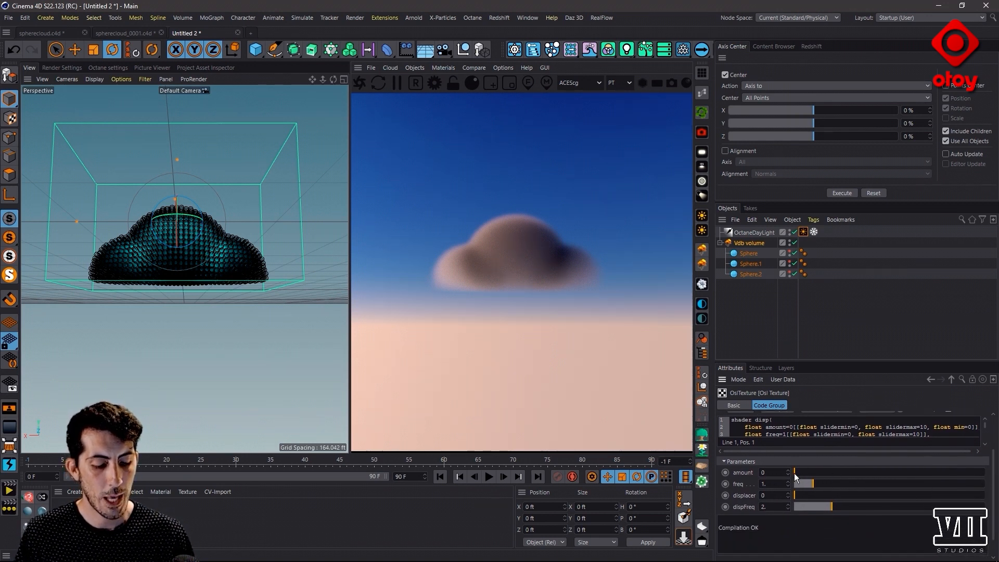
left_click_drag(796, 473, 813, 472)
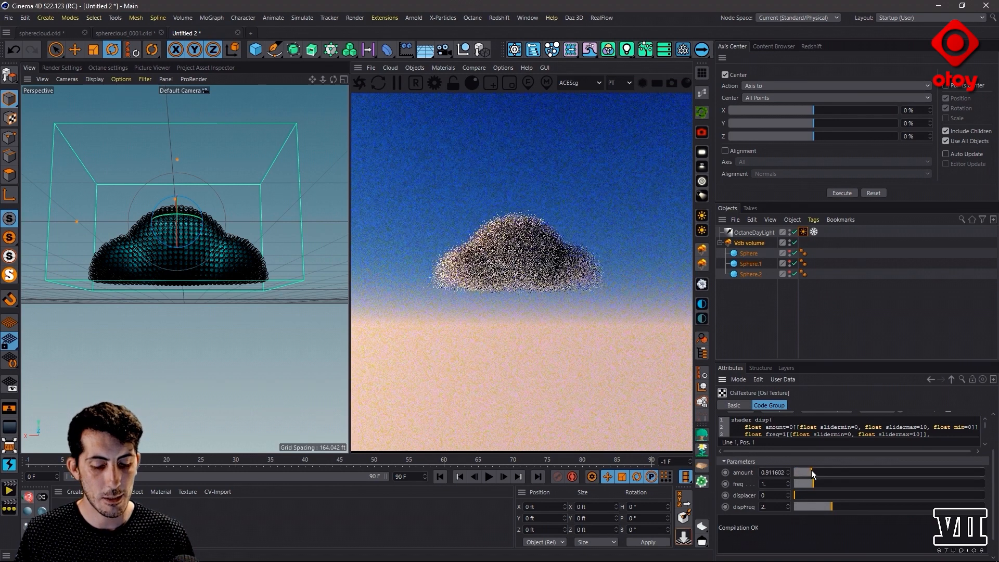
left_click_drag(783, 473, 835, 472)
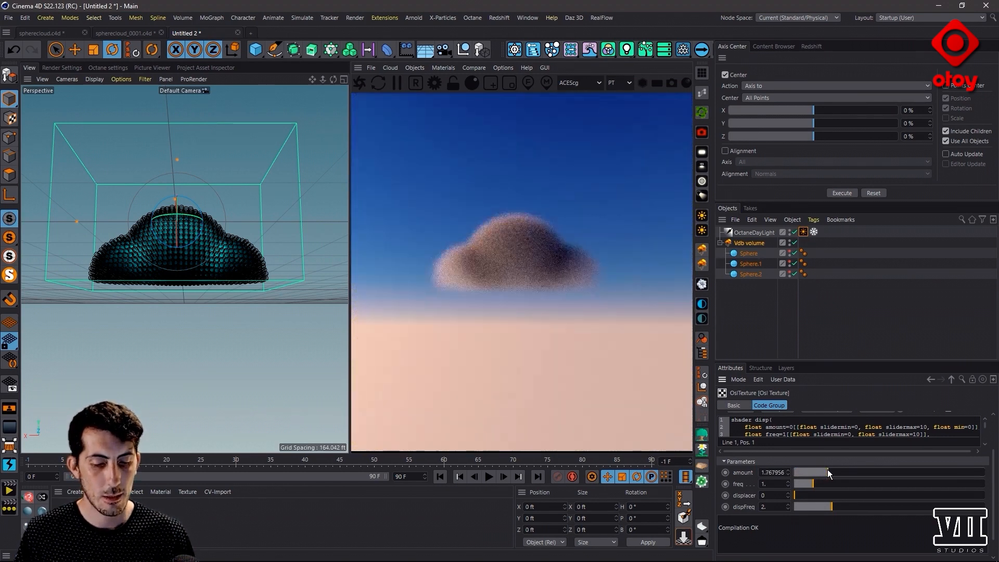
left_click_drag(815, 473, 962, 472)
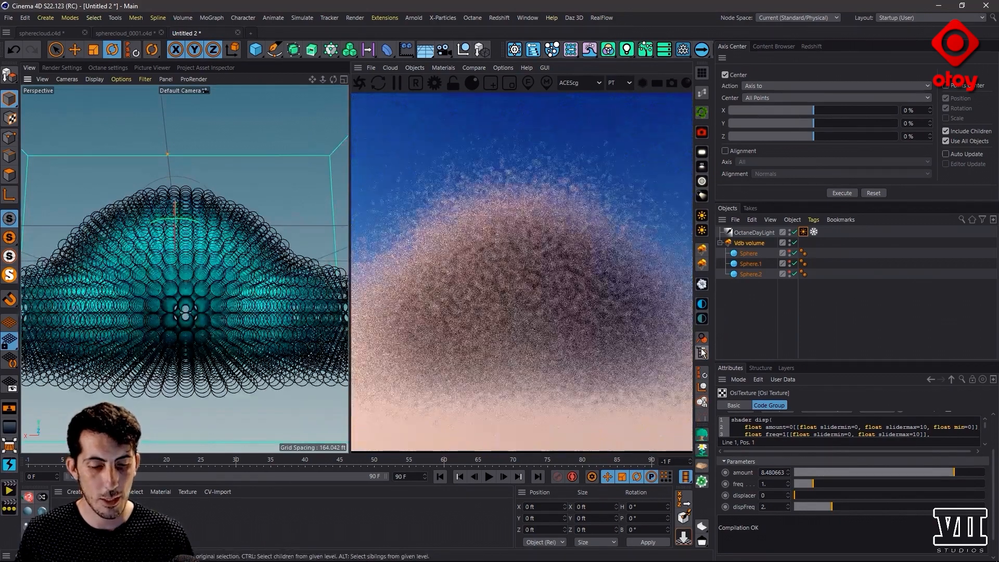
left_click_drag(835, 483, 805, 484)
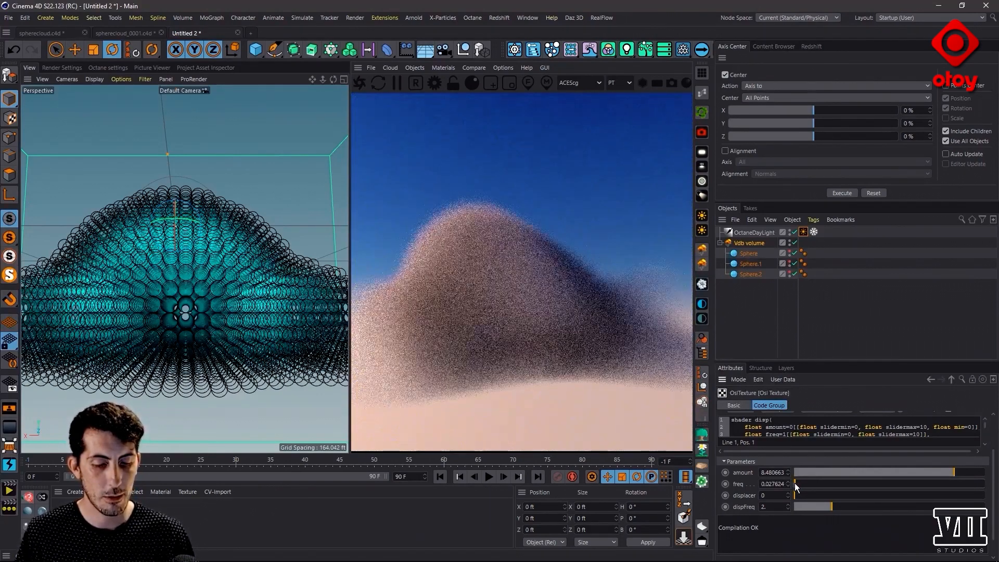
left_click_drag(816, 484, 799, 484)
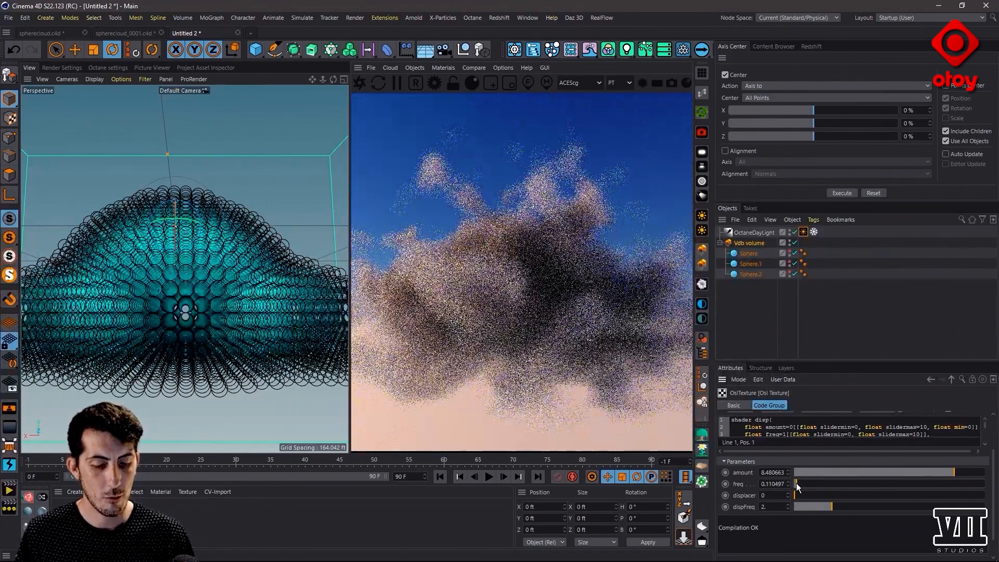
- Bring the displacement amount back down, comparing zero, and settle on about 2.46
left_click_drag(949, 472, 898, 472)
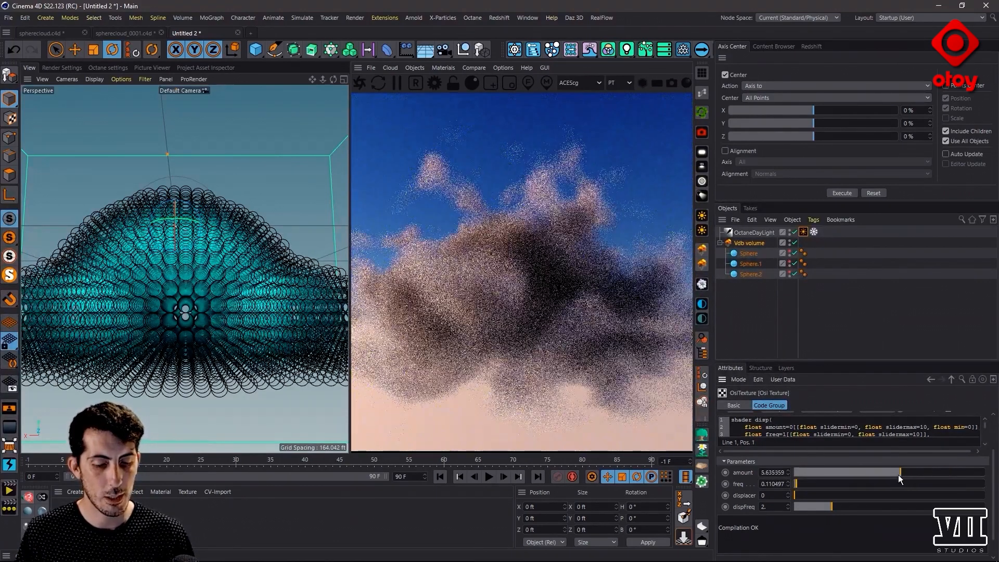
left_click_drag(898, 472, 796, 472)
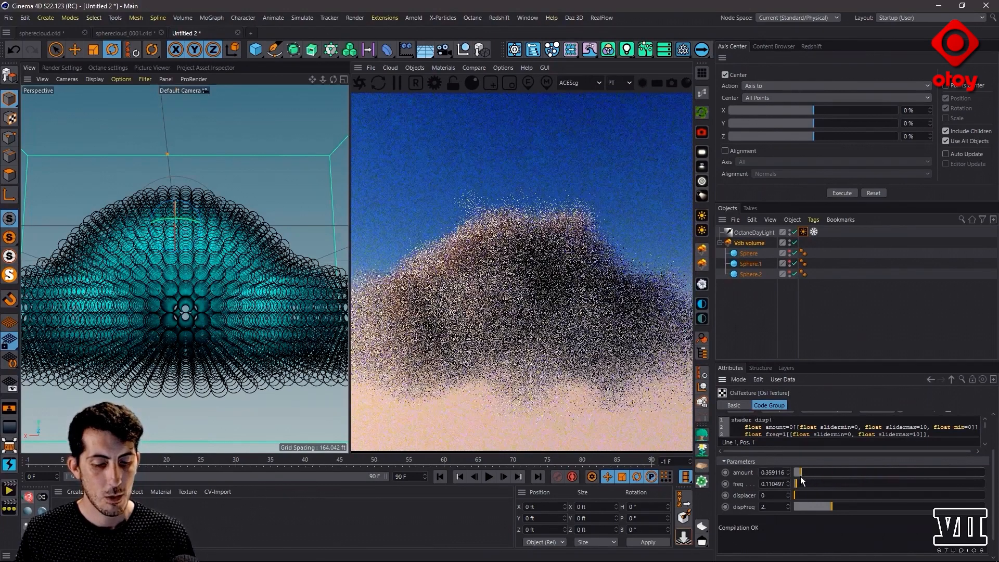
left_click_drag(816, 473, 793, 472)
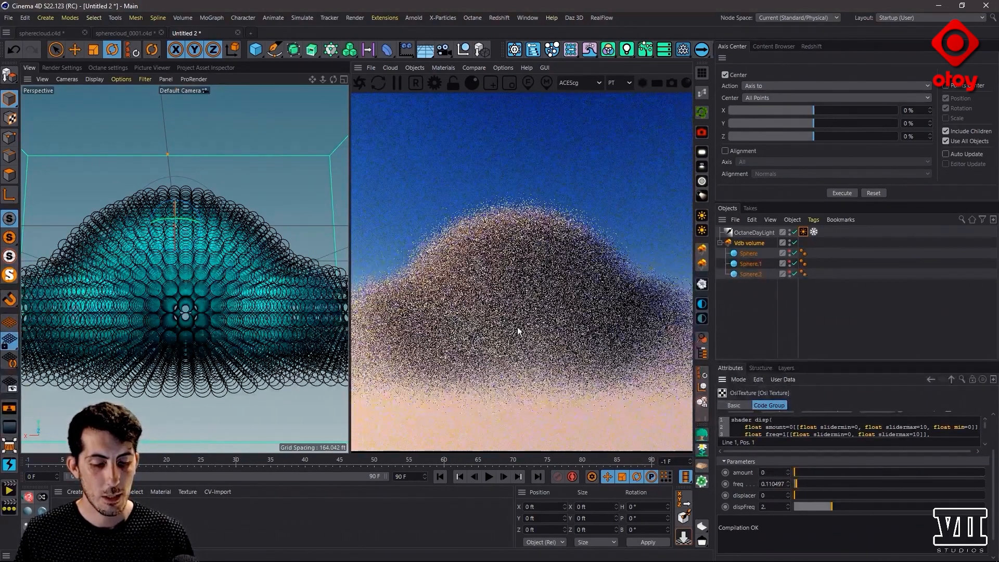
left_click_drag(796, 473, 809, 472)
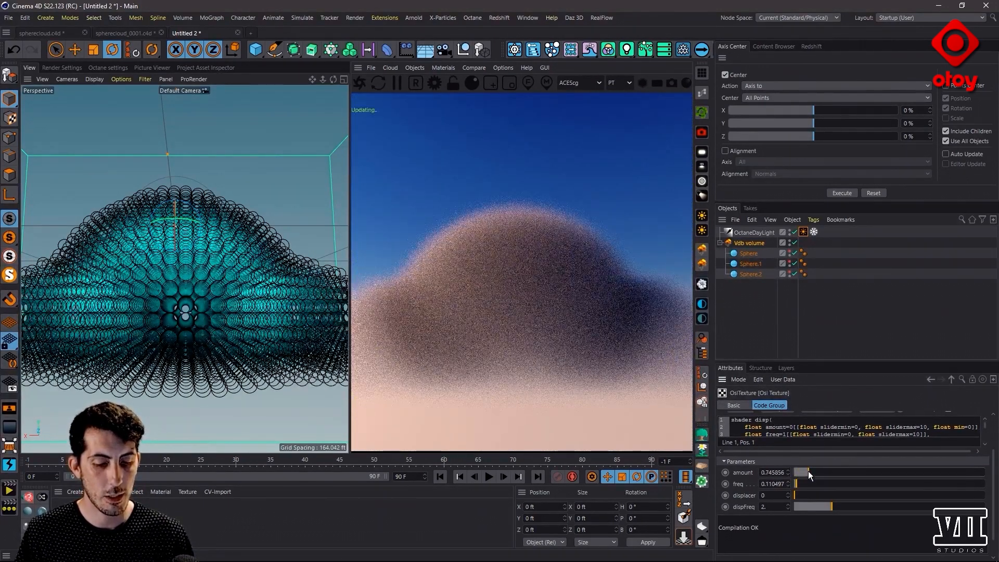
left_click_drag(806, 473, 841, 473)
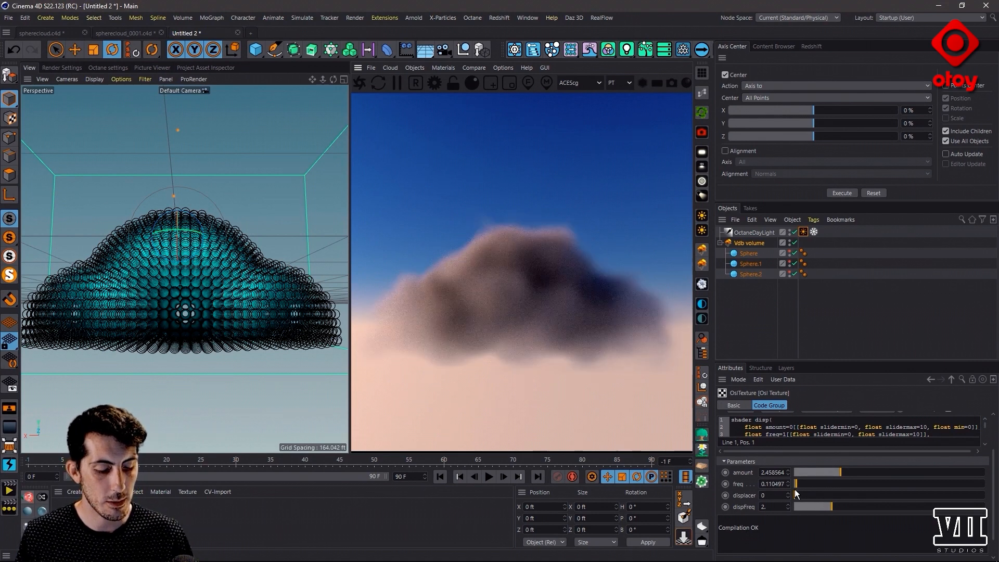
- Set the OSL secondary displacement to 10 with frequency about 1.27 for finer cloud detail
left_click_drag(816, 495, 931, 496)
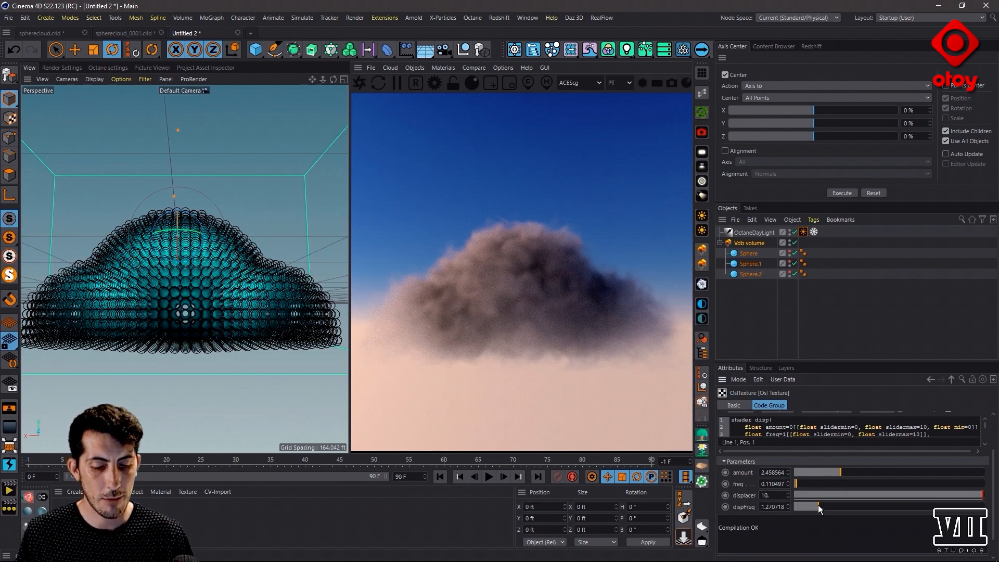
left_click_drag(818, 506, 811, 507)
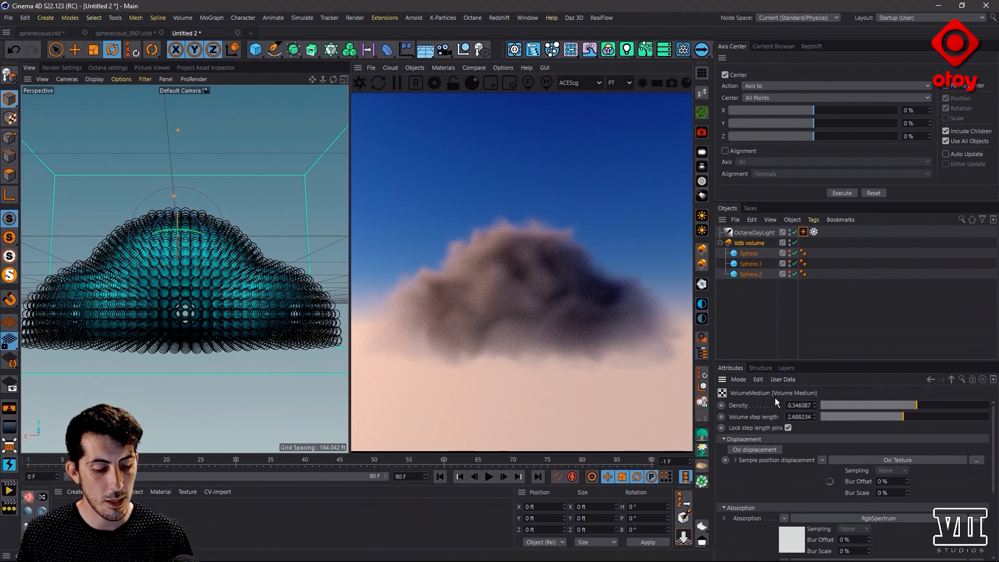
- Shift the scattering colour hue through green and red to settle on a warm orange
scroll("down", 3)
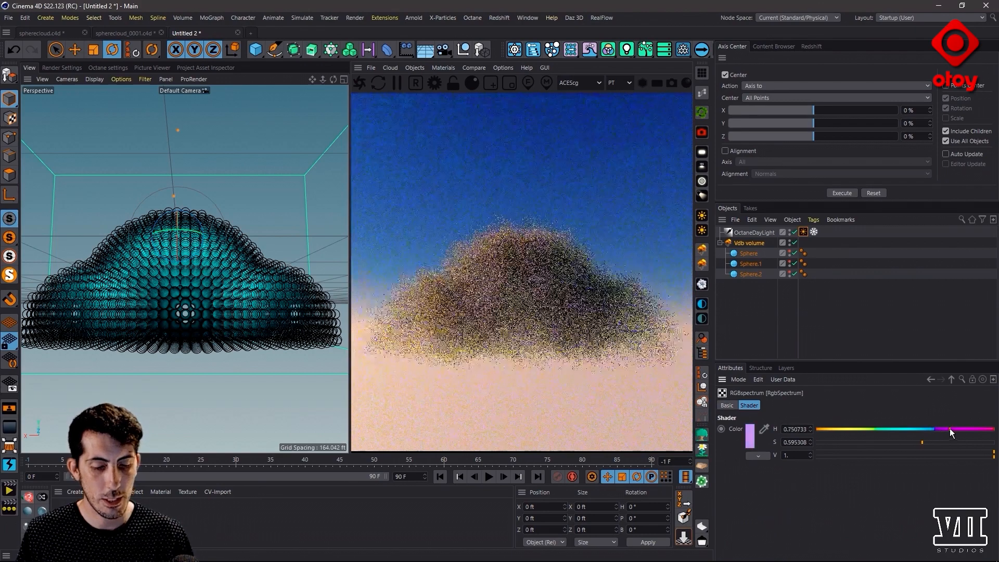
left_click_drag(949, 430, 867, 430)
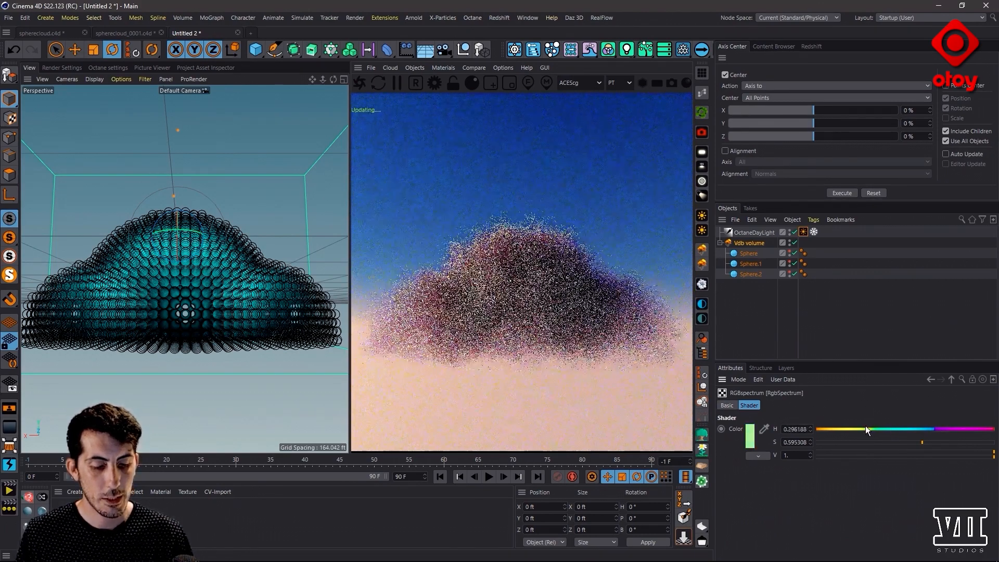
left_click_drag(863, 429, 818, 430)
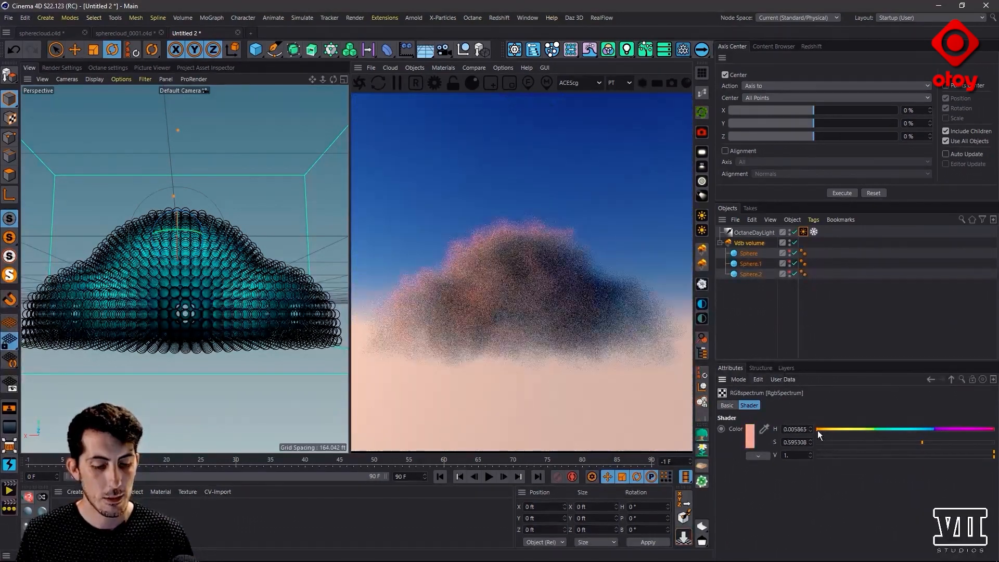
left_click_drag(810, 429, 828, 430)
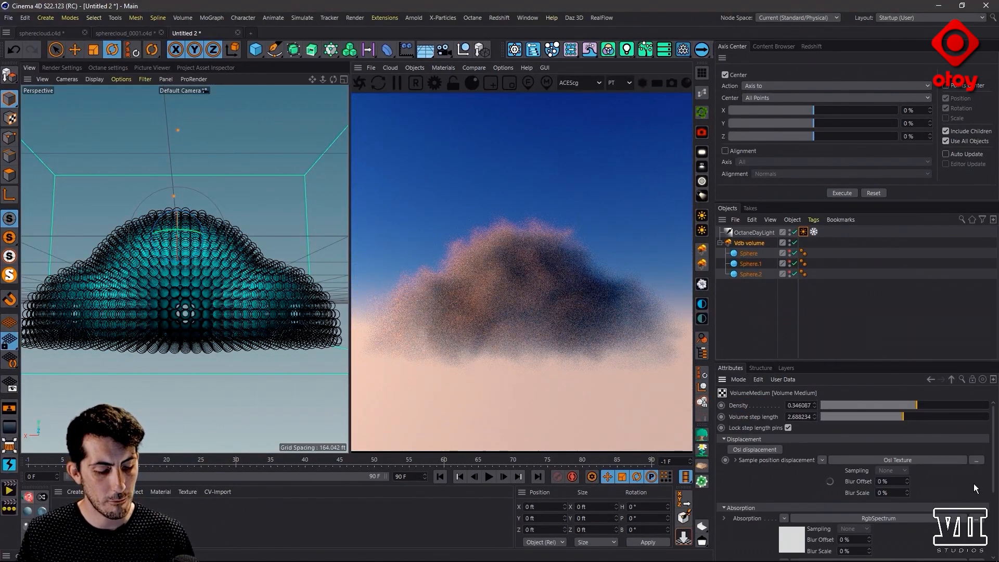
scroll("down", 3)
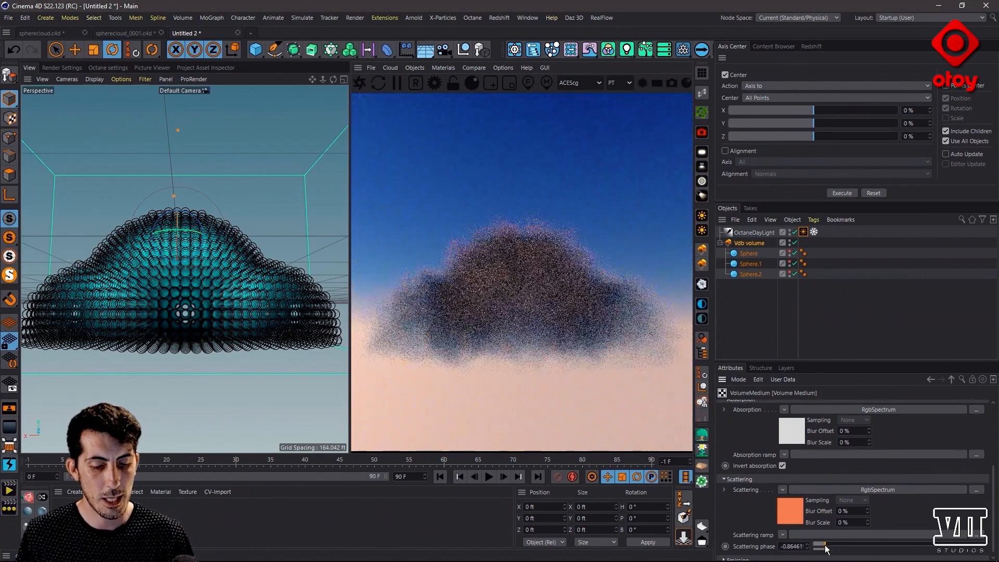
- Try the scattering phase across negative and positive values, ending around 0.39 for glowing edges
left_click_drag(825, 546, 930, 546)
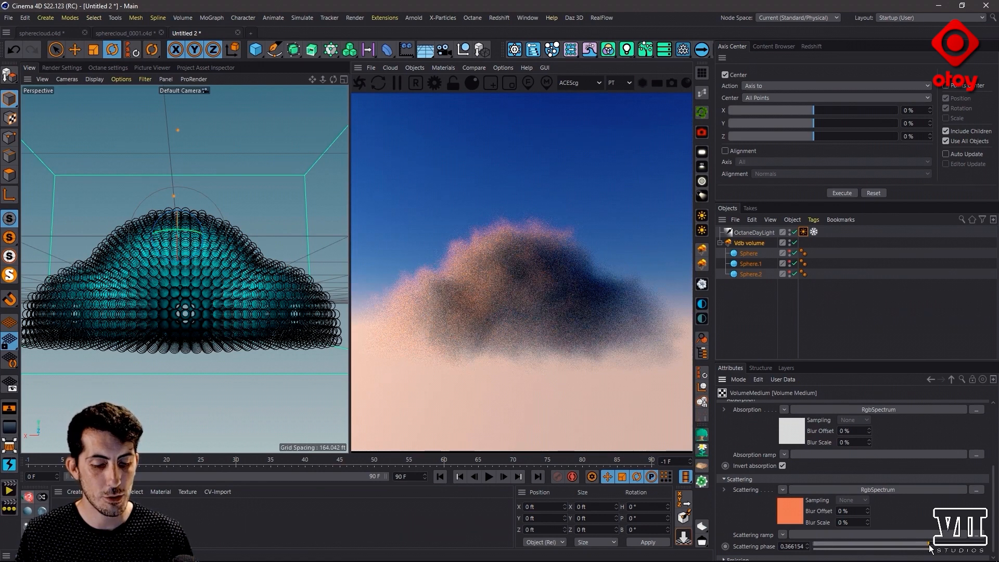
left_click_drag(930, 546, 876, 546)
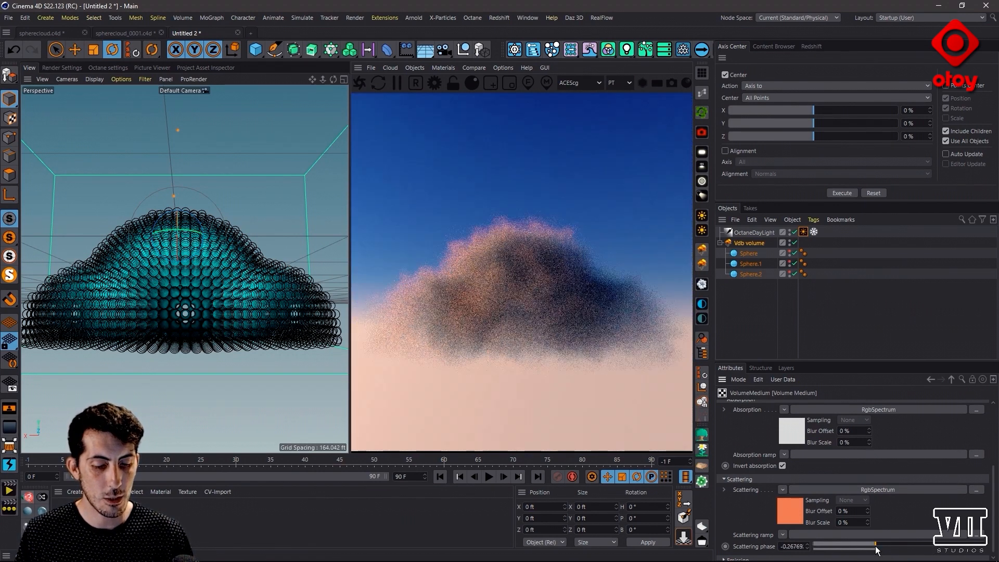
left_click_drag(876, 546, 847, 546)
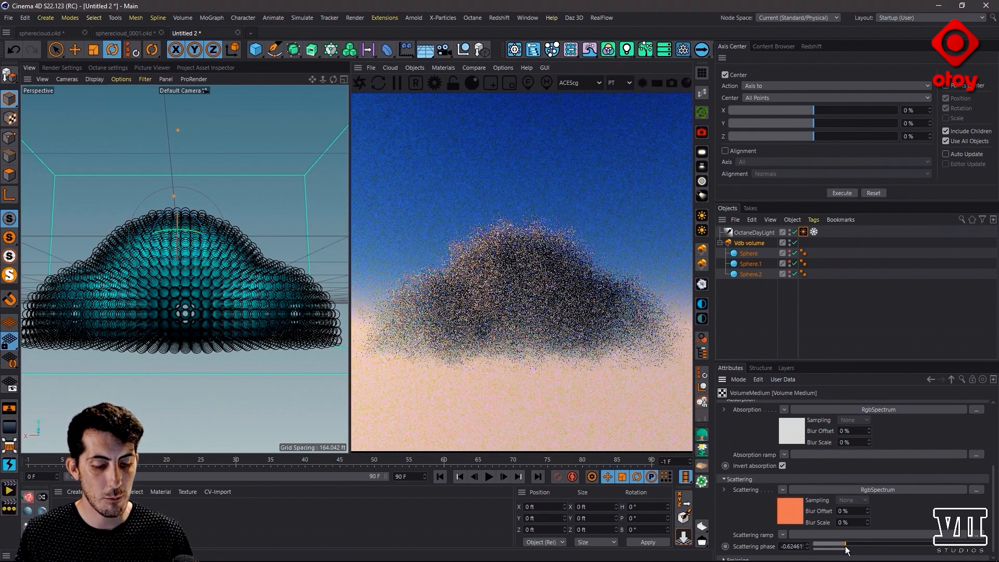
left_click_drag(846, 546, 815, 546)
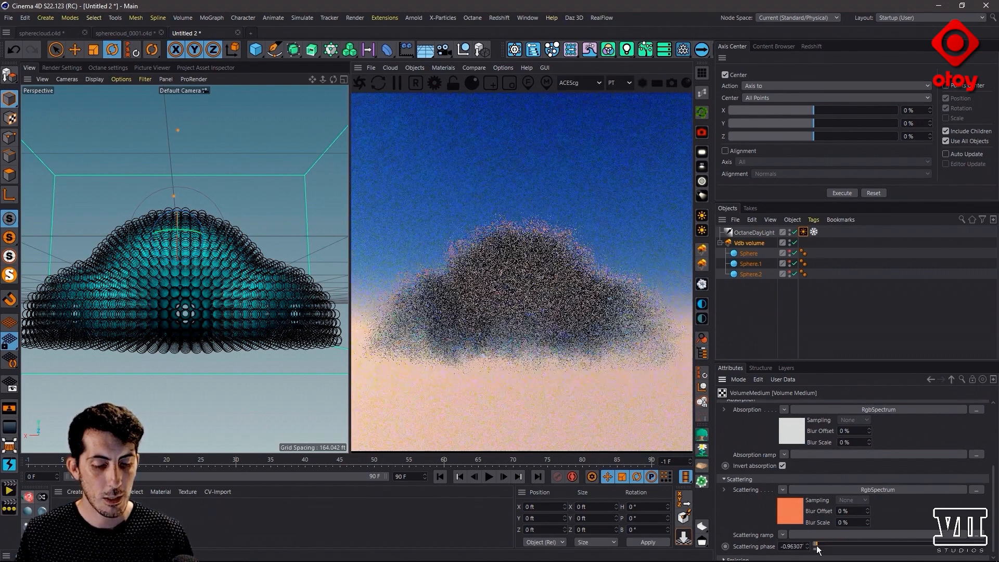
left_click_drag(815, 546, 873, 547)
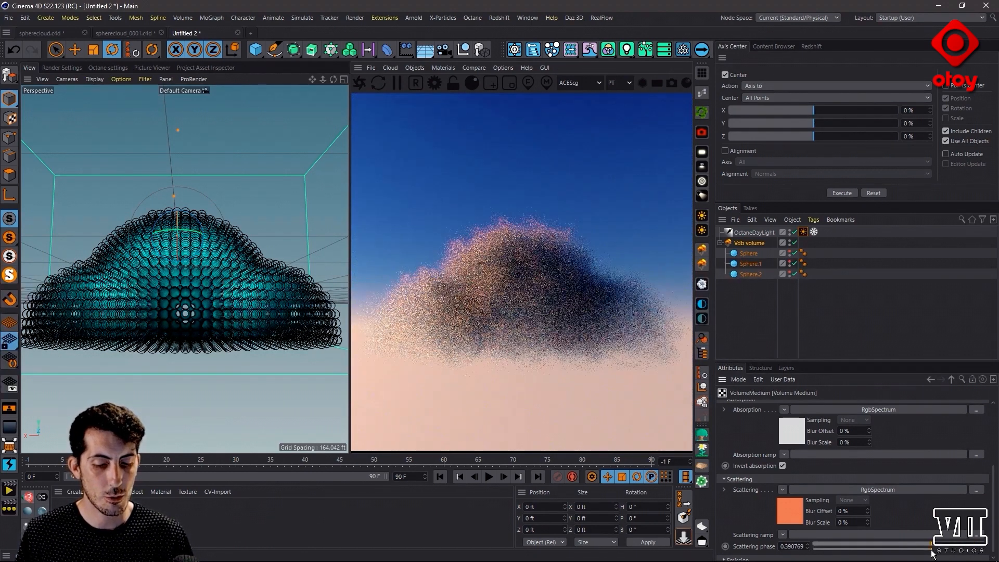
left_click_drag(917, 546, 923, 547)
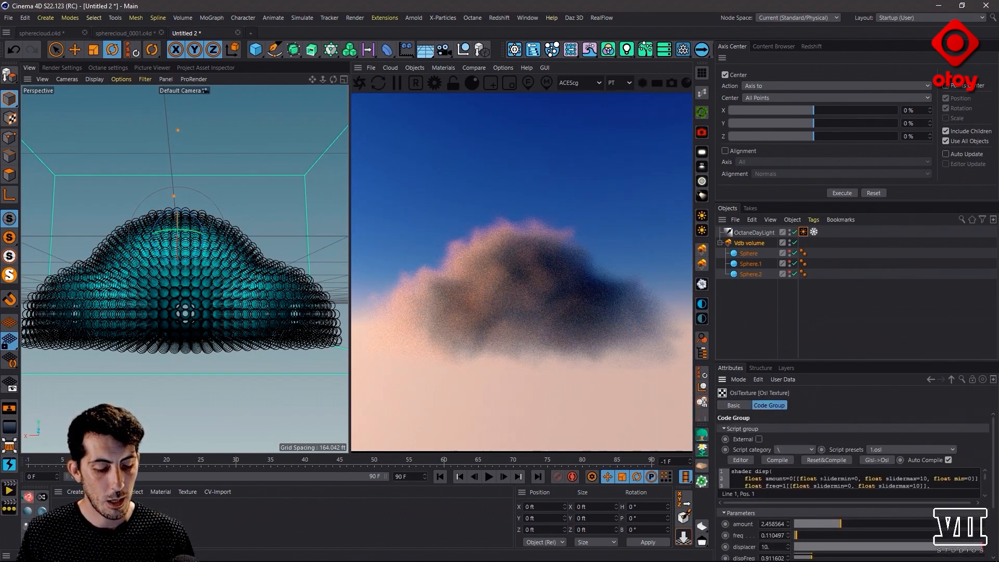
- Drop the OSL displacement amount to 0 for a smooth cloud and add a Cloner object to the scene
left_click_drag(829, 523, 799, 523)
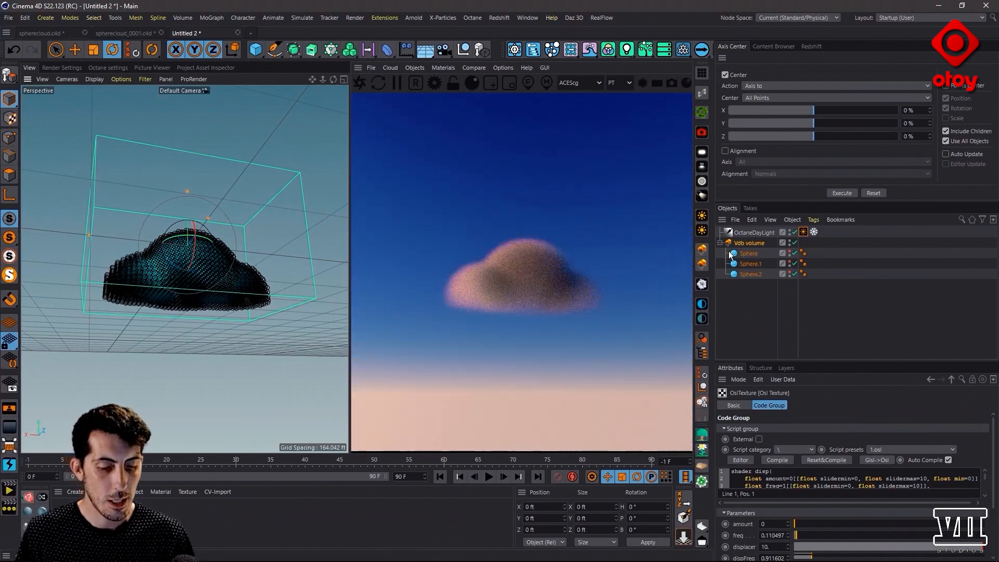
left_click(720, 242)
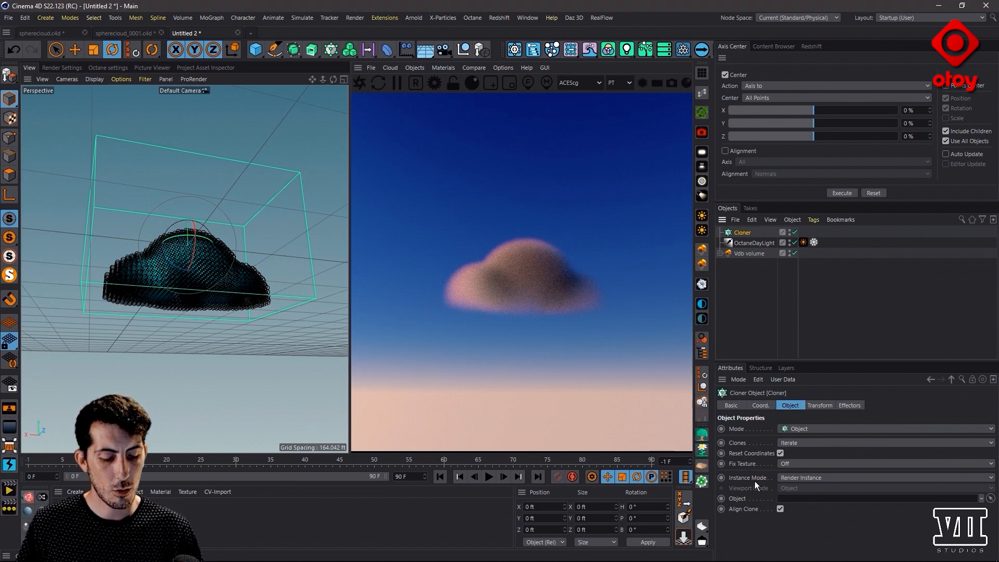
- Set the Cloner to Grid Array with count 3, 1, 3 and check the Live Viewer render
left_click(885, 477)
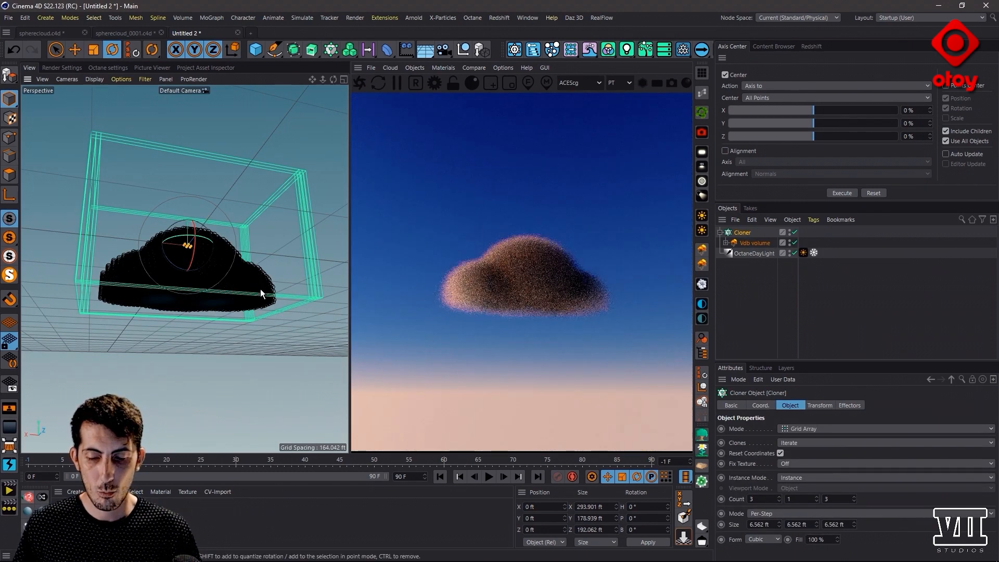
left_click_drag(255, 288, 264, 334)
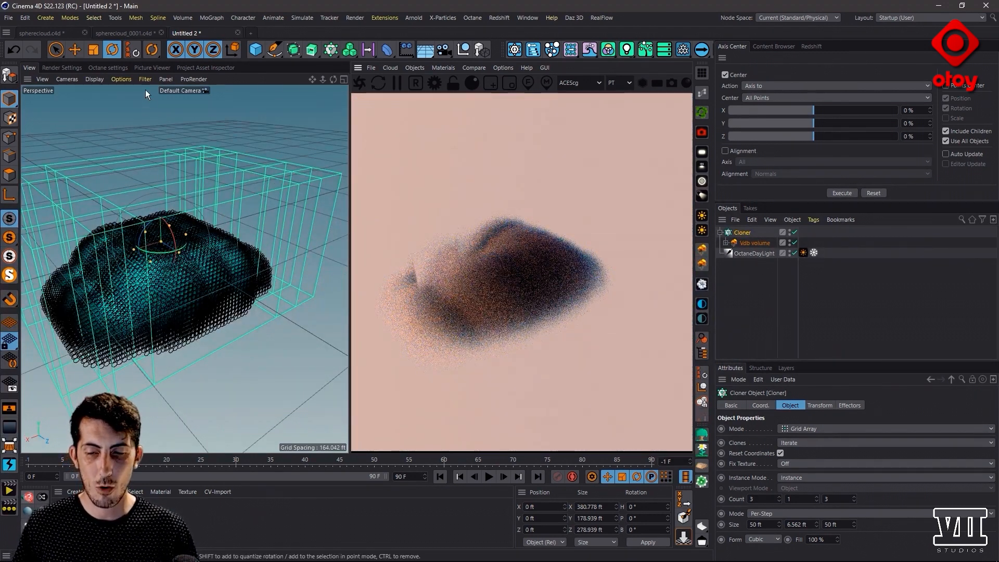
- Raise Max. overlap. volumes from 4 to 10 in Octane Settings, then return to the View
left_click(107, 68)
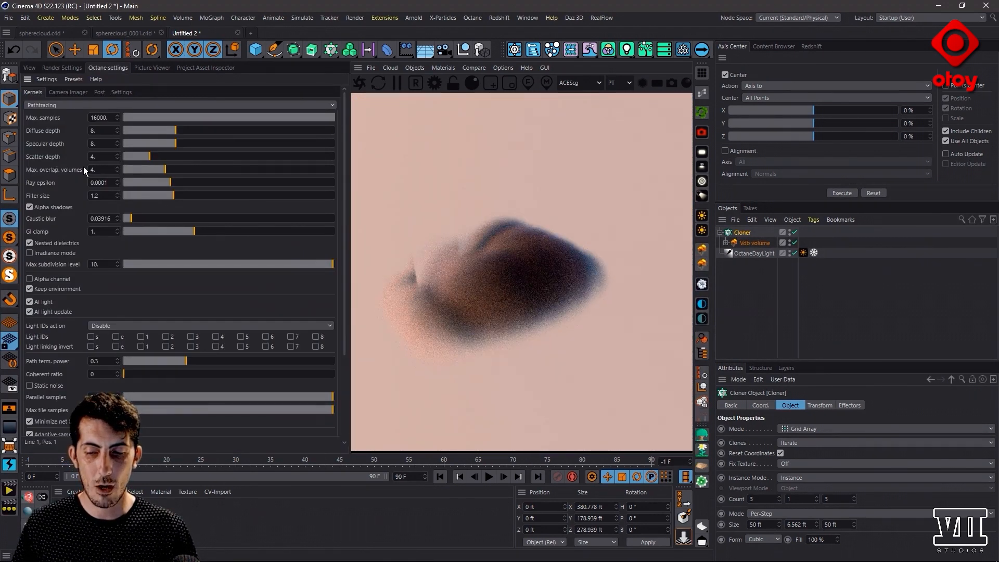
left_click_drag(169, 169, 206, 168)
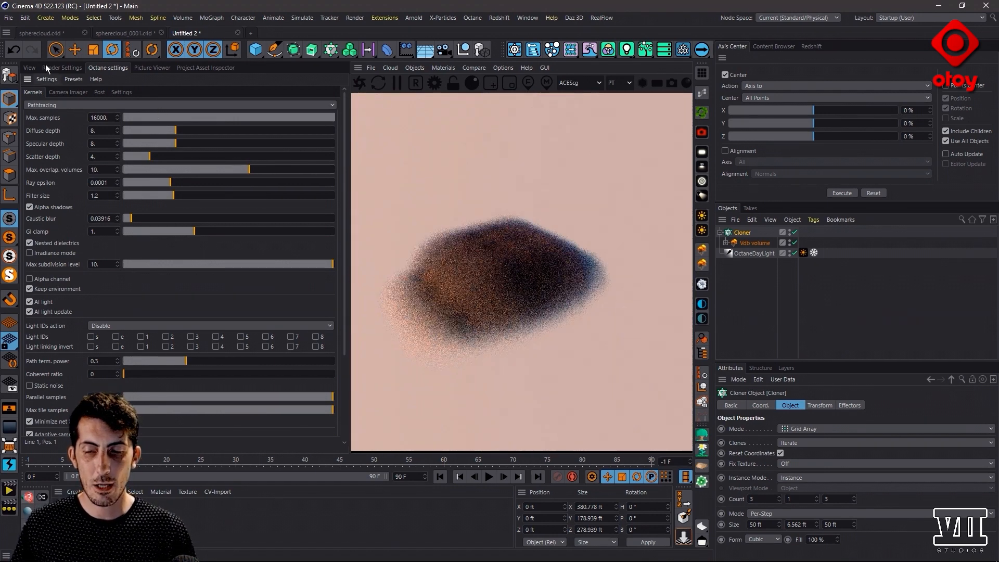
left_click(29, 68)
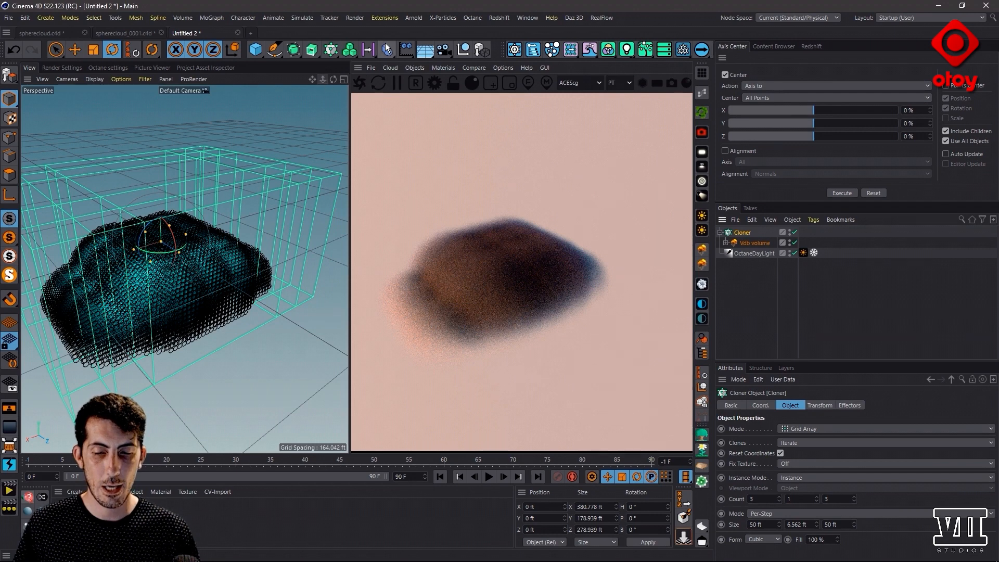
- Add a Random effector with P.X/P.Z 20 ft, Scale 0.1 and Rotation H 360°
left_click(386, 50)
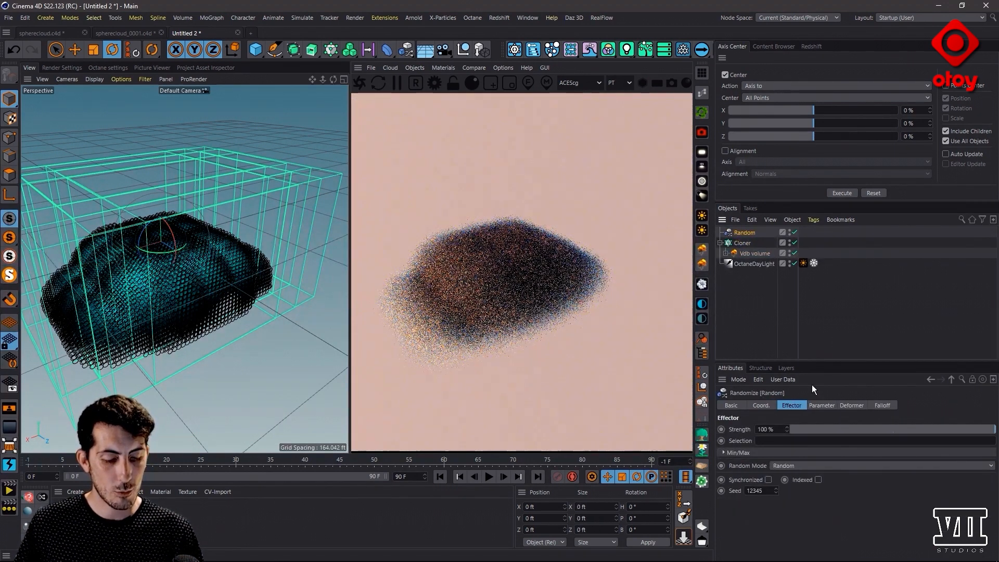
left_click(821, 405)
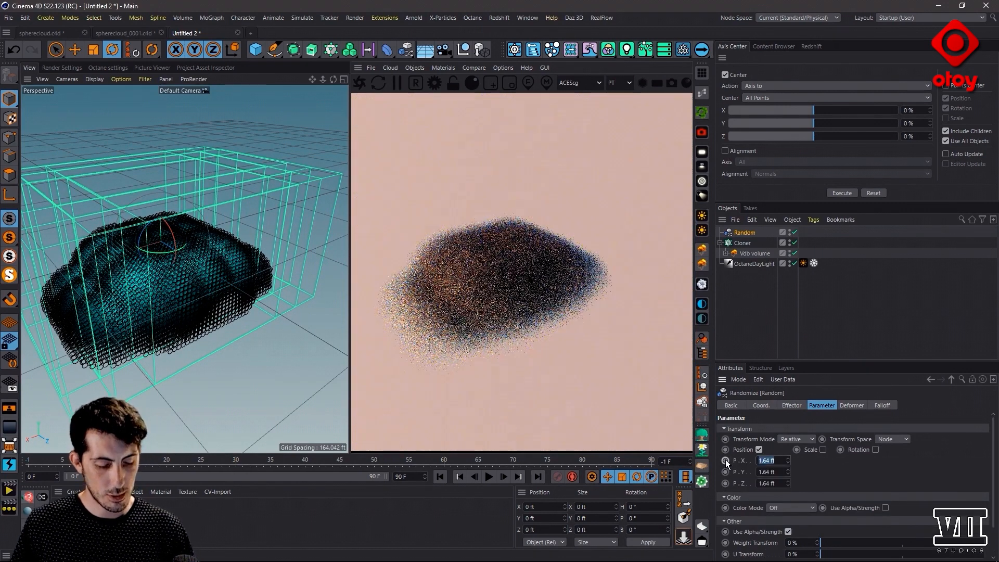
type("20 ft")
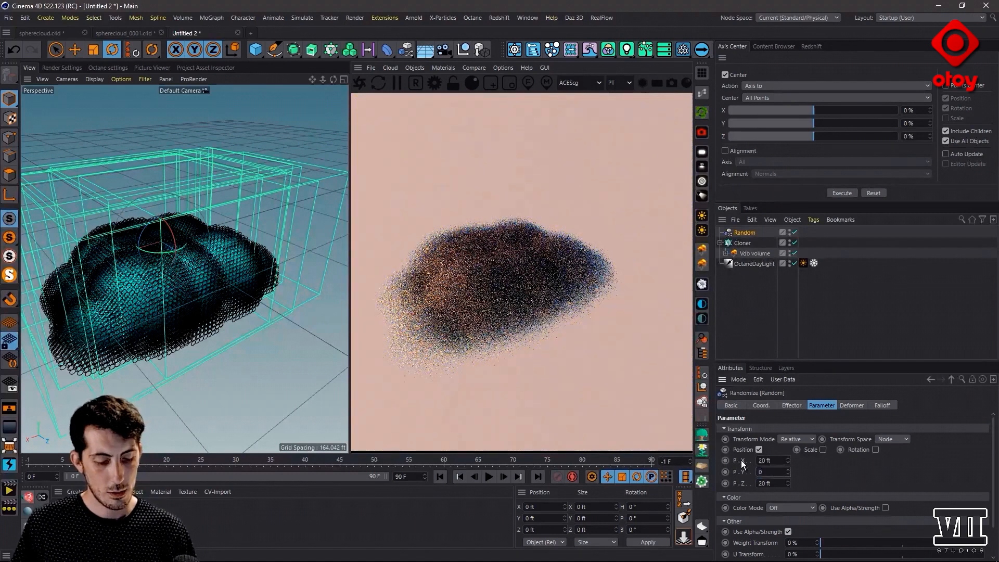
left_click(847, 449)
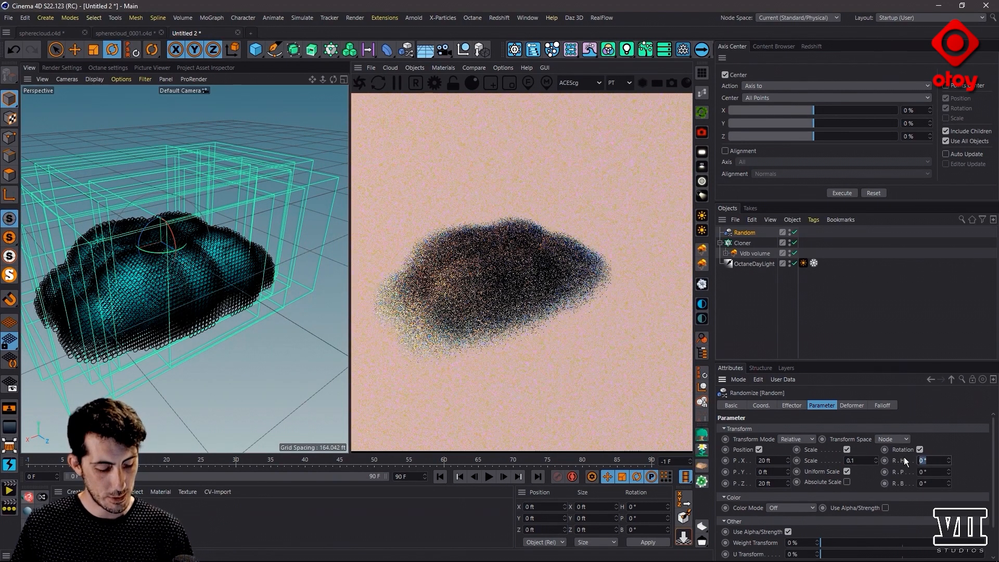
type("360")
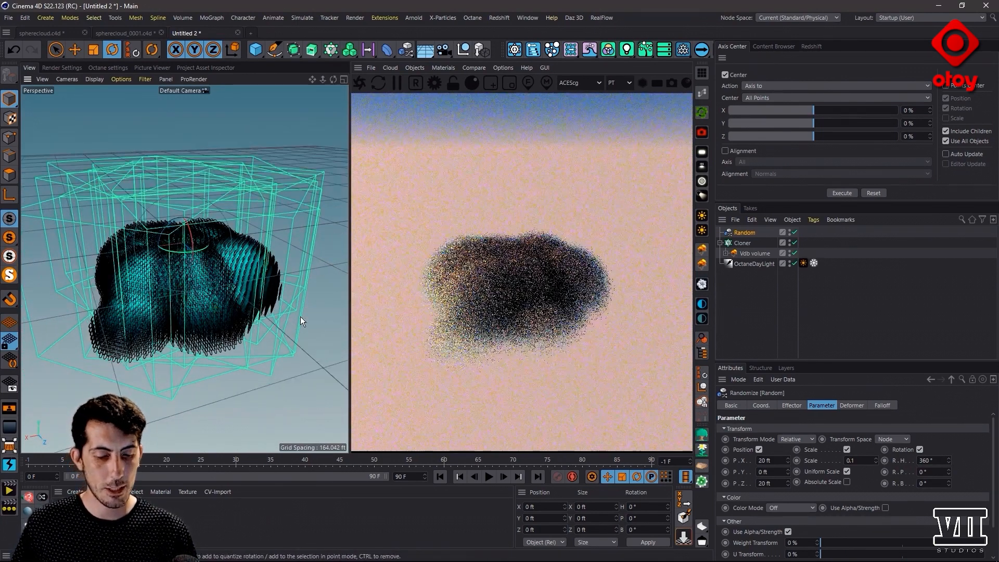
left_click(742, 243)
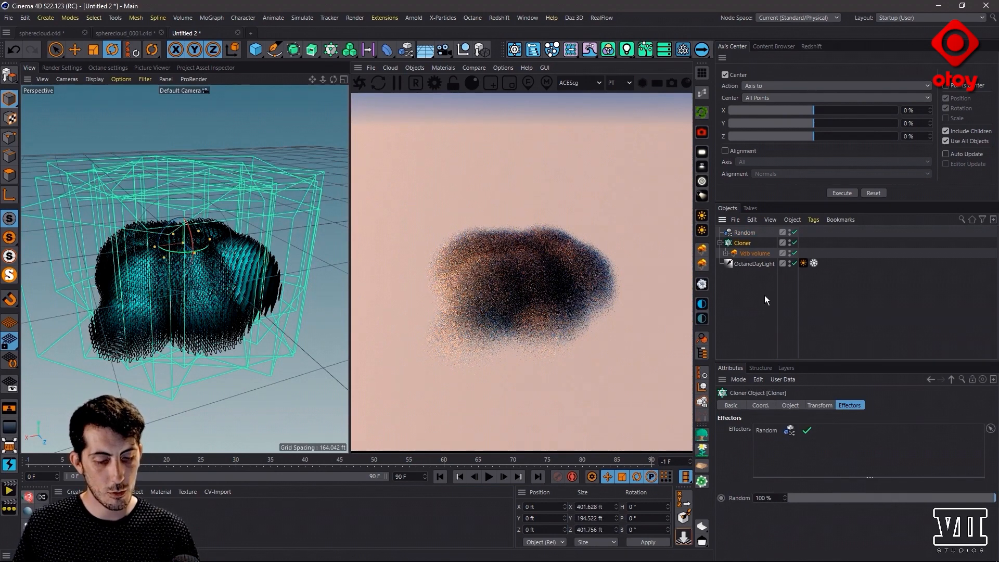
- Step the Random effector's seed up to 12352, then select the Vdb volume object
left_click(743, 232)
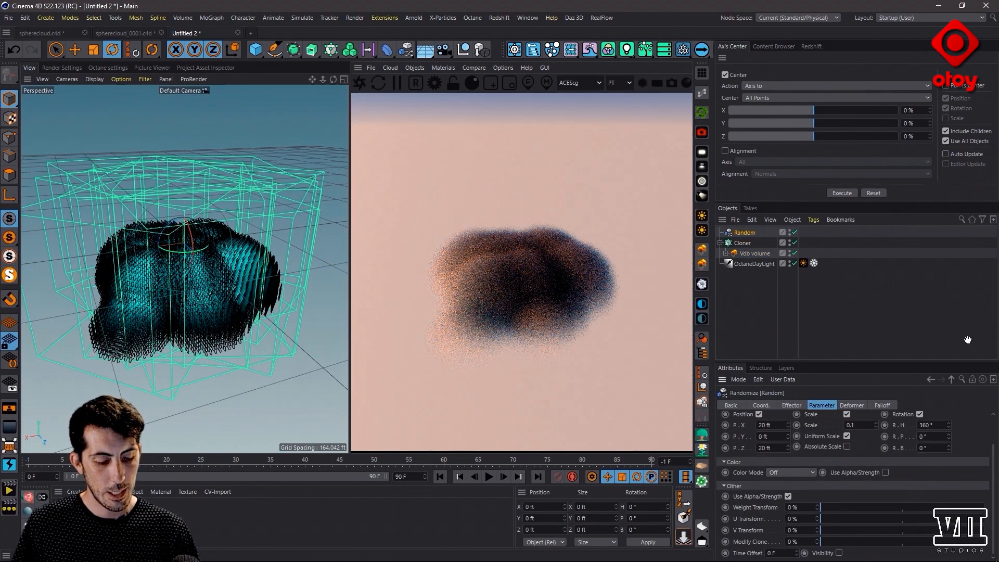
left_click(791, 405)
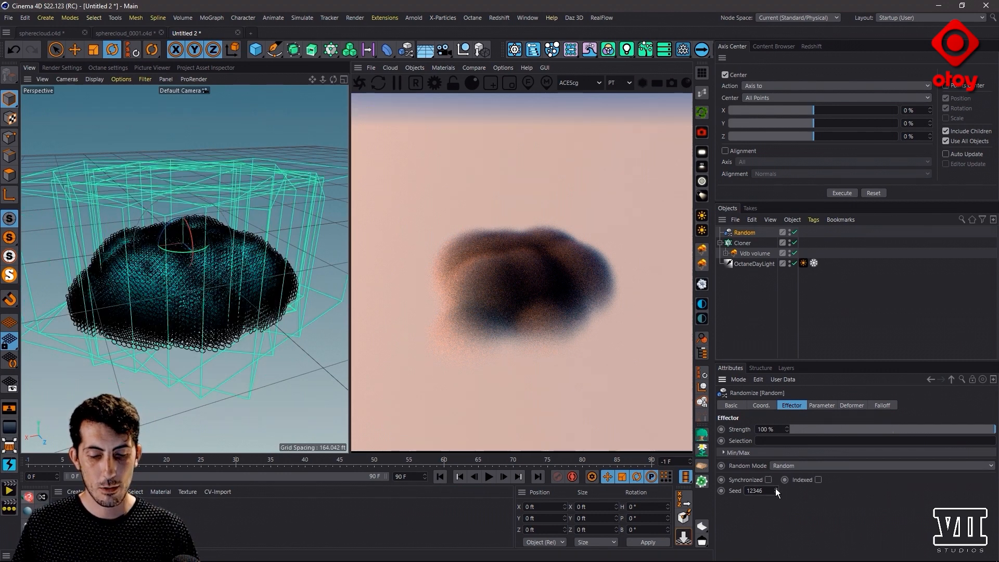
left_click(770, 489)
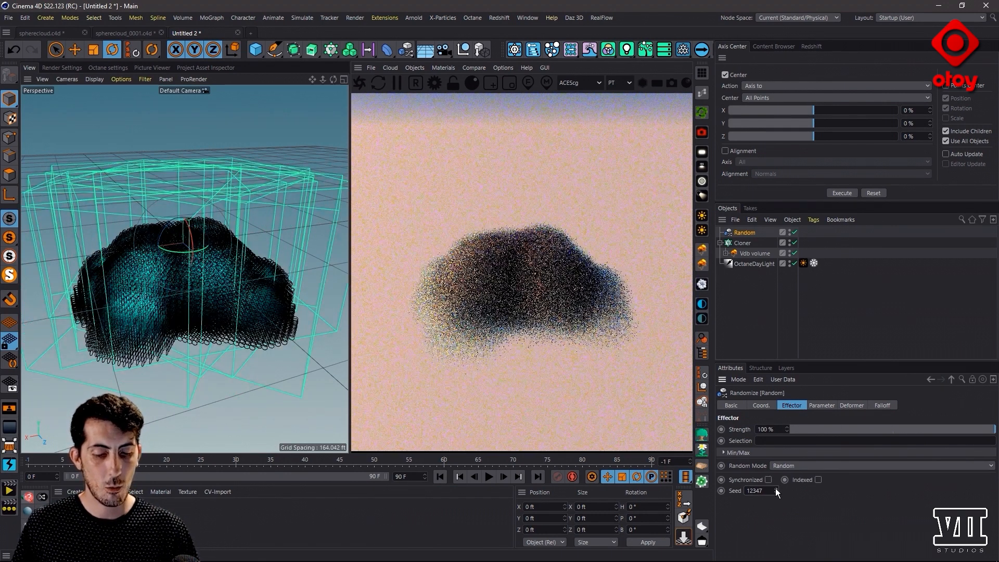
left_click(777, 490)
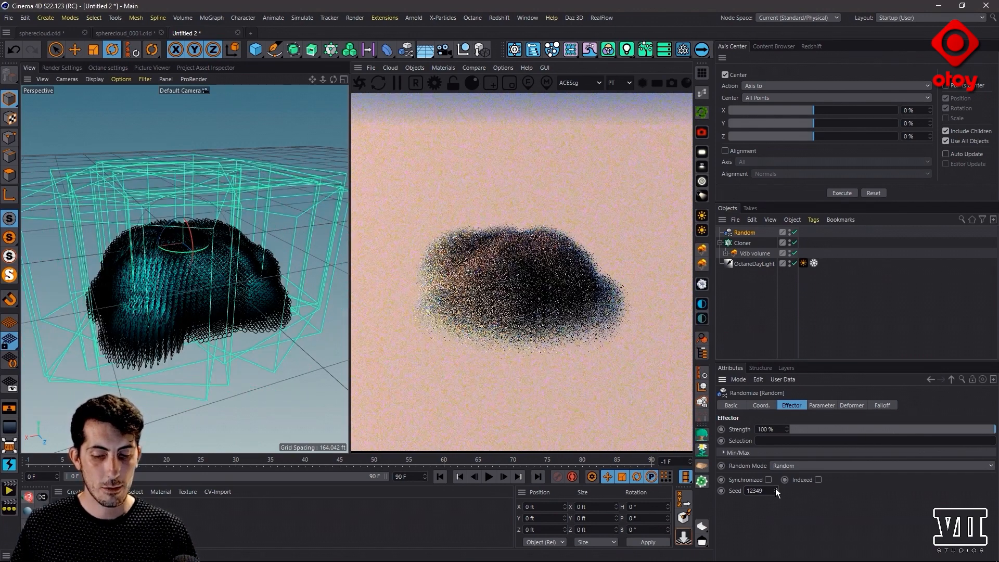
left_click(776, 491)
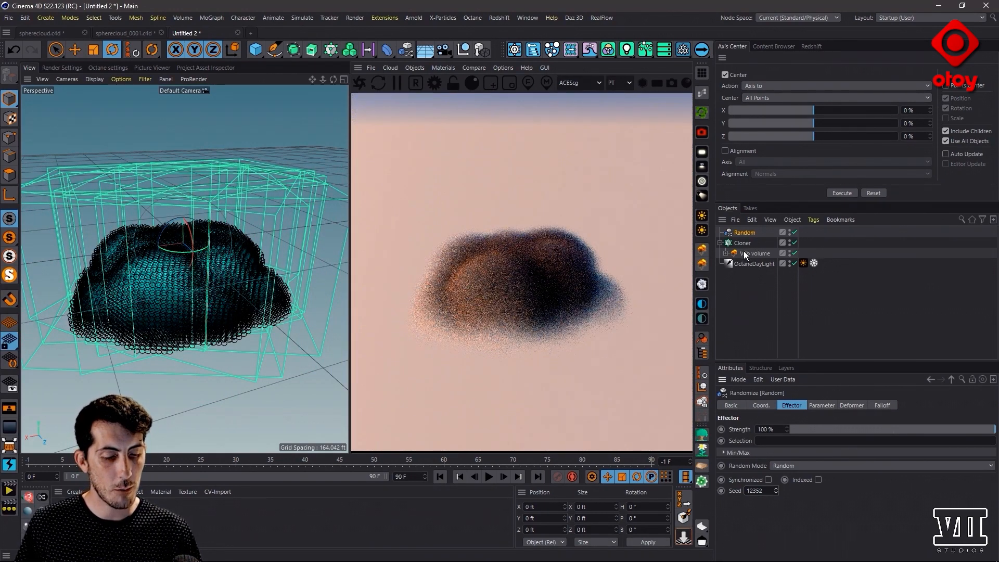
left_click(756, 253)
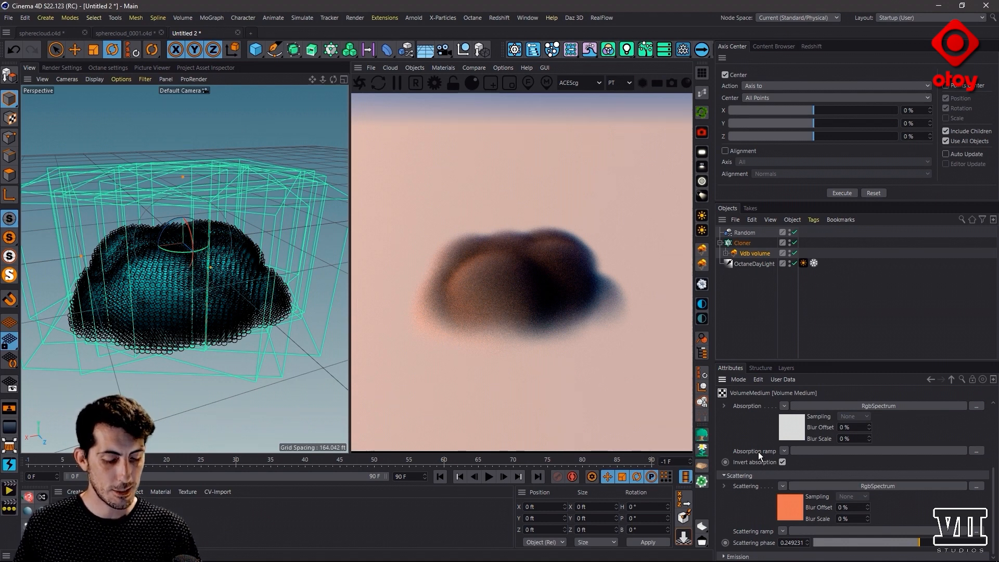
mouse_move(762, 458)
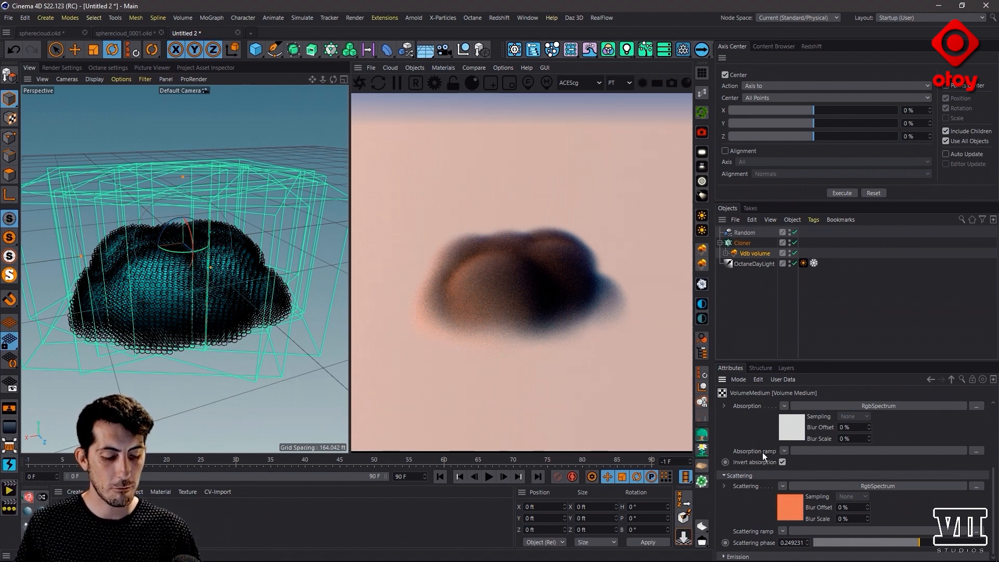
- Assign the Volume Medium shader on the Vdb volume's Medium tab
left_click(784, 450)
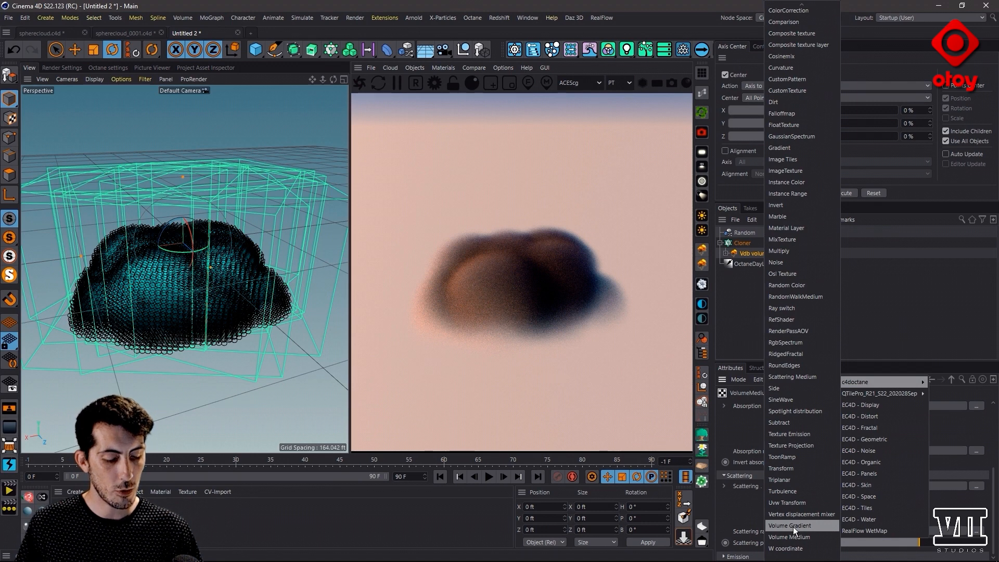
left_click(789, 525)
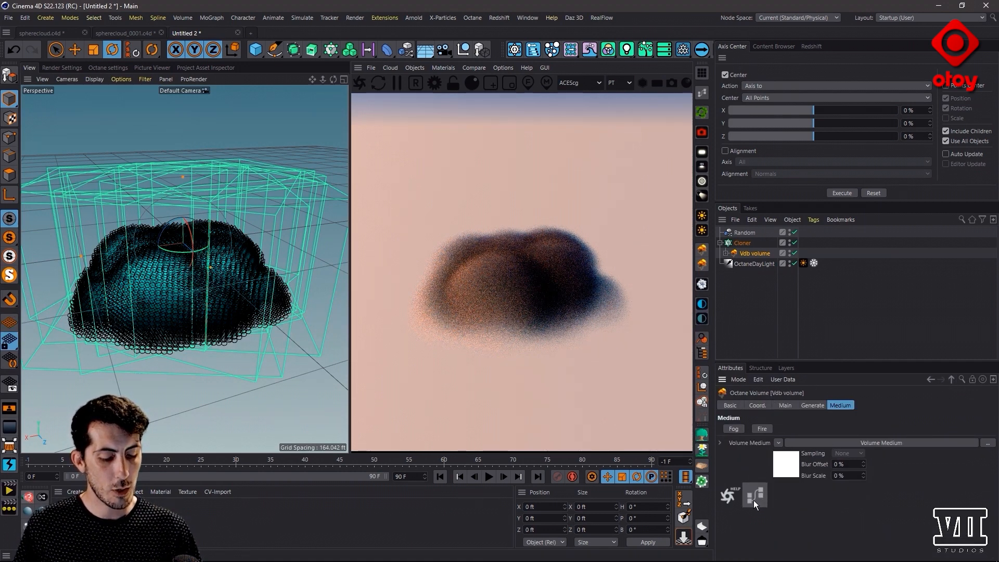
- Open the medium's node network in the Octane Node Editor
left_click(756, 495)
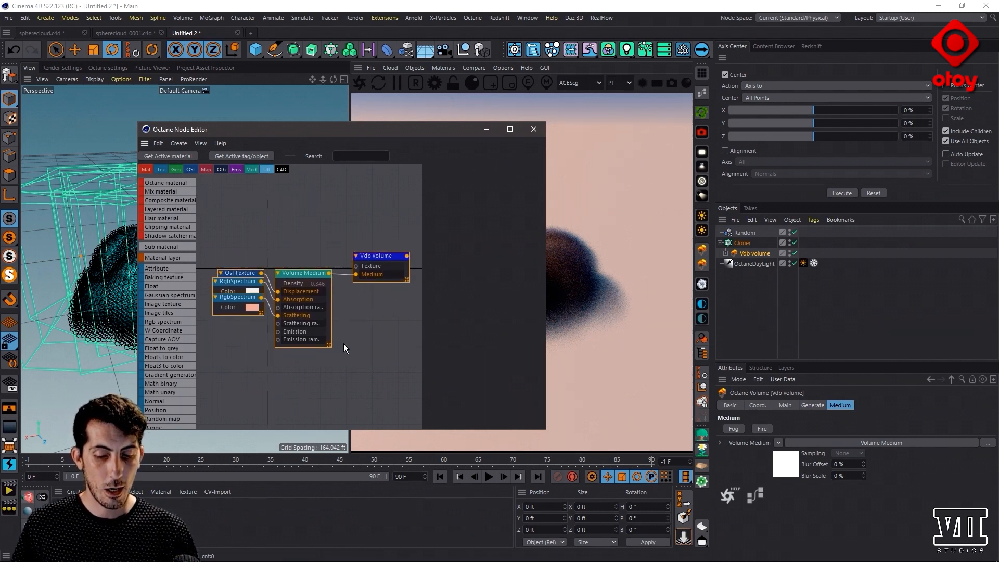
mouse_move(331, 298)
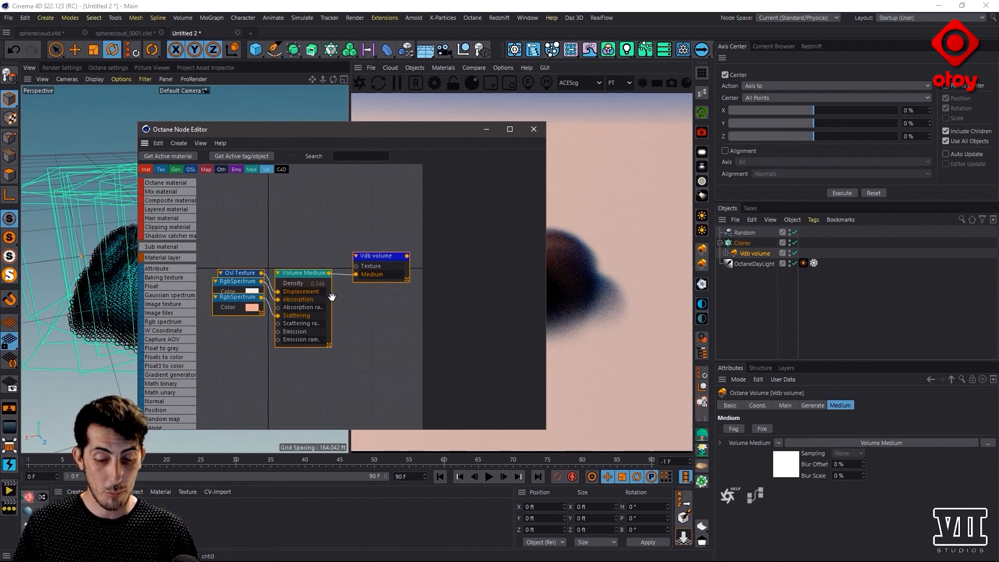
mouse_move(436, 290)
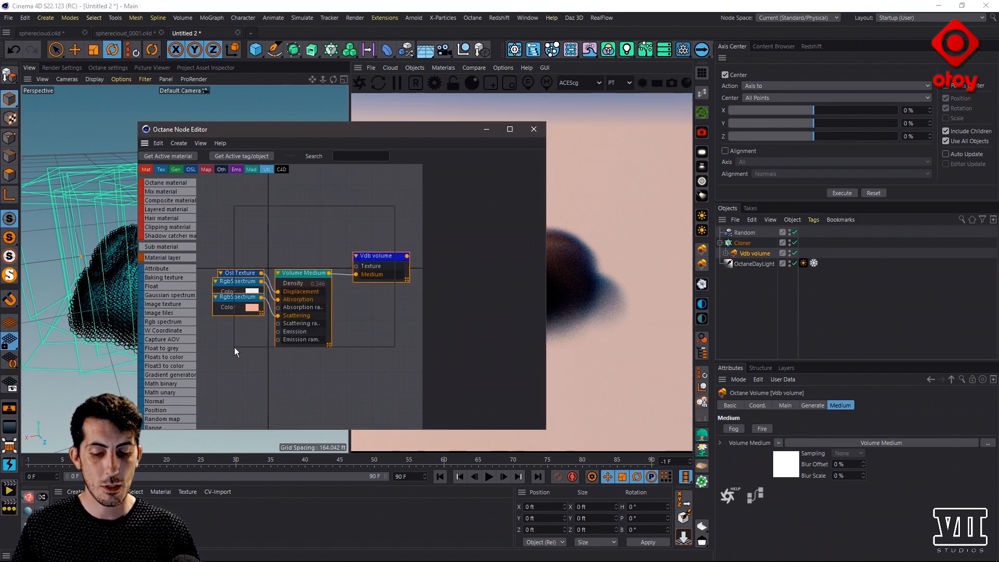
- Auto arrange the selected medium nodes into a tidy layout
right_click(306, 273)
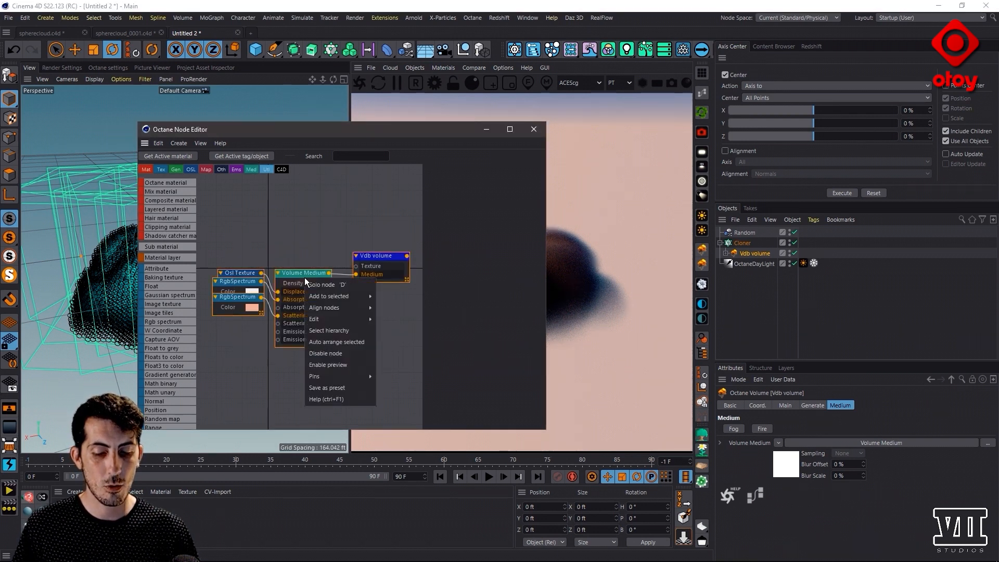
mouse_move(339, 344)
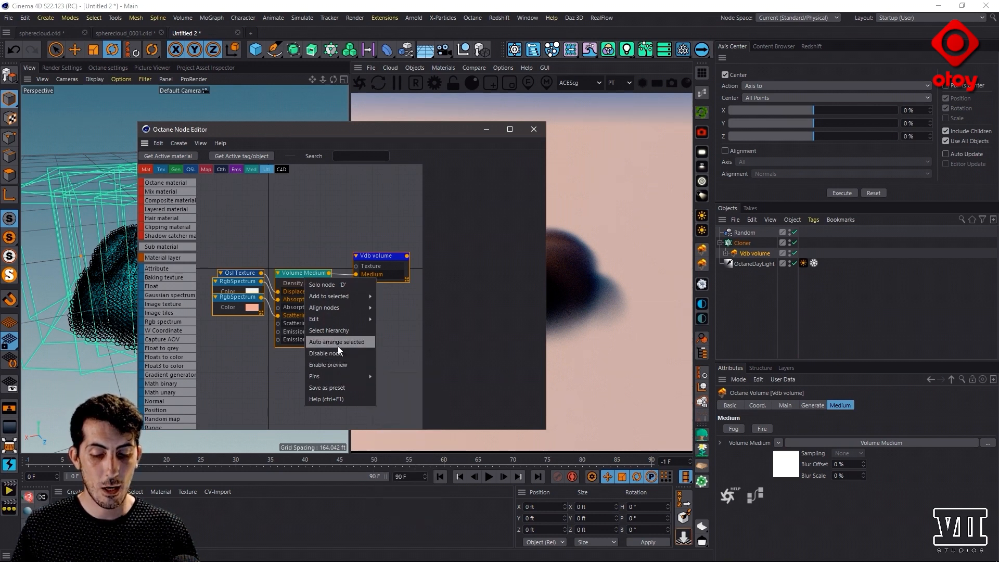
left_click(336, 342)
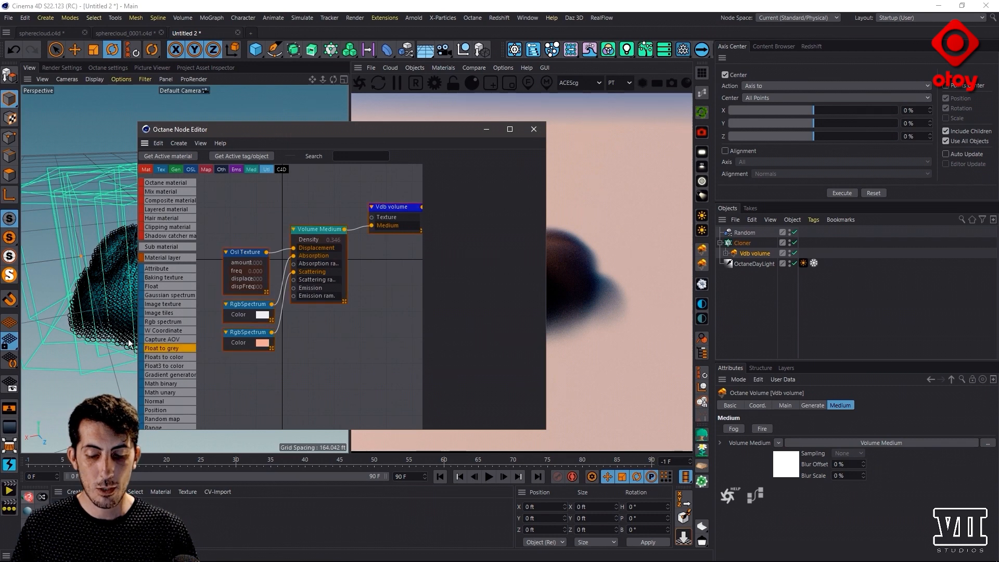
- Add a Volume ramp node from the Med list and wire it into the Volume Medium
left_click(175, 169)
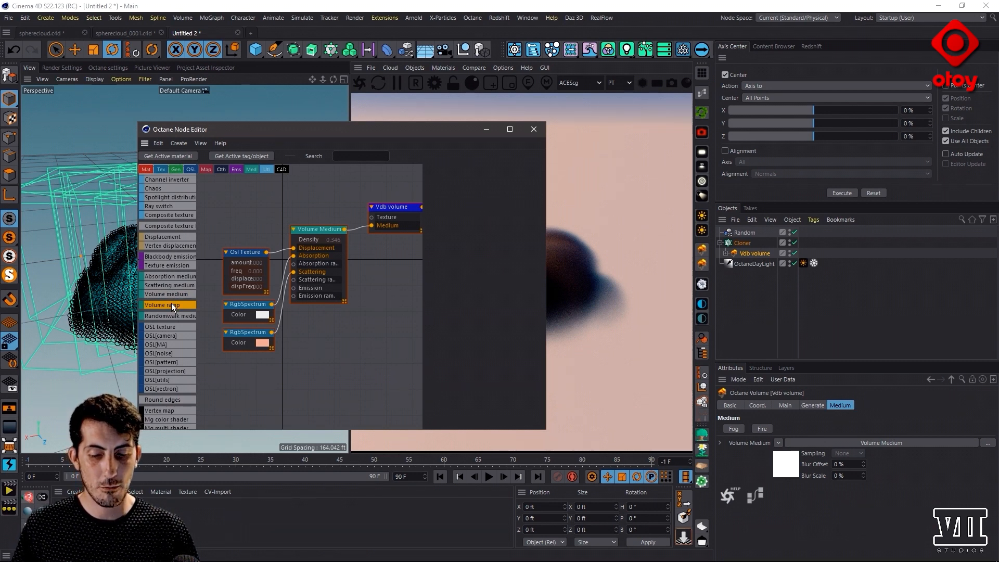
left_click(163, 305)
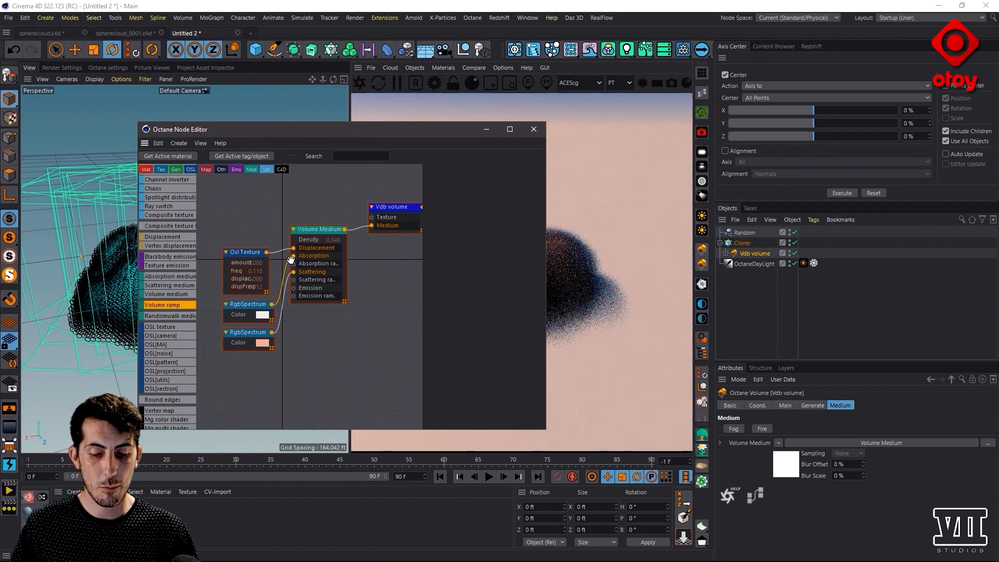
left_click_drag(290, 258, 252, 210)
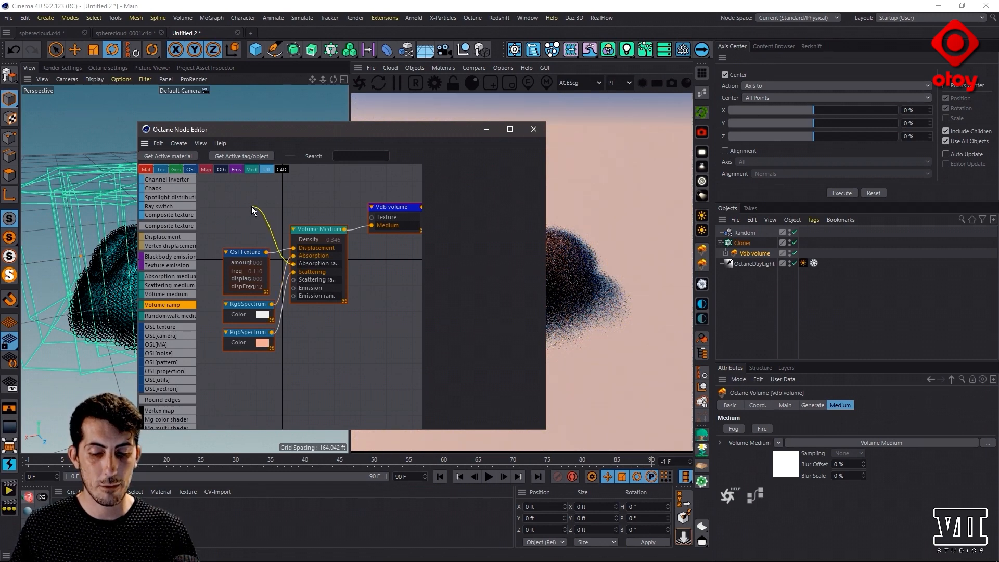